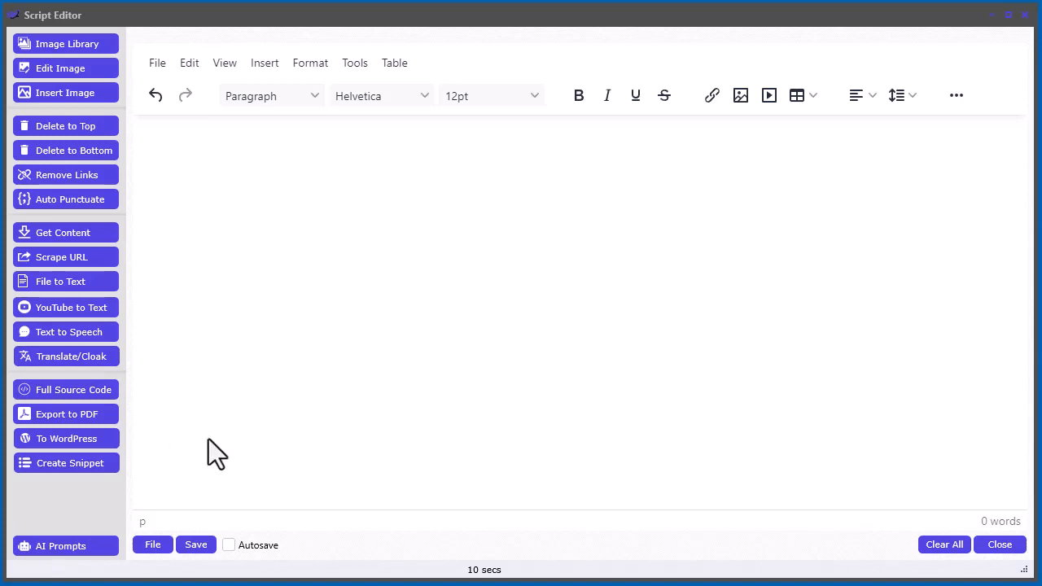
pyautogui.moveTo(65, 281)
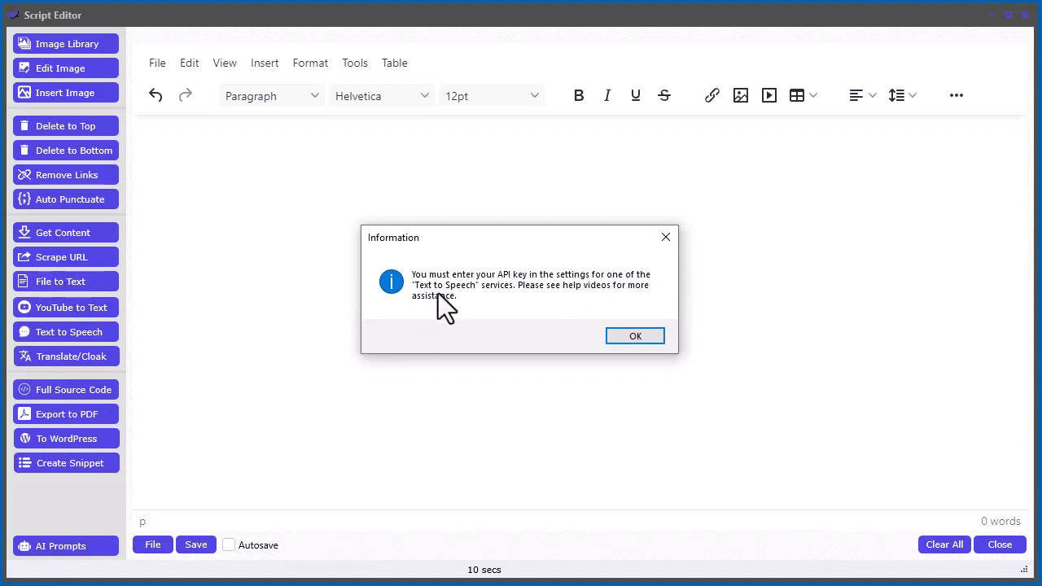
pyautogui.moveTo(101, 29)
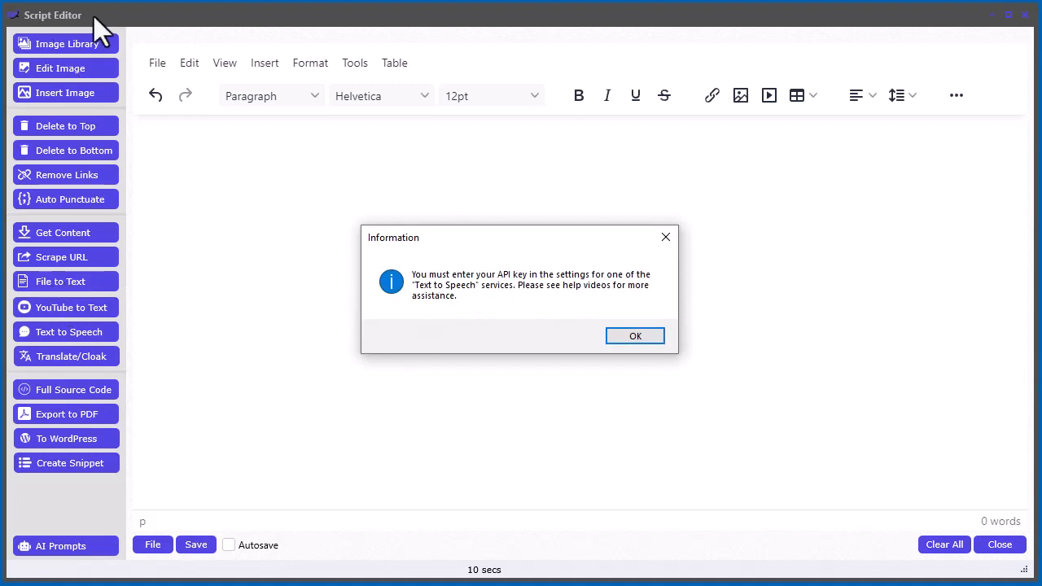
pyautogui.moveTo(537, 296)
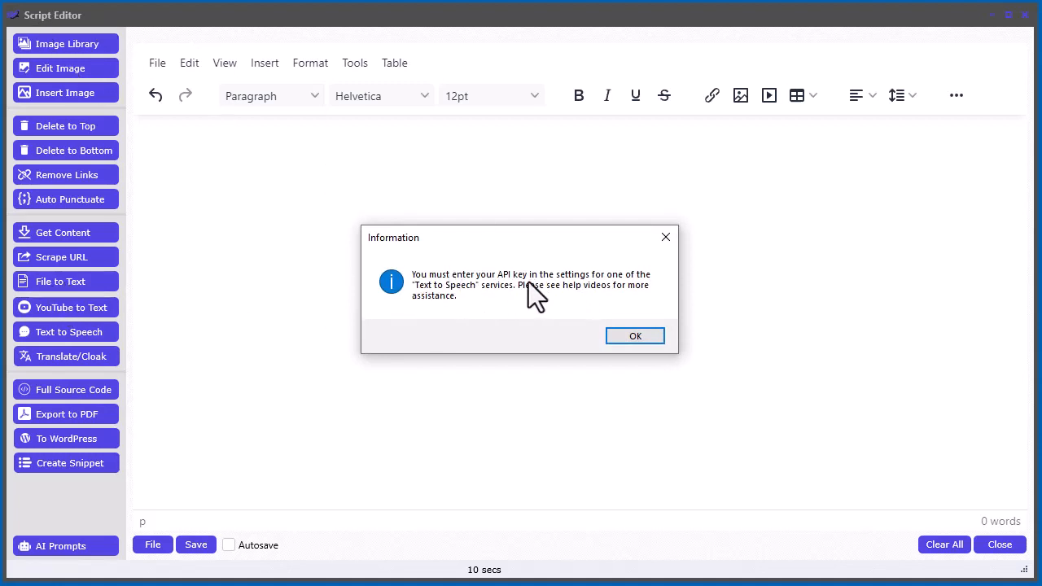
pyautogui.moveTo(456, 312)
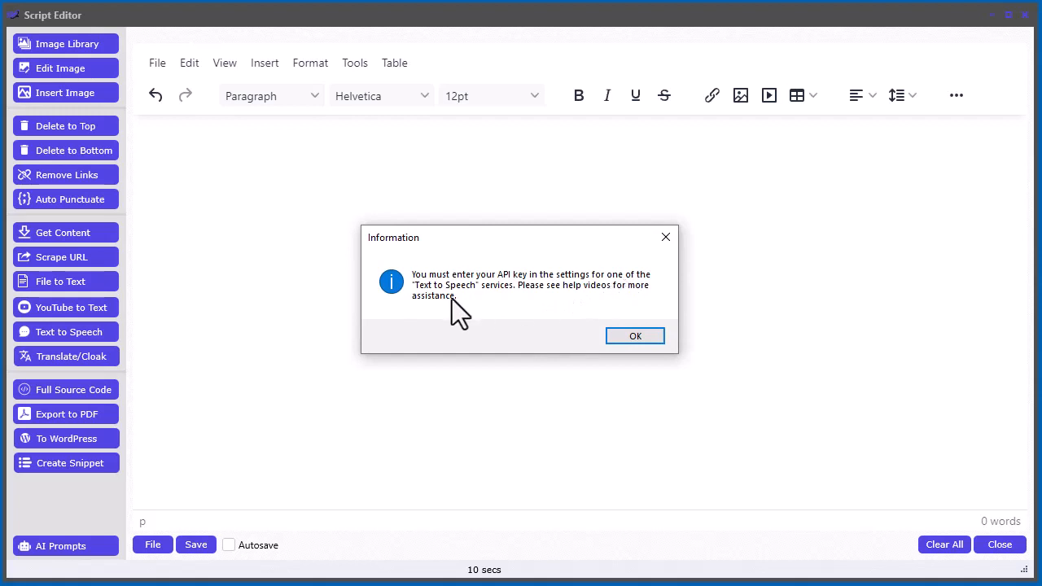
pyautogui.moveTo(547, 312)
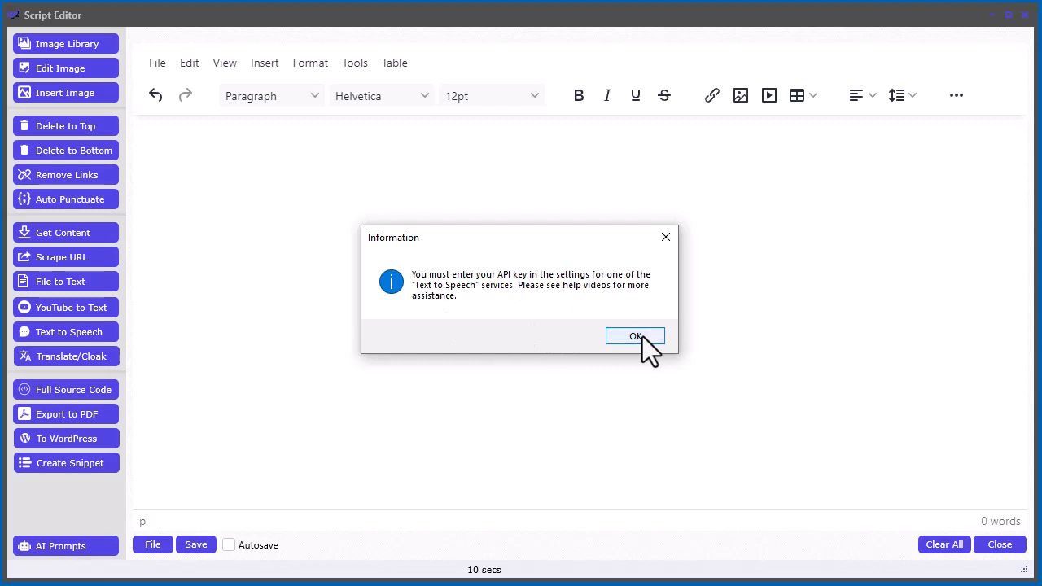
# Acknowledge the missing API key notice and close the settings without entering keys.
pyautogui.click(635, 335)
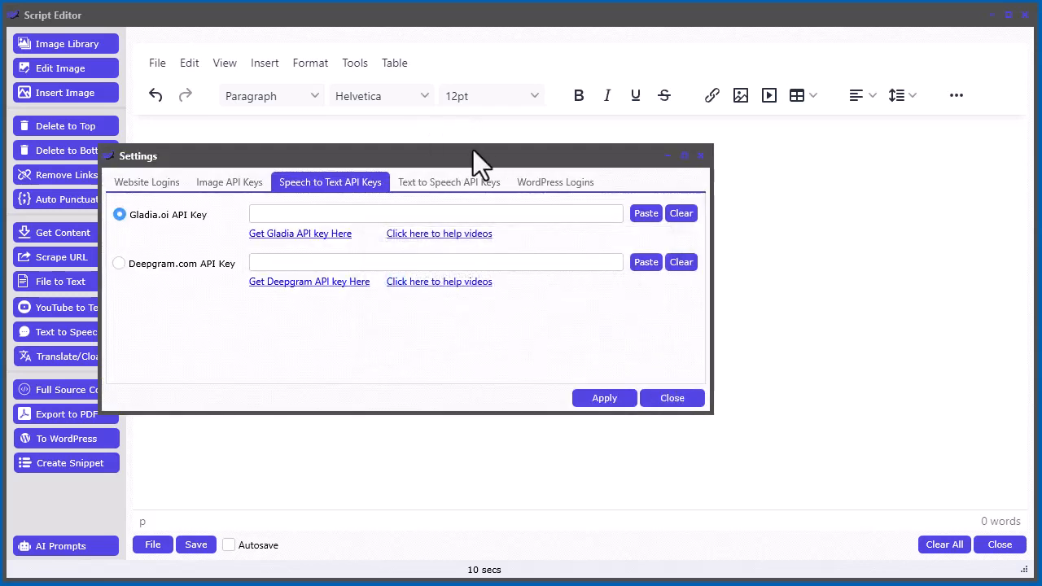
pyautogui.moveTo(365, 195)
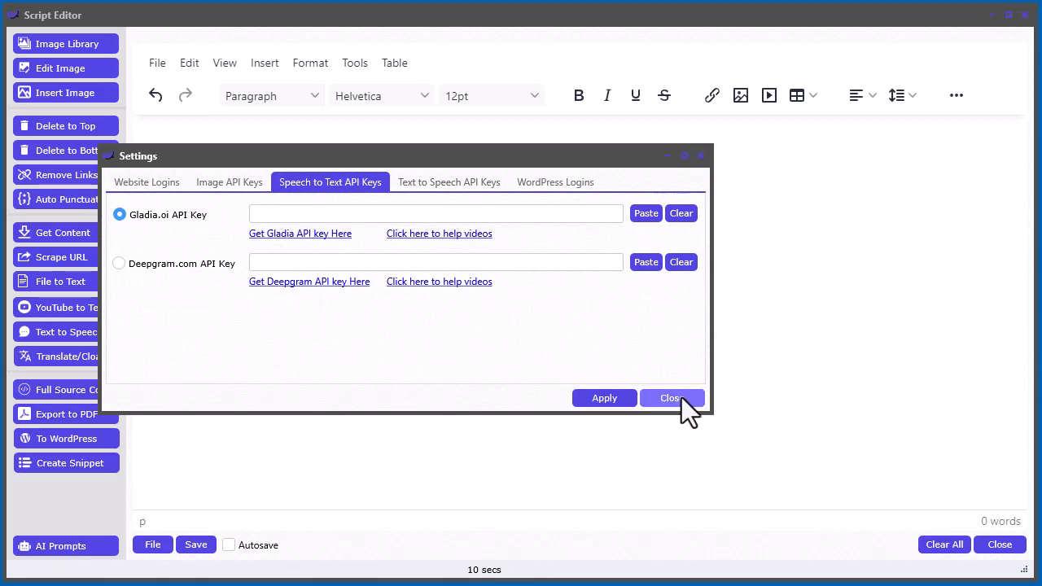
pyautogui.click(671, 398)
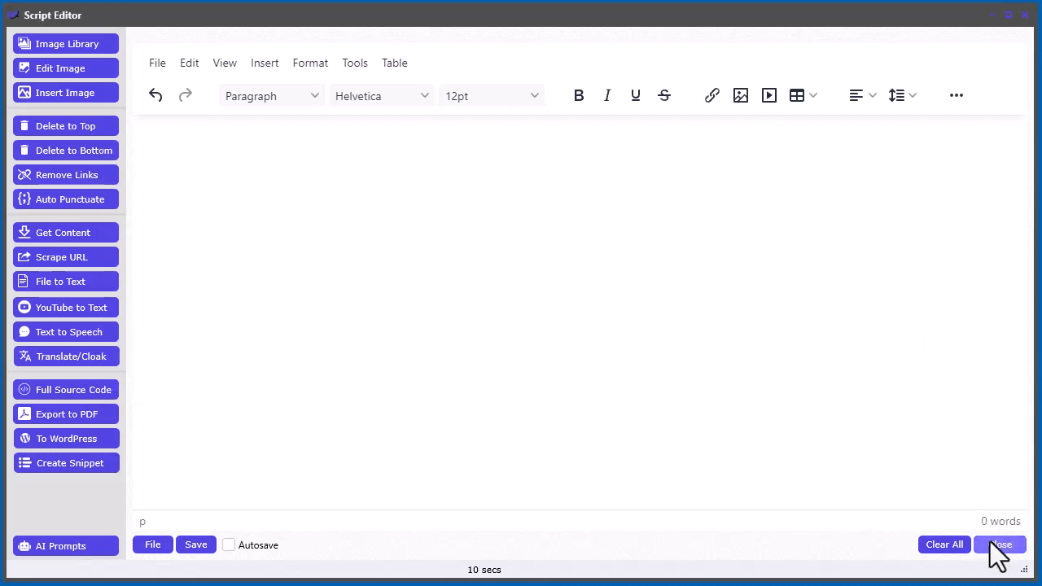
# Close the Script Editor and reopen Settings on the Speech to Text API Keys page.
pyautogui.click(1000, 544)
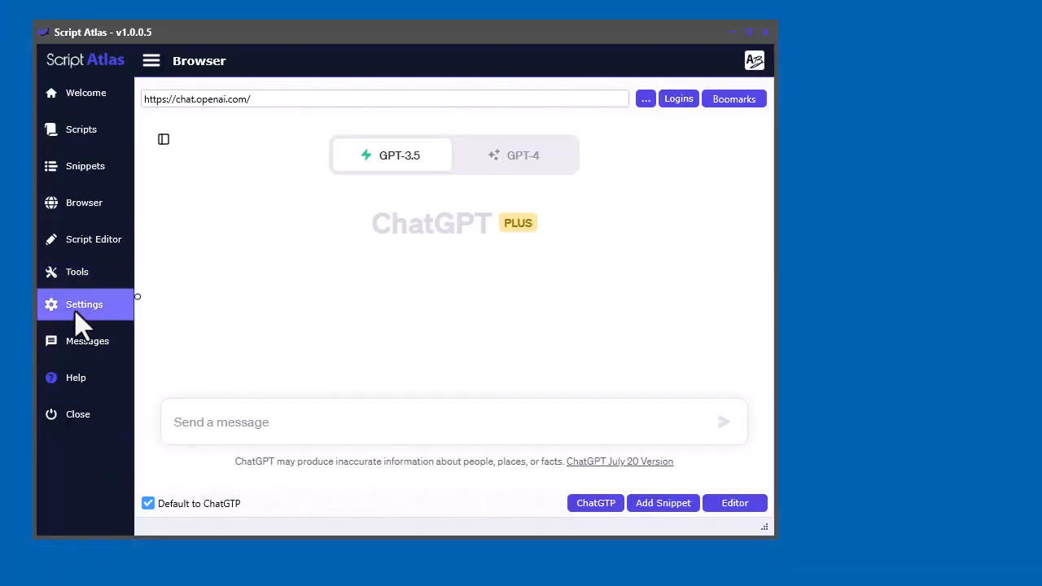
pyautogui.click(85, 305)
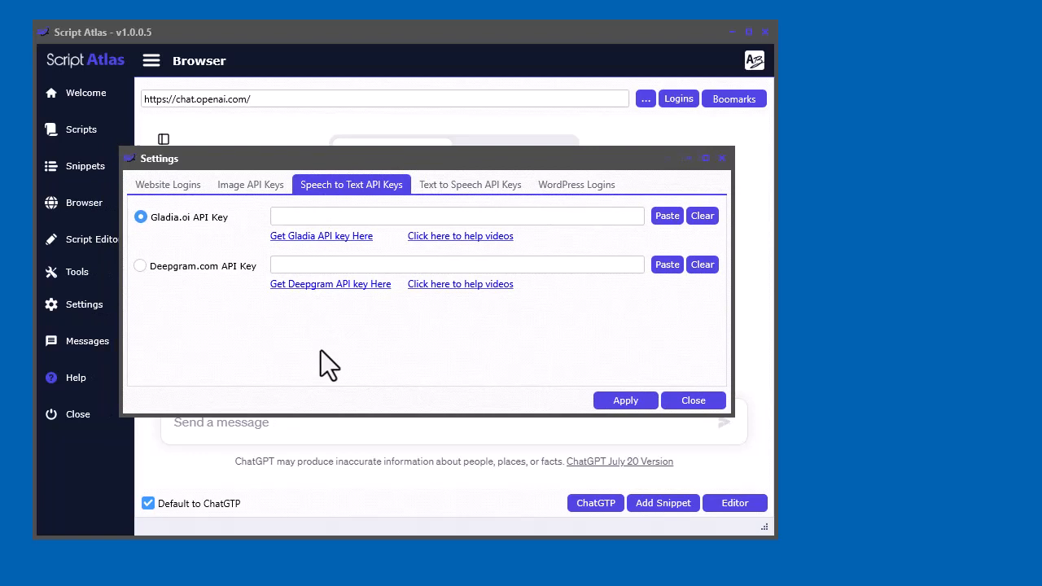
pyautogui.moveTo(394, 378)
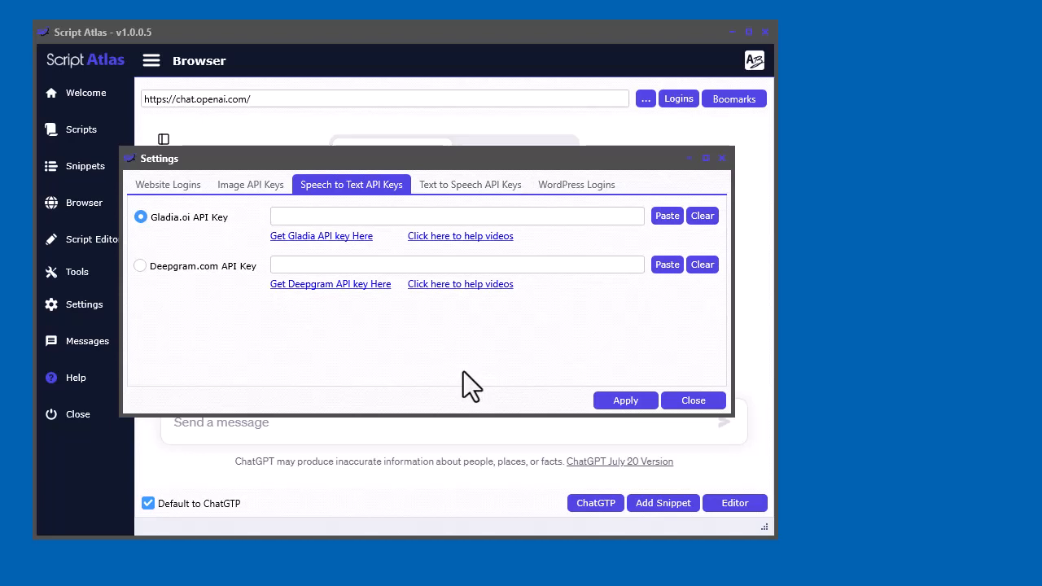
pyautogui.moveTo(459, 374)
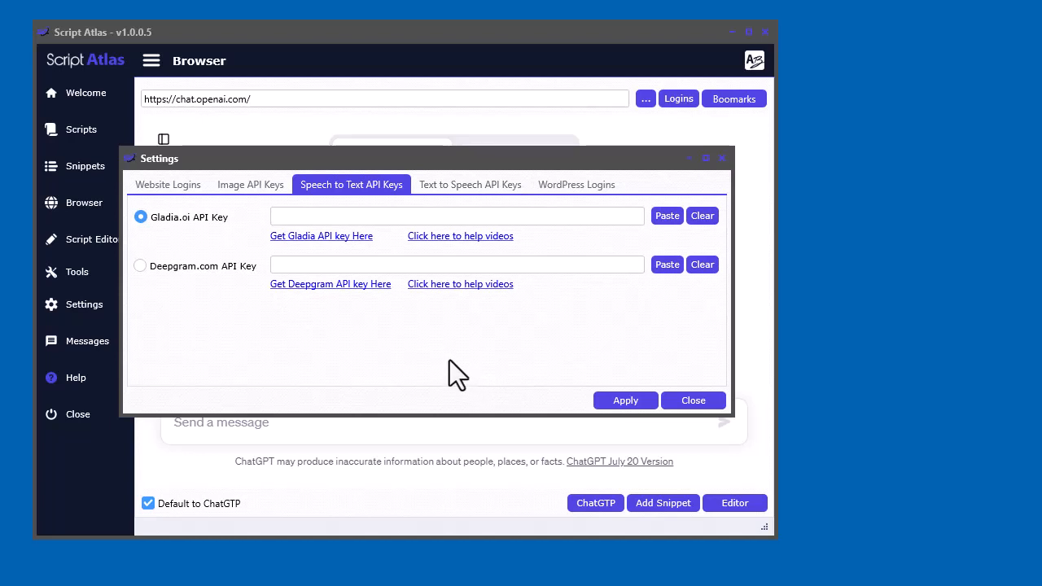
pyautogui.moveTo(340, 360)
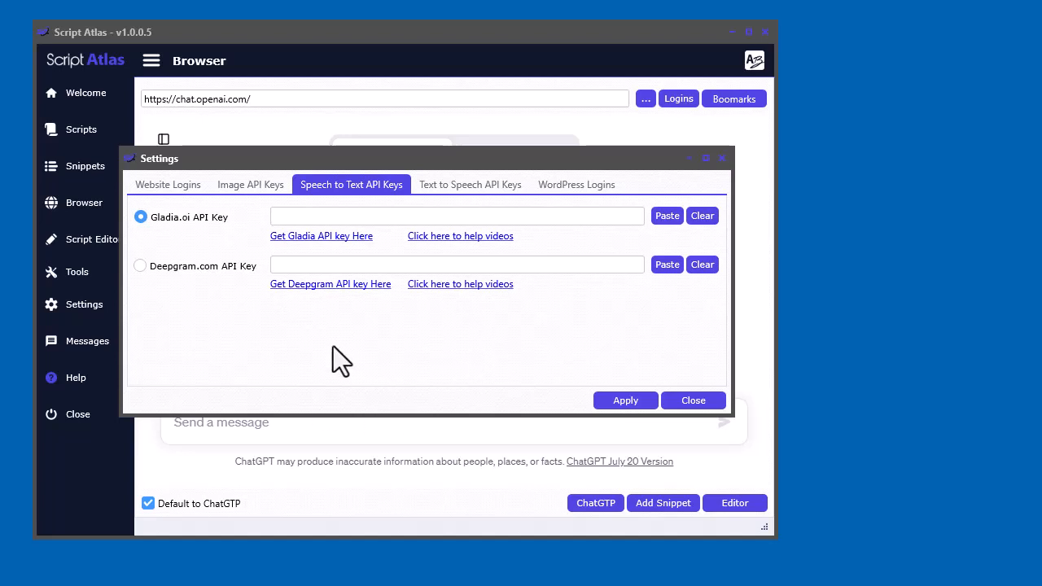
pyautogui.moveTo(513, 376)
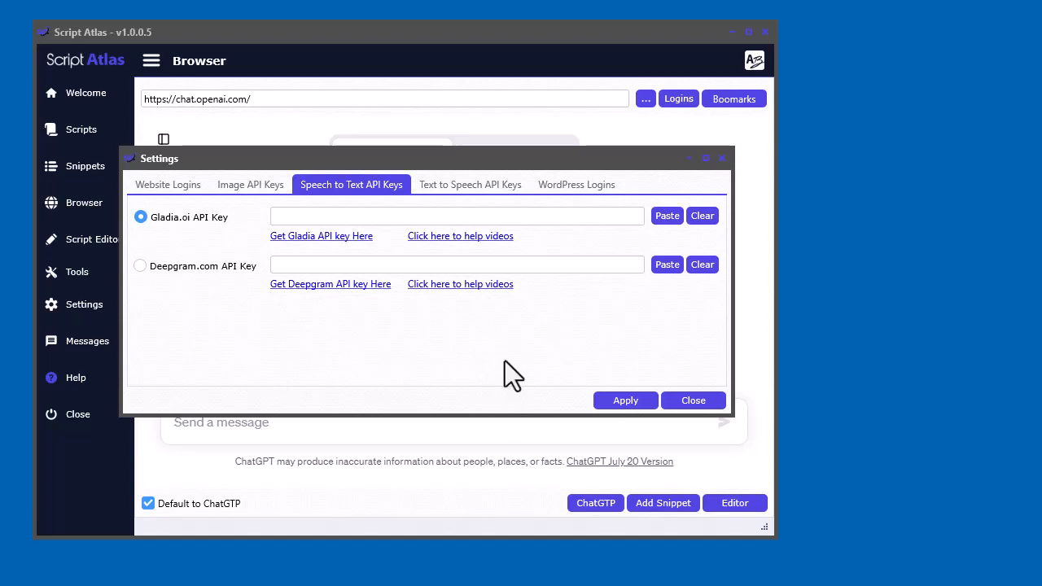
pyautogui.moveTo(538, 368)
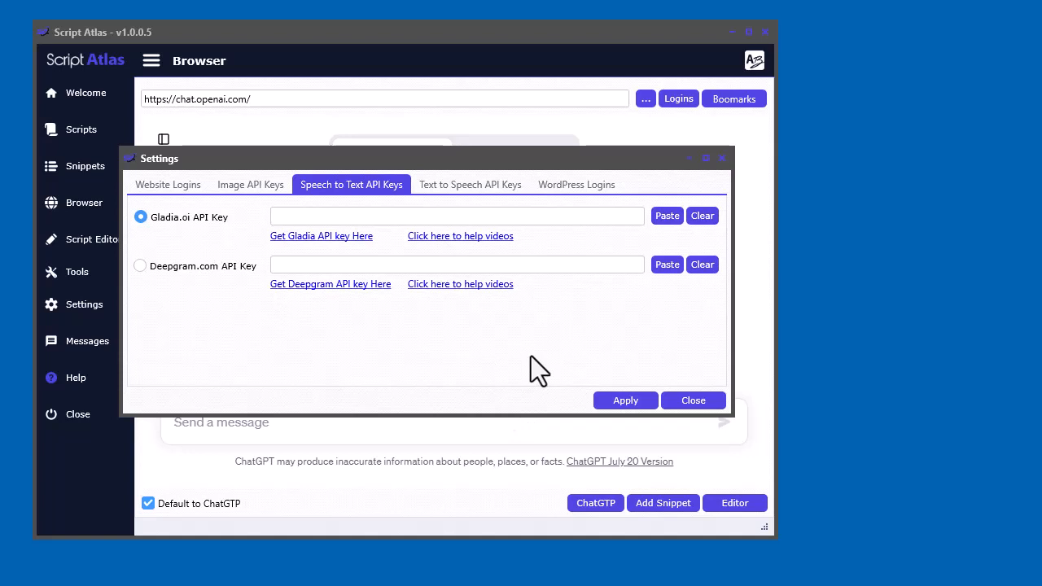
pyautogui.moveTo(540, 371)
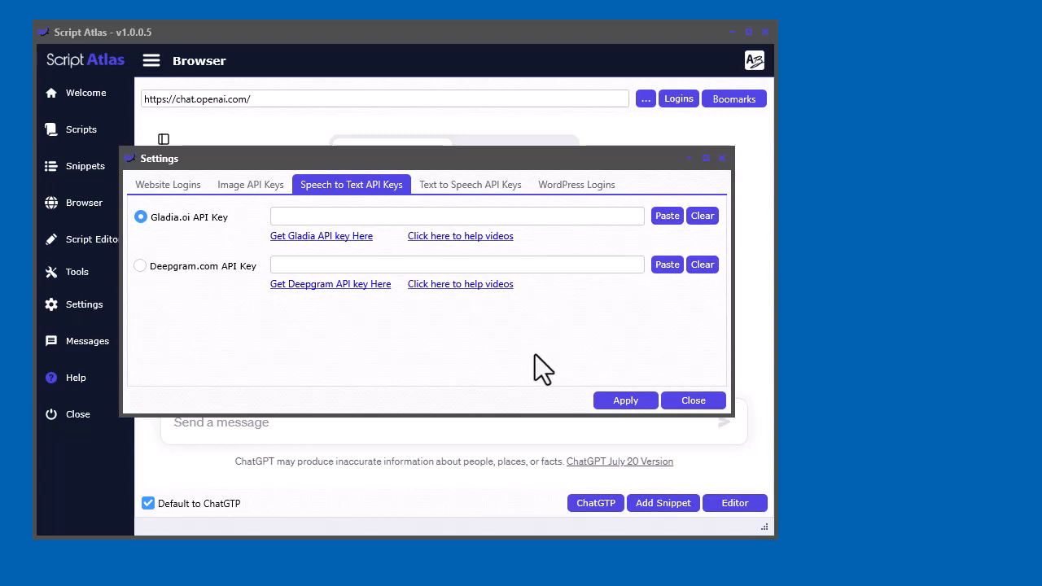
pyautogui.moveTo(485, 182)
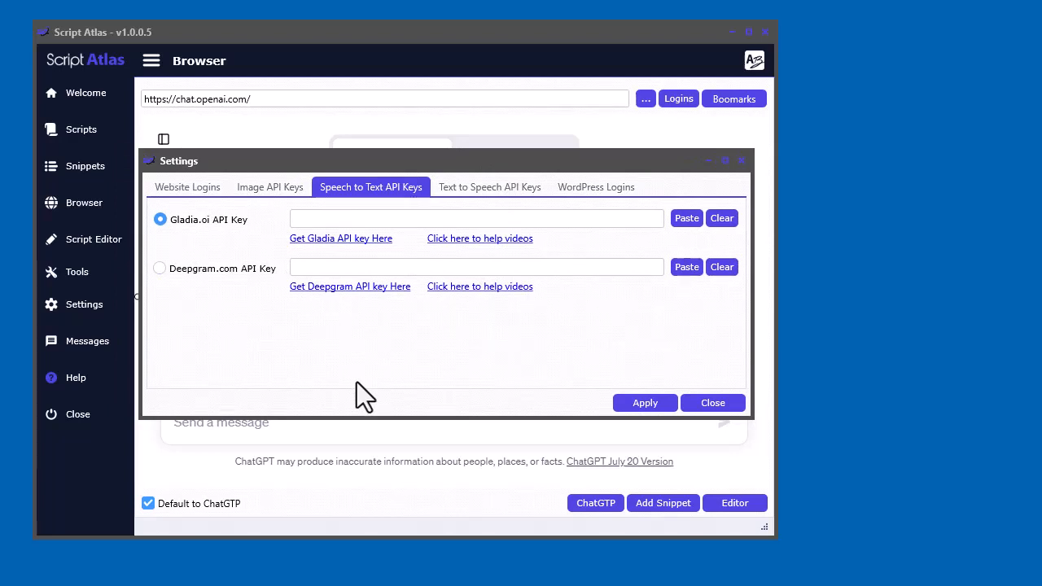
pyautogui.moveTo(334, 407)
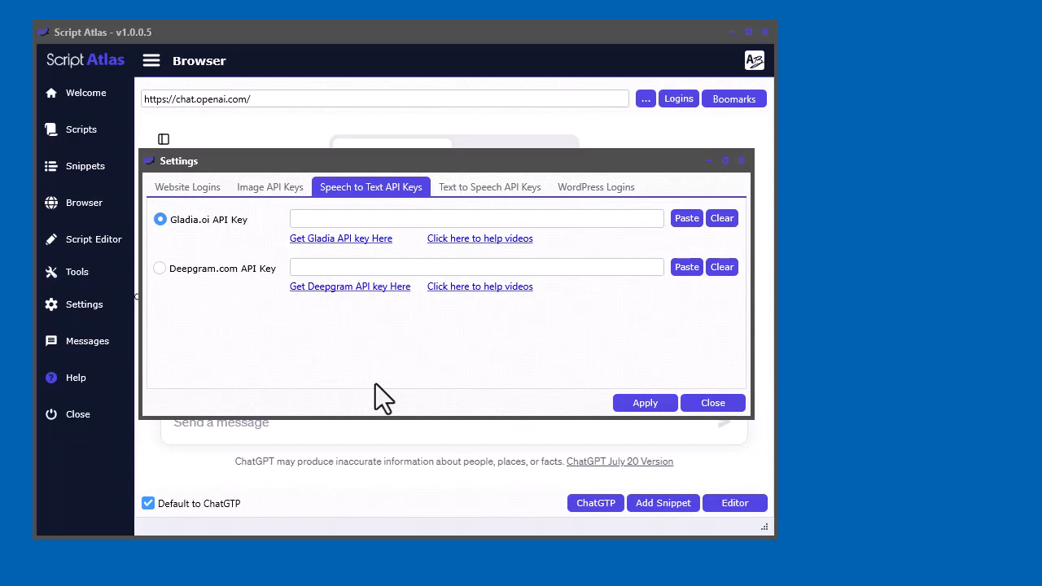
pyautogui.moveTo(231, 248)
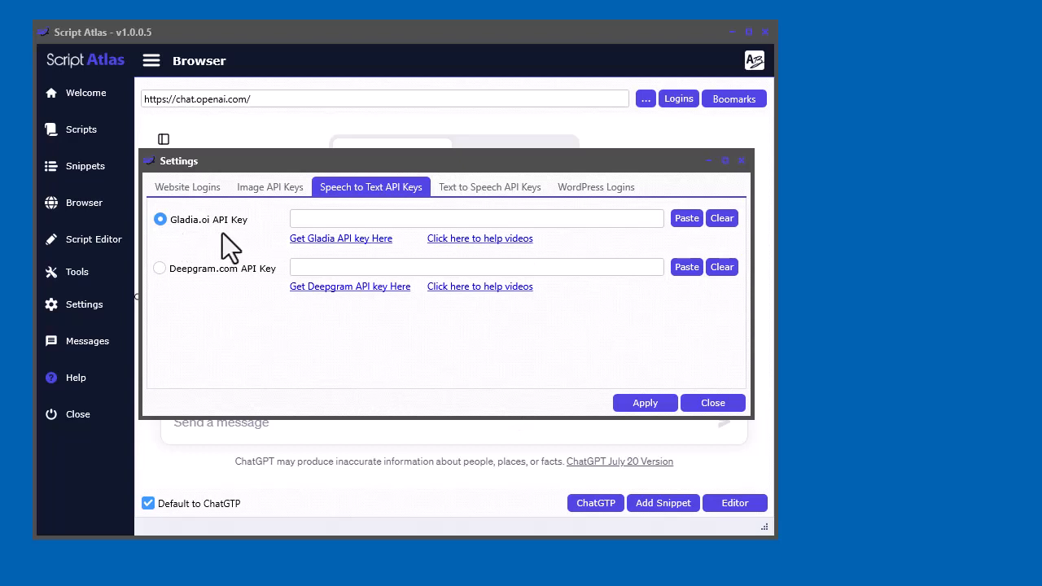
pyautogui.moveTo(202, 247)
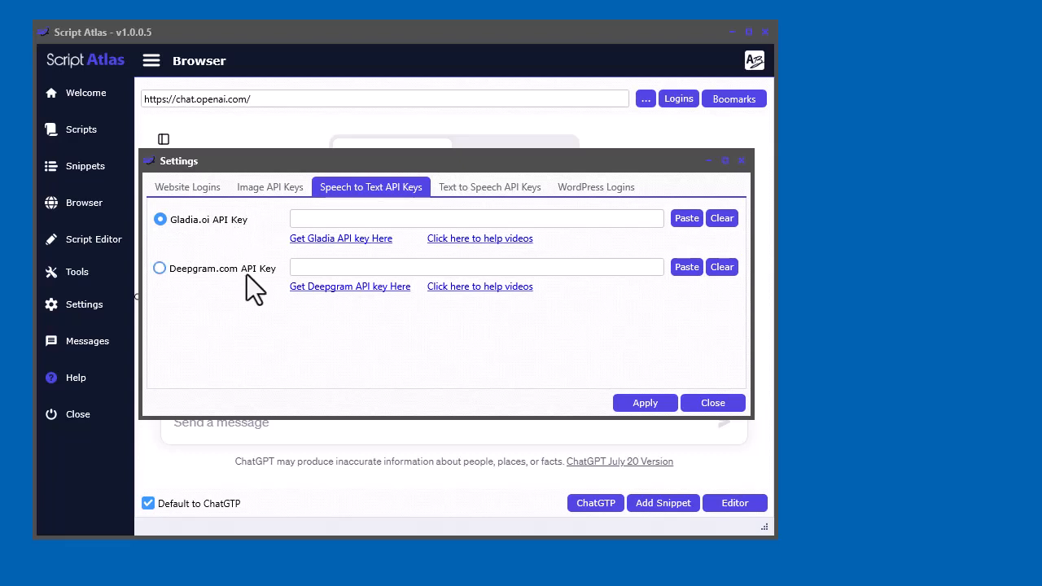
pyautogui.click(160, 267)
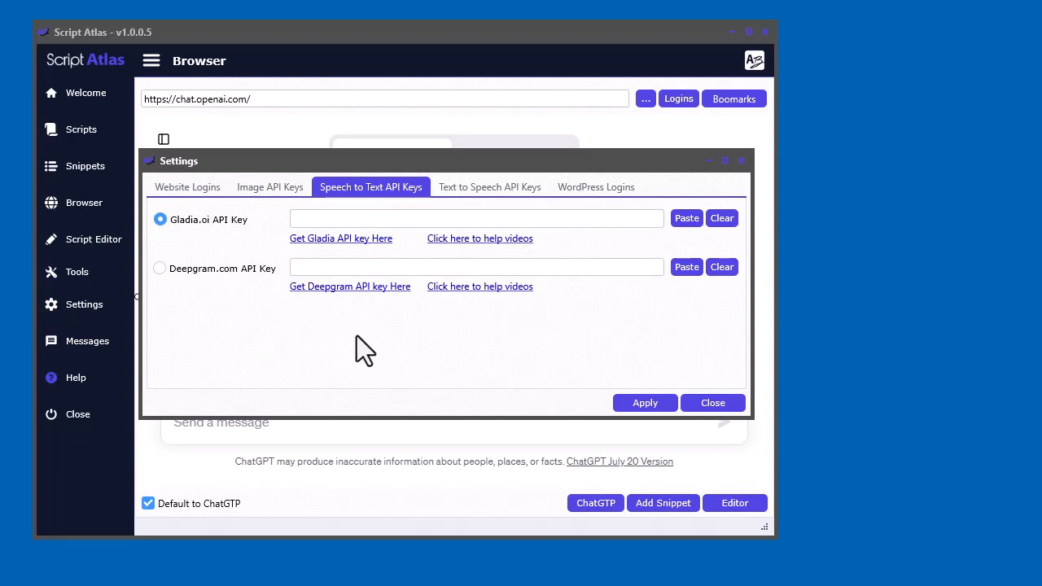
pyautogui.moveTo(364, 351)
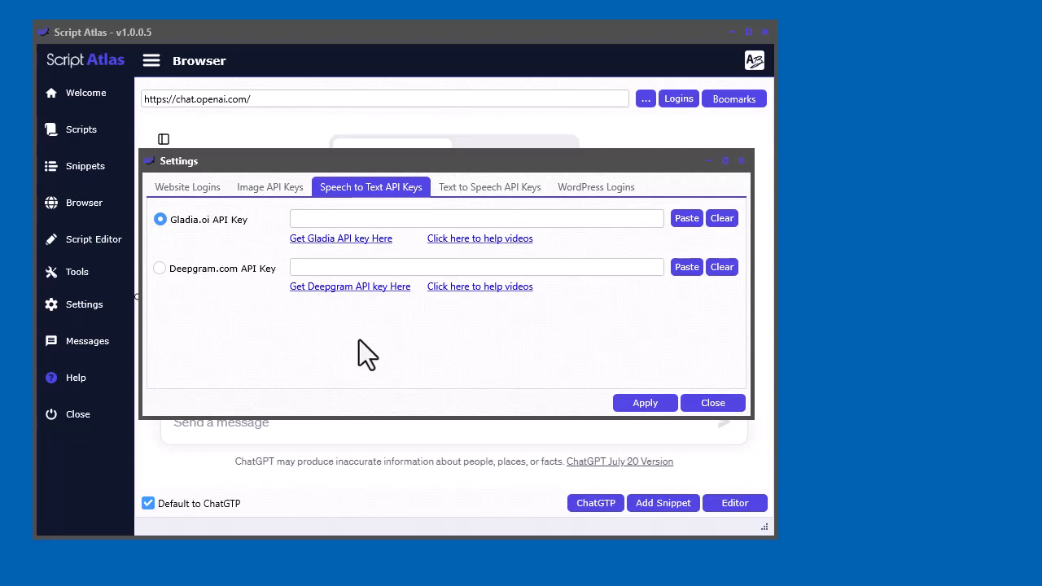
pyautogui.moveTo(204, 263)
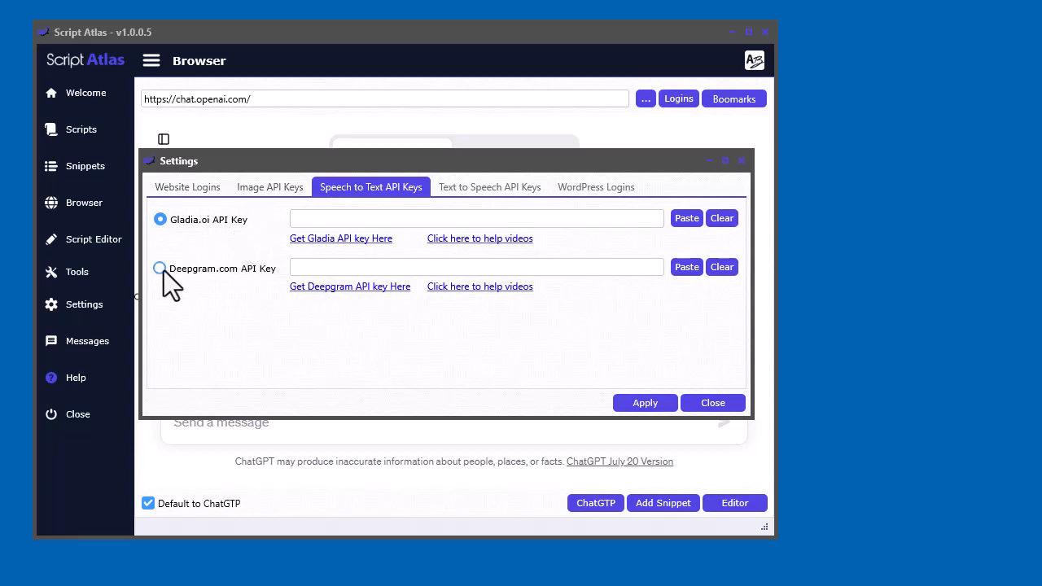
# Choose the speech-to-text provider between Deepgram and Gladia in the API key settings.
pyautogui.click(159, 267)
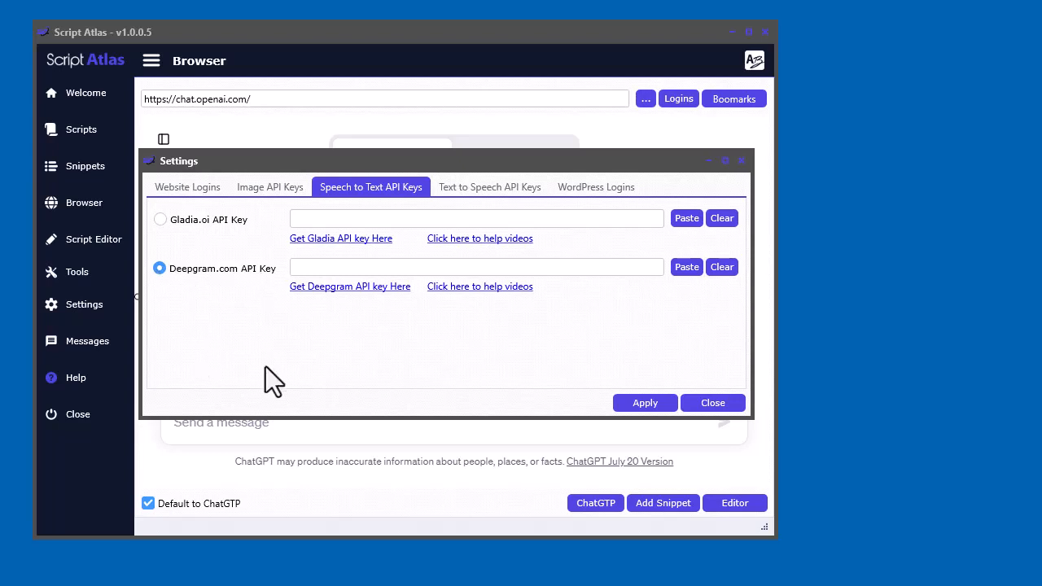
pyautogui.moveTo(404, 367)
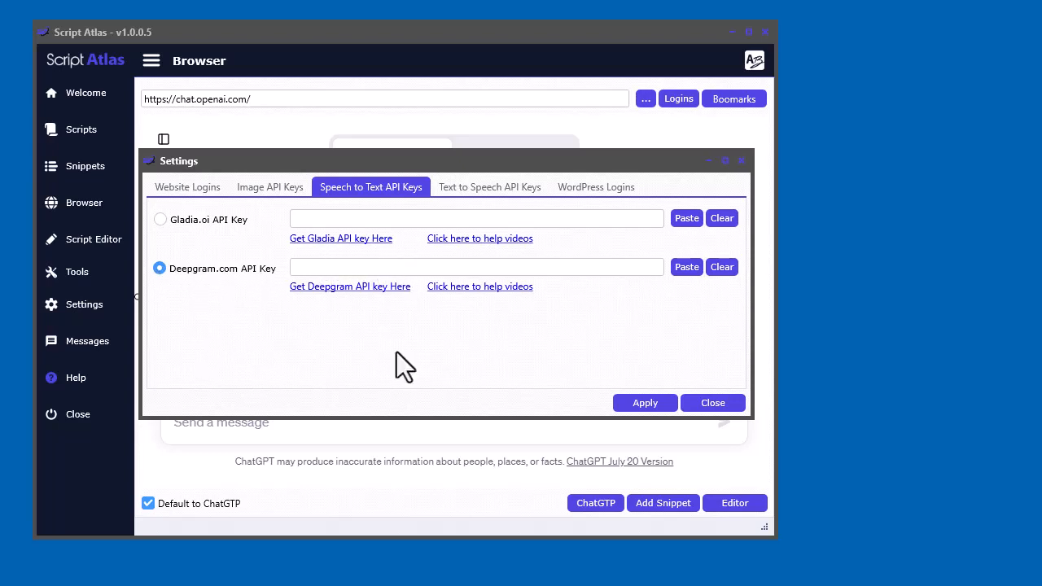
pyautogui.moveTo(407, 355)
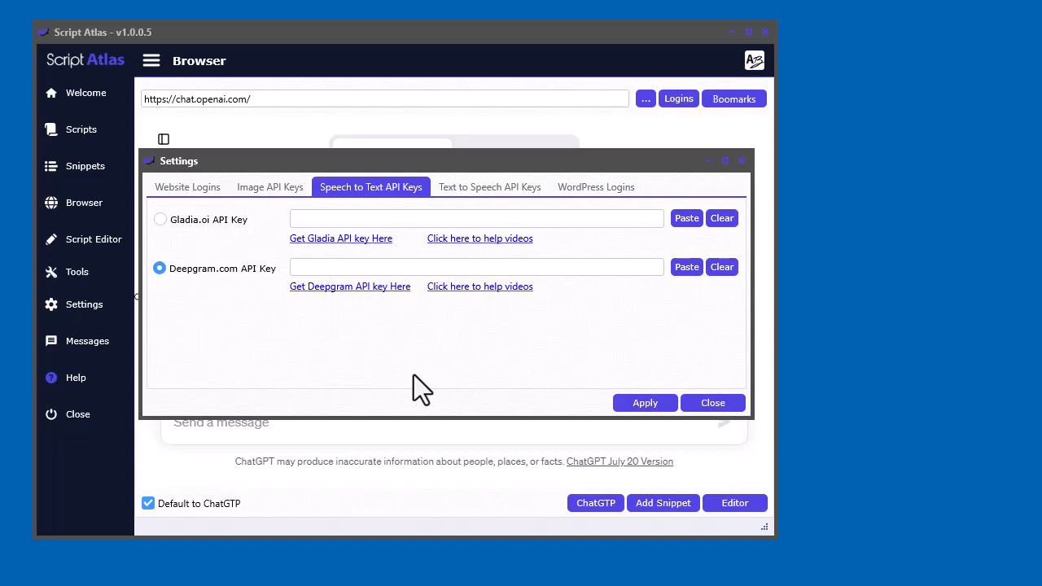
pyautogui.moveTo(280, 326)
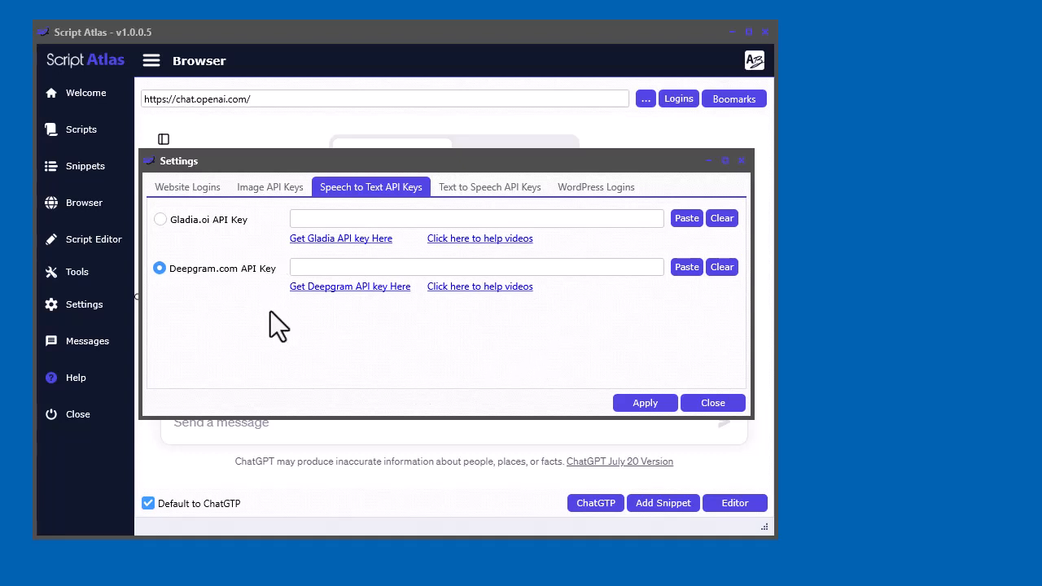
pyautogui.moveTo(491, 361)
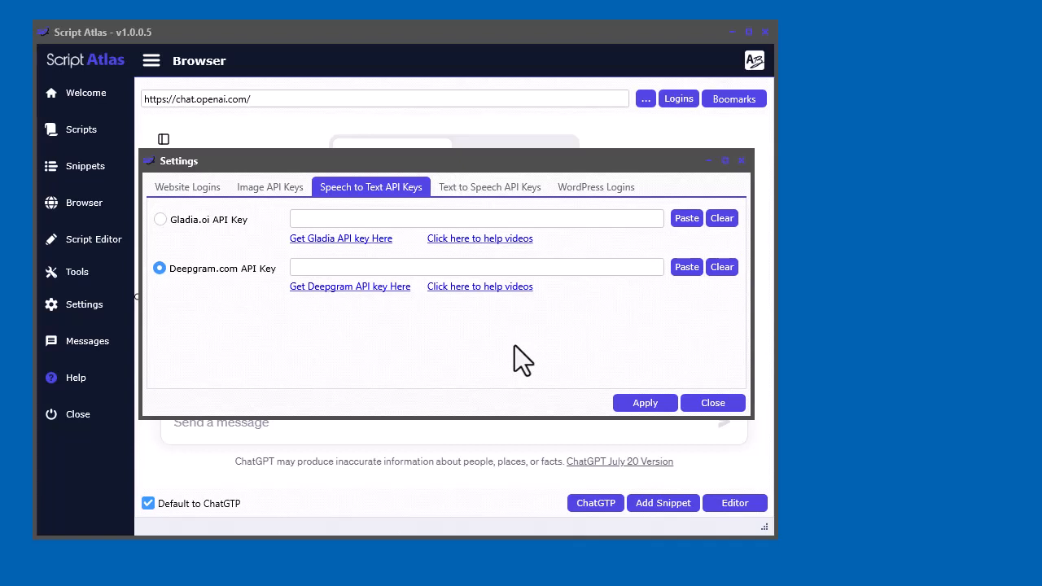
pyautogui.moveTo(280, 362)
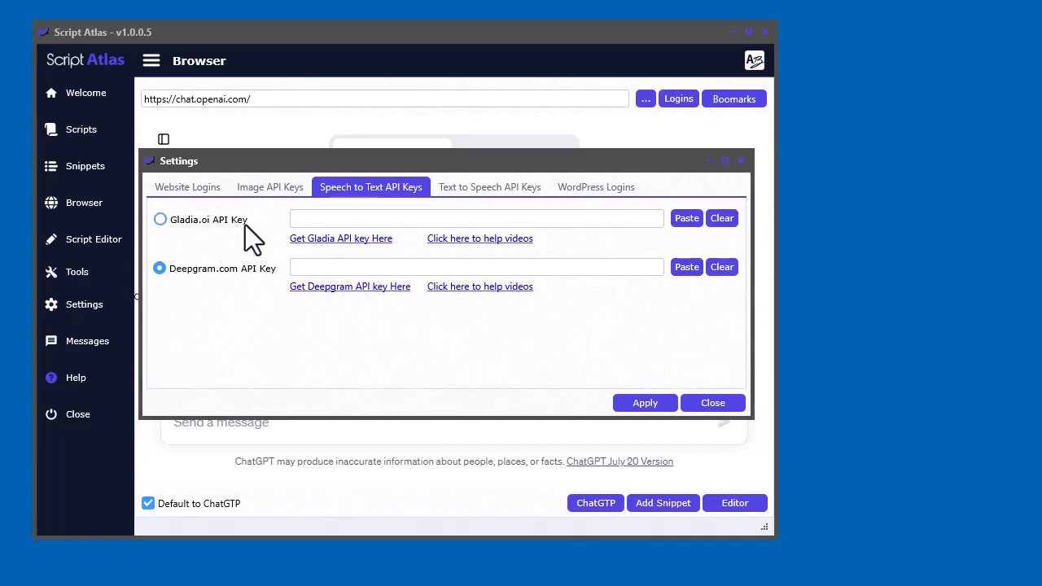
pyautogui.click(160, 267)
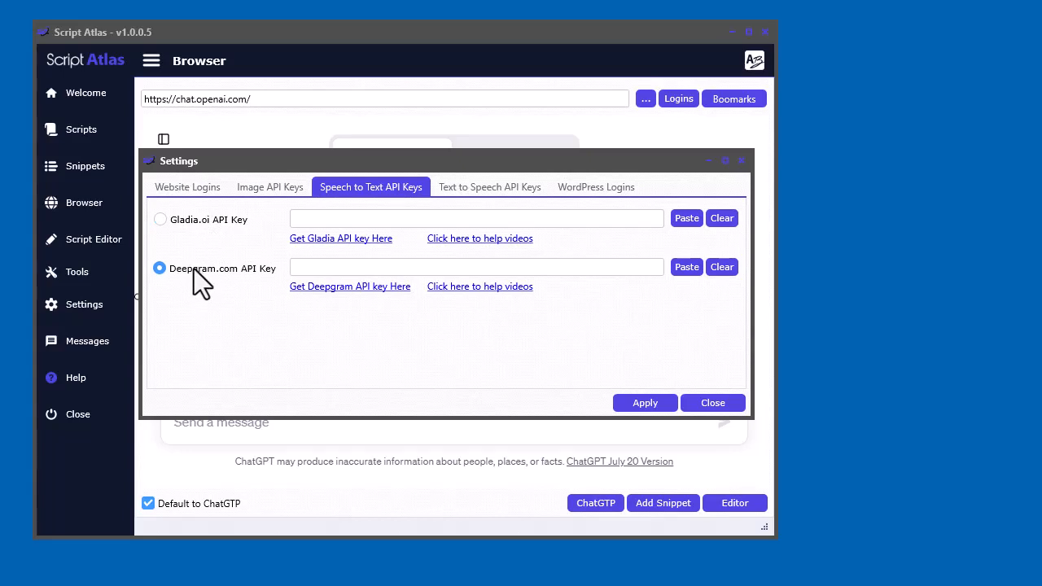
pyautogui.click(160, 219)
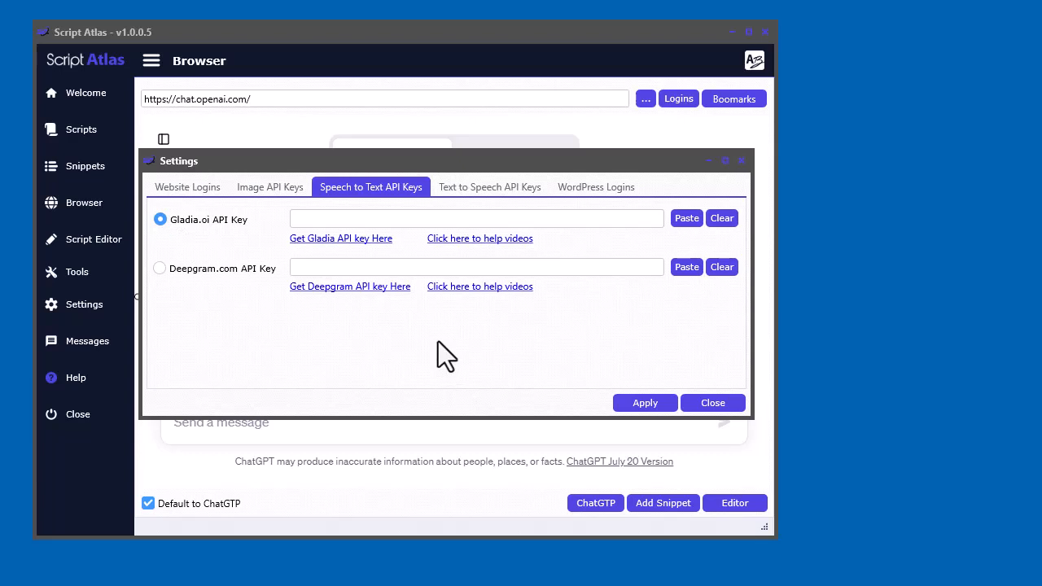
pyautogui.moveTo(469, 362)
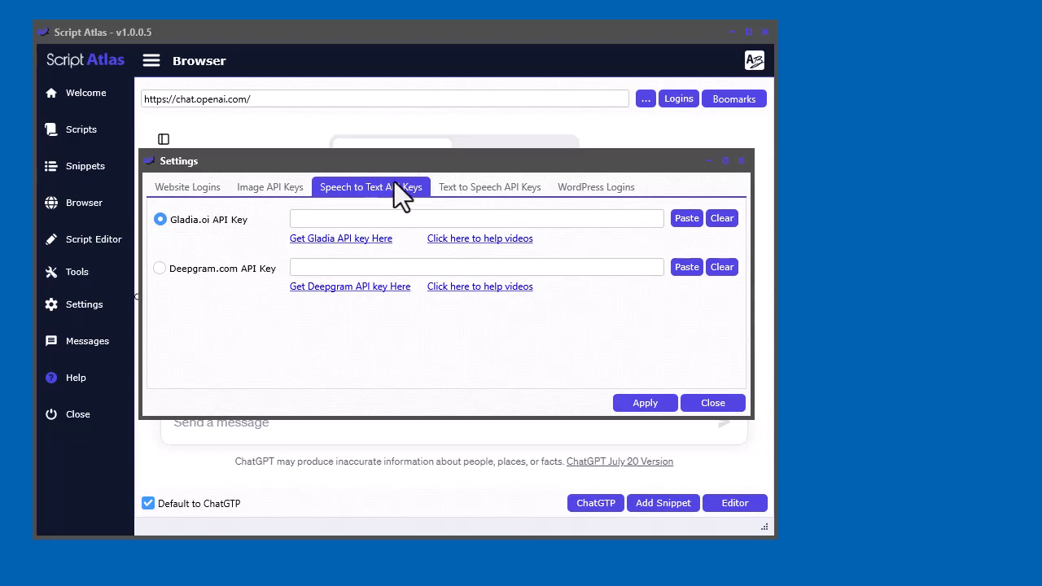
pyautogui.moveTo(241, 388)
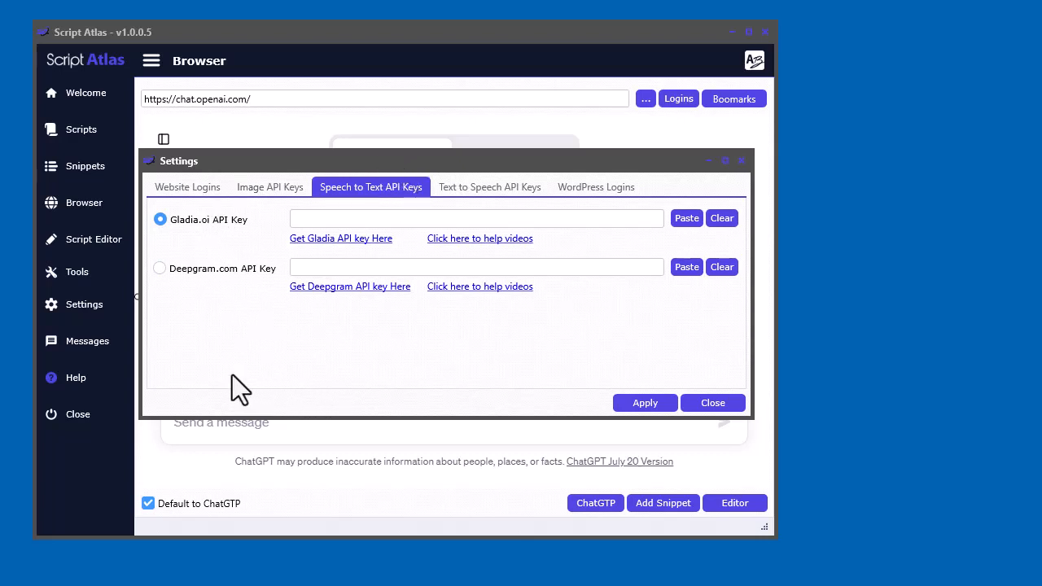
pyautogui.moveTo(325, 248)
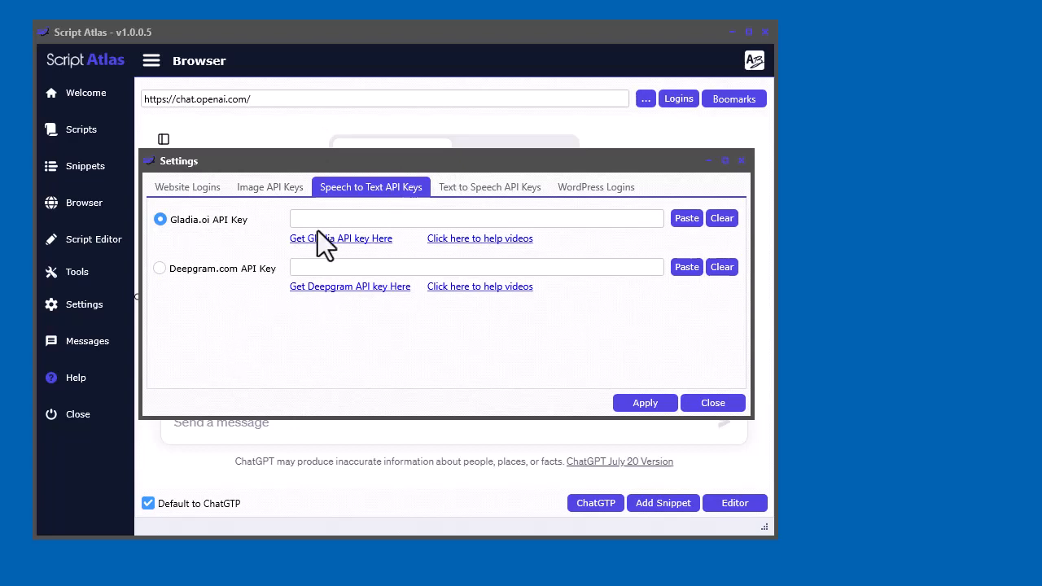
pyautogui.moveTo(342, 252)
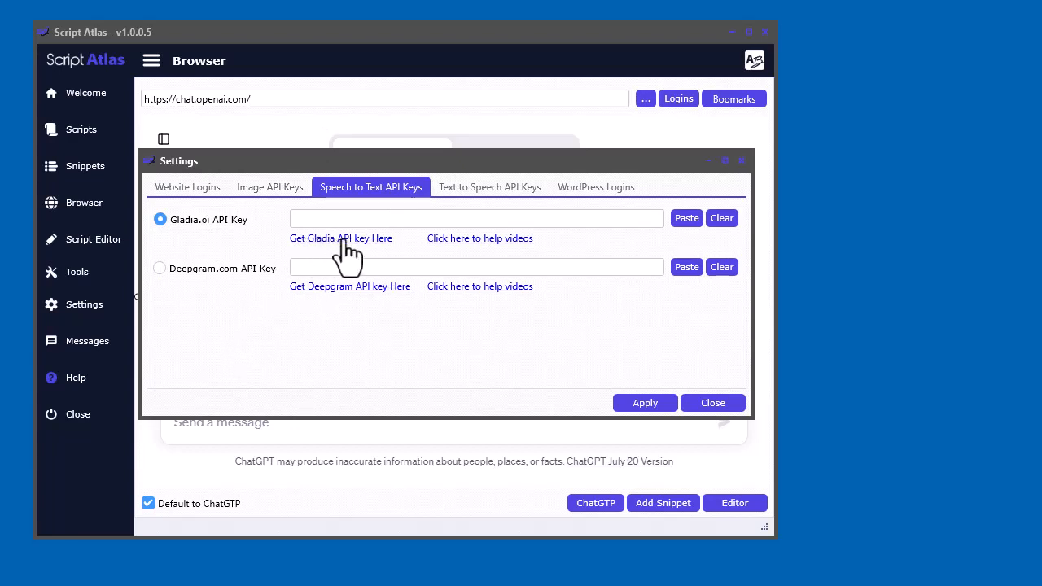
# Go to Gladia's sign-up page and switch to signing in with an existing account.
pyautogui.click(342, 237)
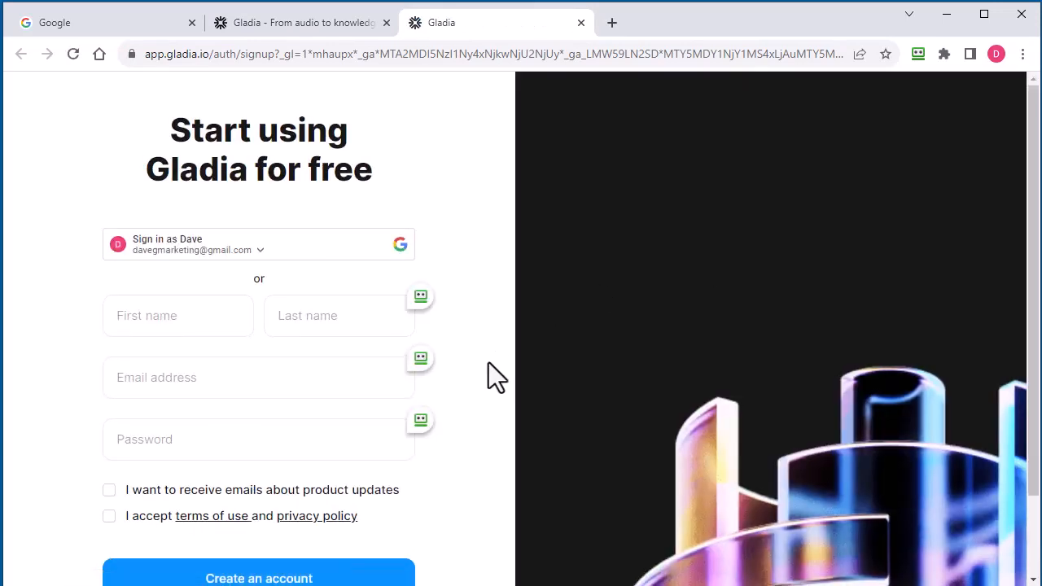
pyautogui.scroll(-3)
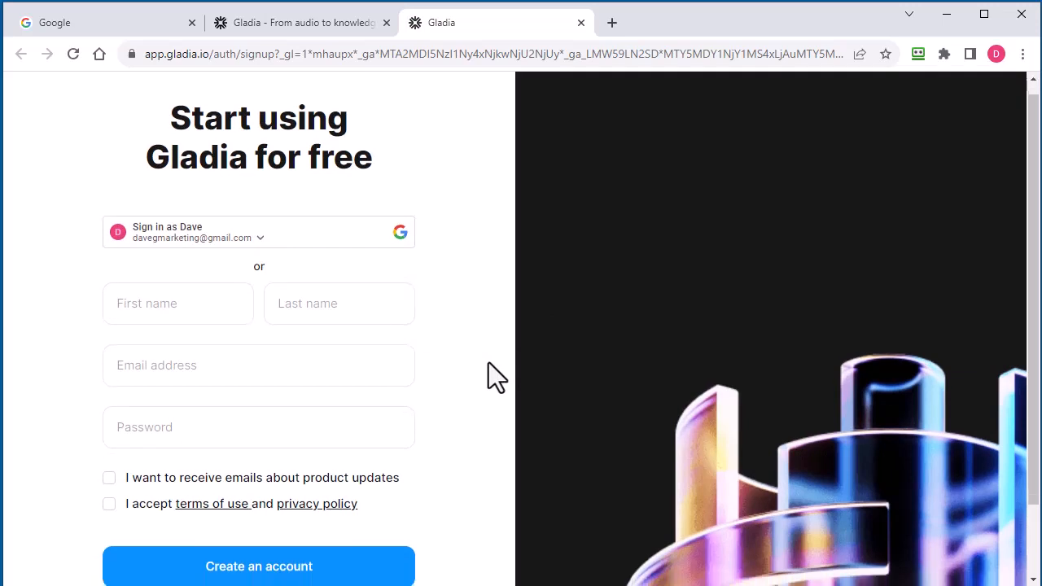
pyautogui.scroll(-3)
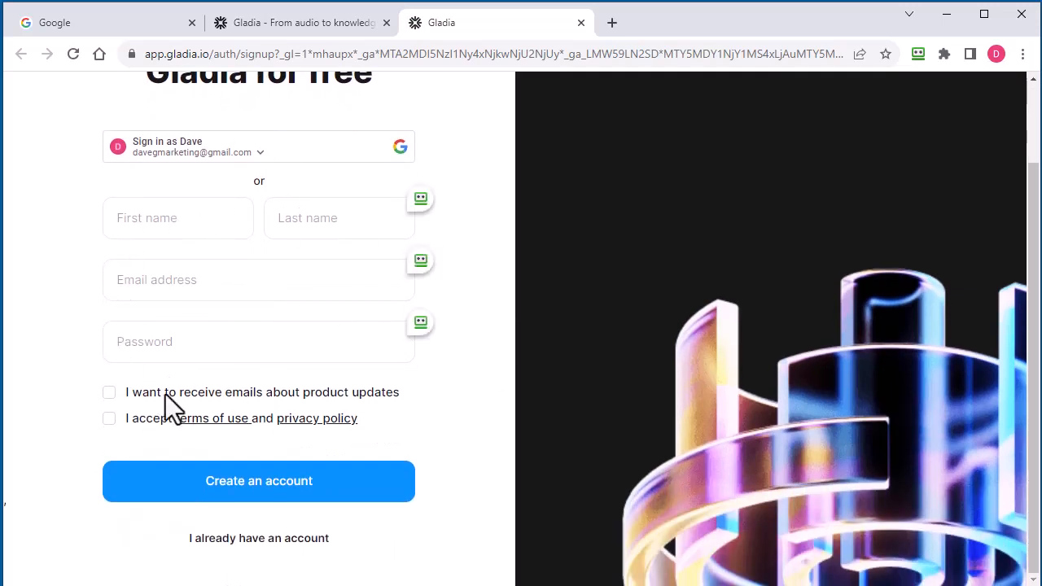
pyautogui.moveTo(497, 446)
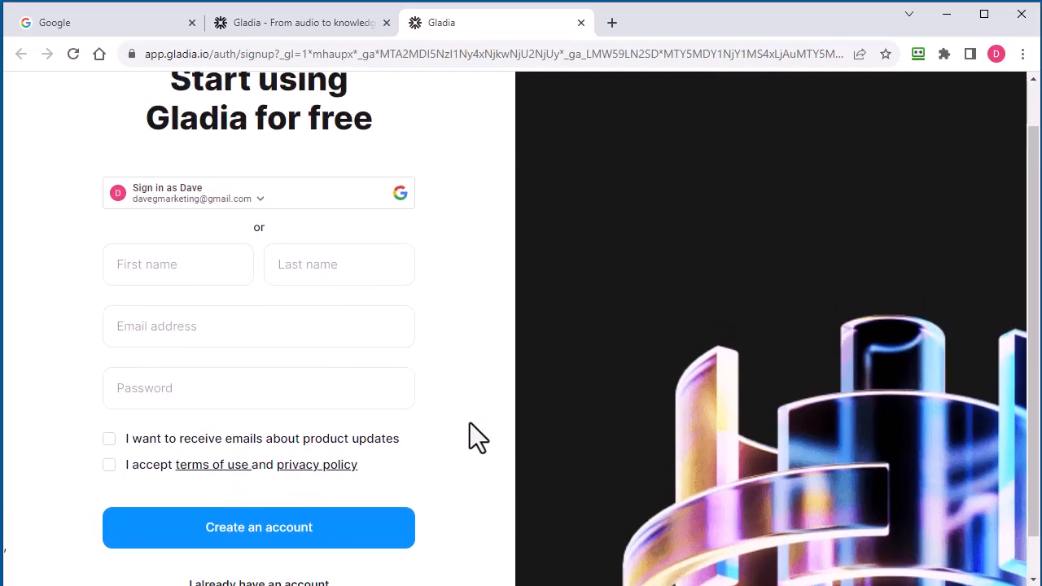
pyautogui.scroll(-3)
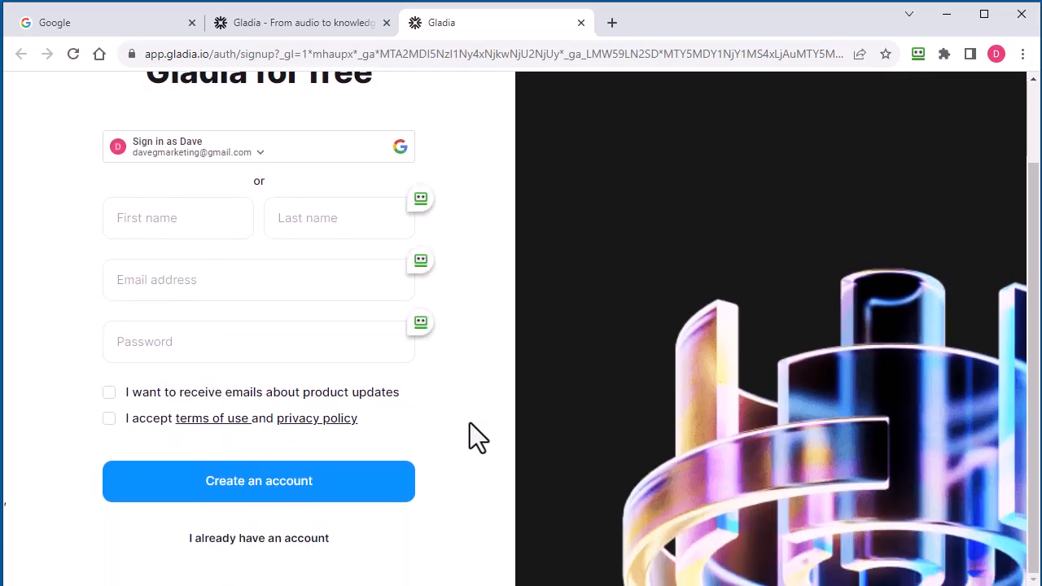
pyautogui.moveTo(479, 399)
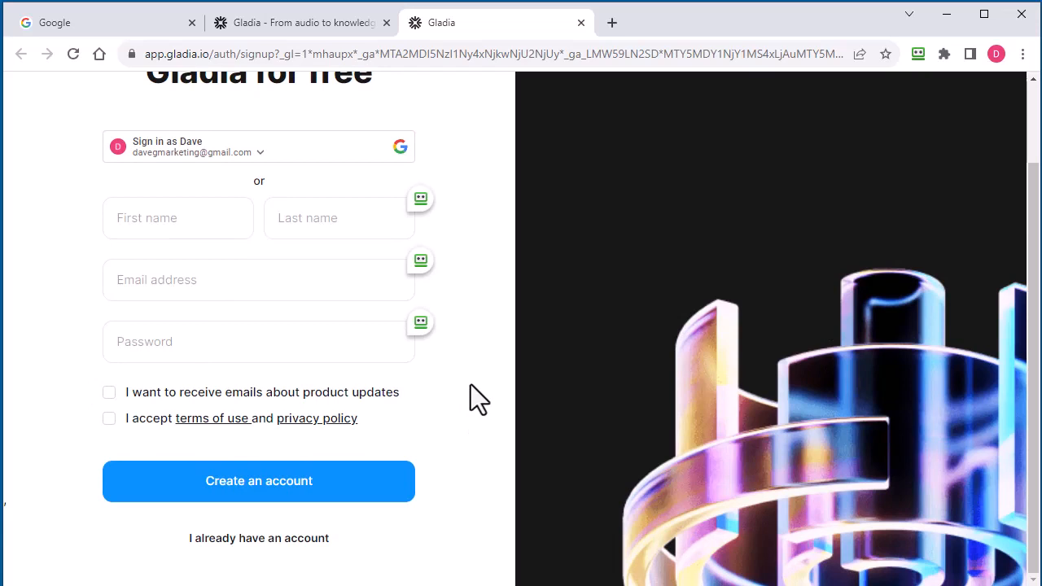
pyautogui.moveTo(485, 404)
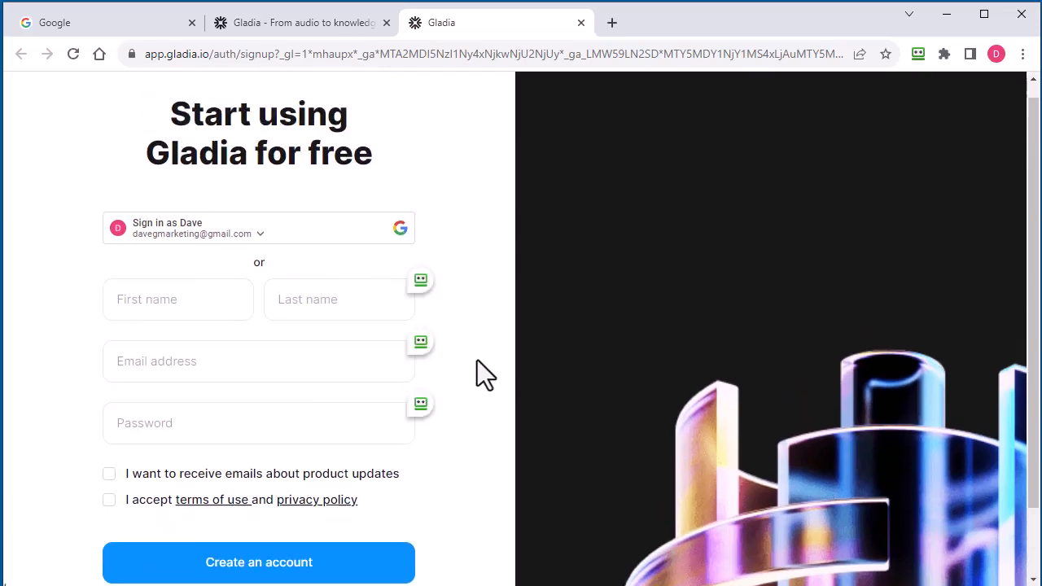
pyautogui.moveTo(462, 355)
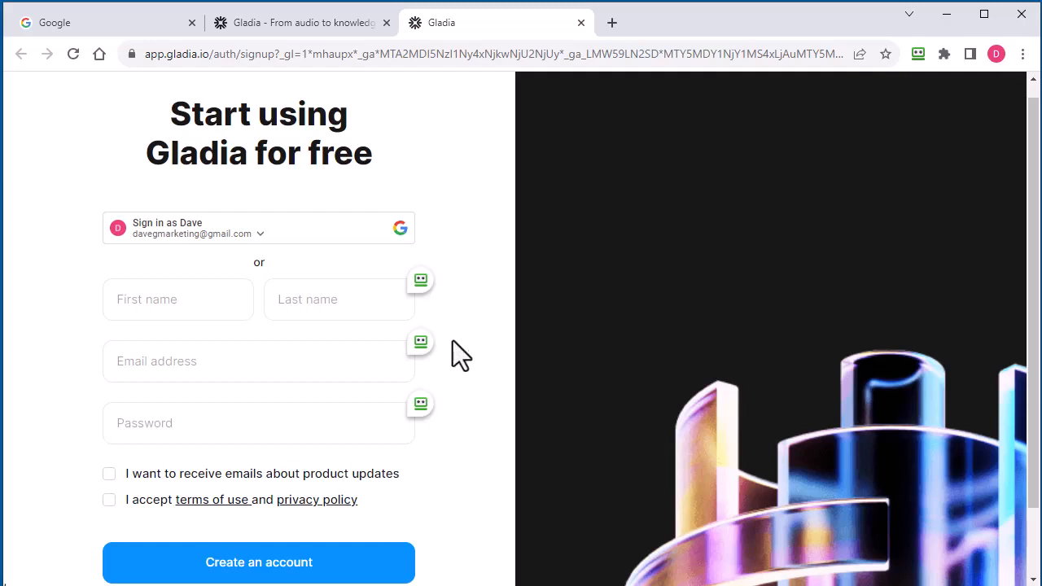
pyautogui.scroll(-3)
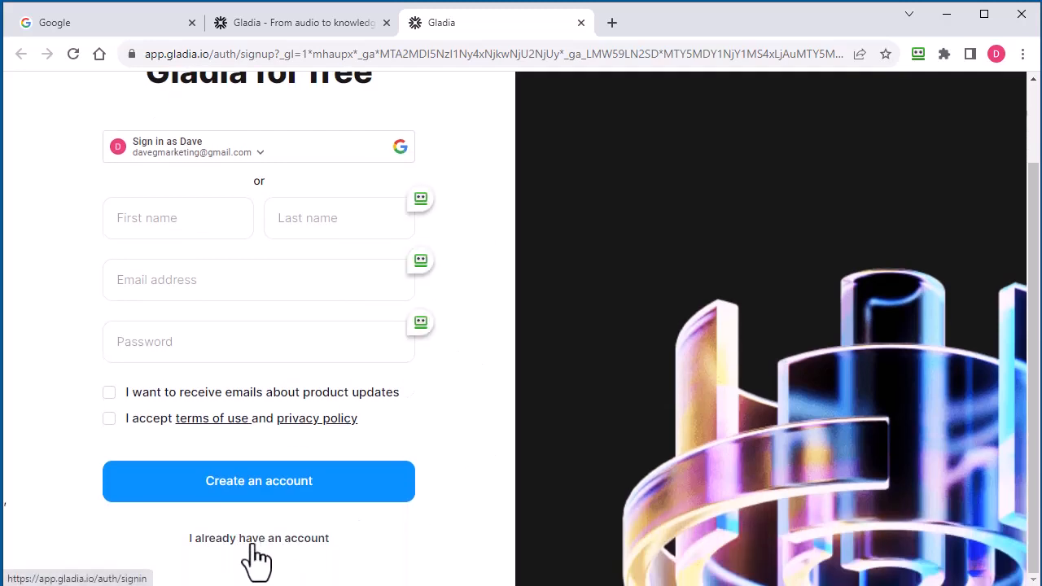
pyautogui.click(259, 537)
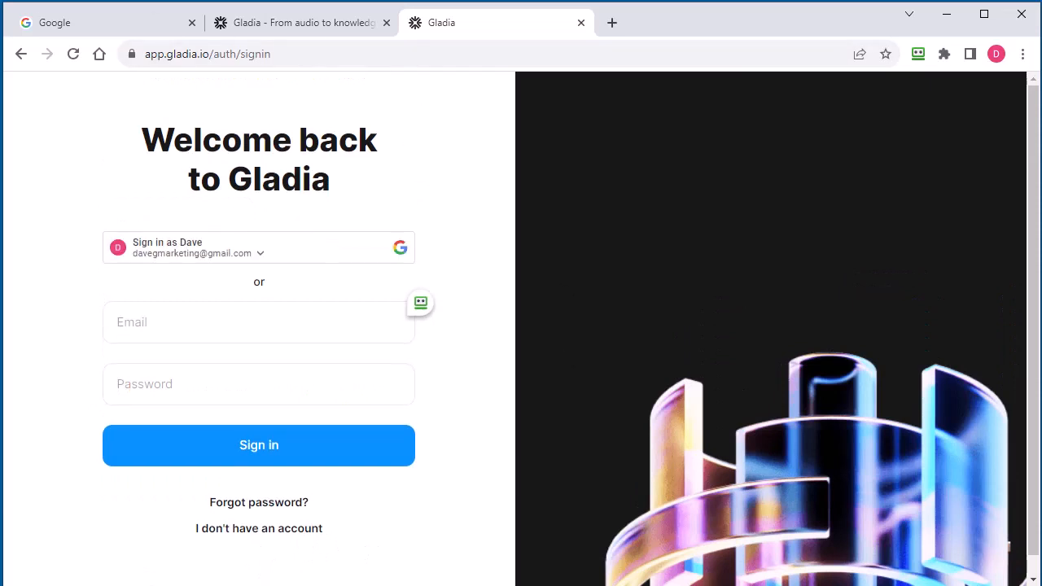
# Sign in to Gladia with Google and paste its API key into Script Atlas's Gladia key field.
pyautogui.click(259, 247)
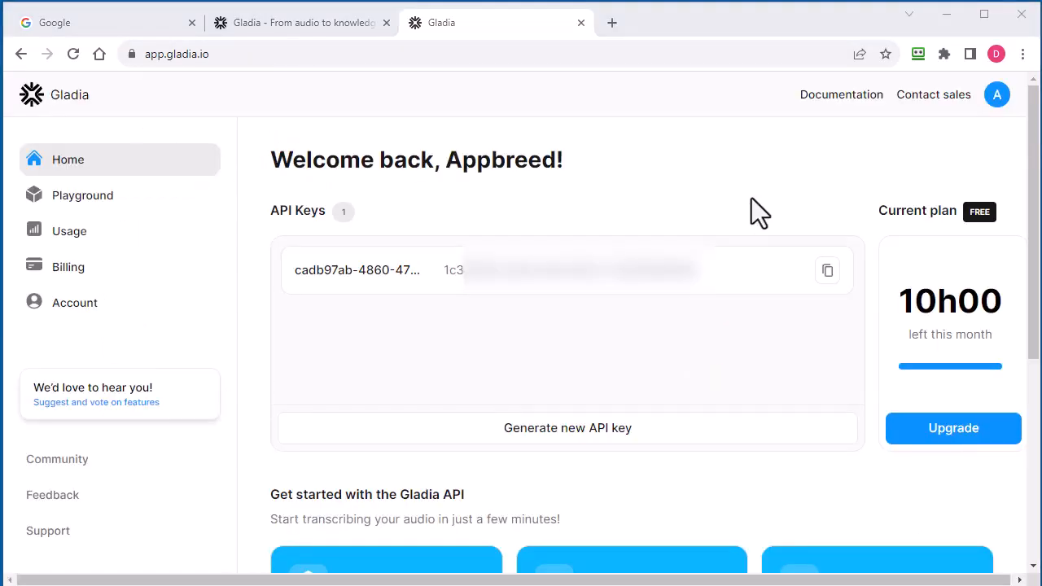
pyautogui.moveTo(733, 176)
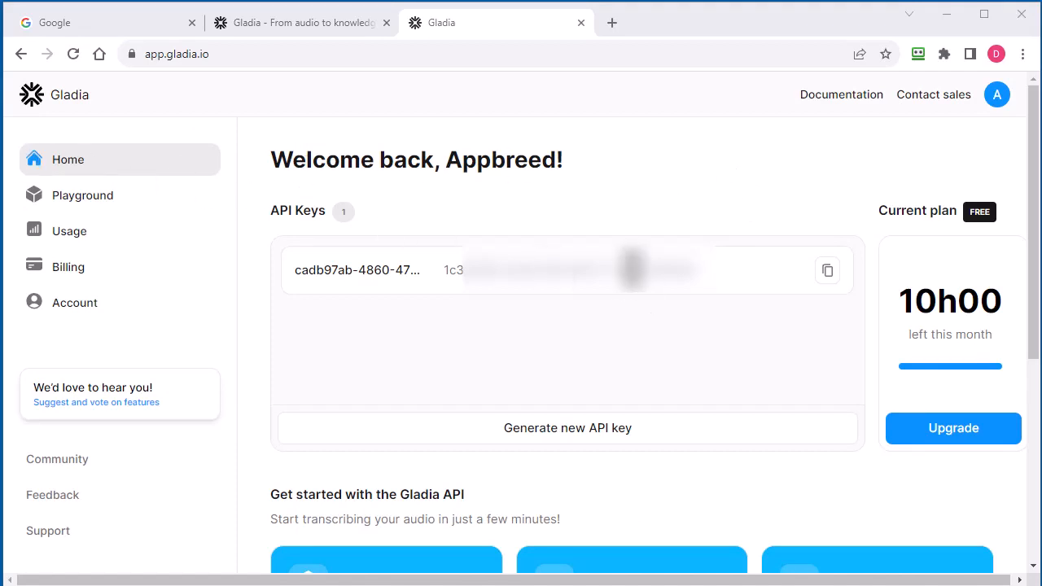
pyautogui.moveTo(715, 292)
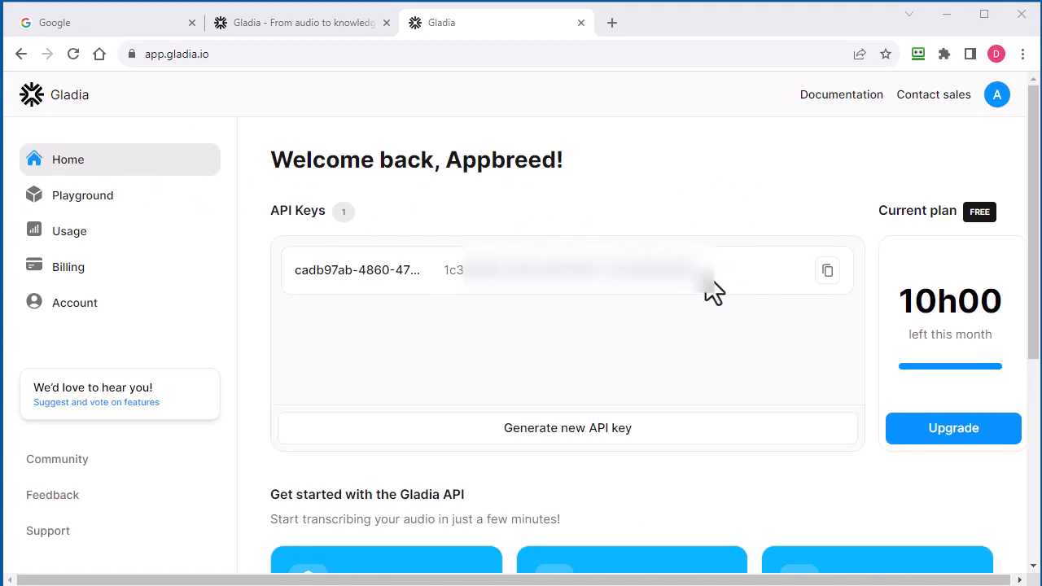
pyautogui.click(827, 270)
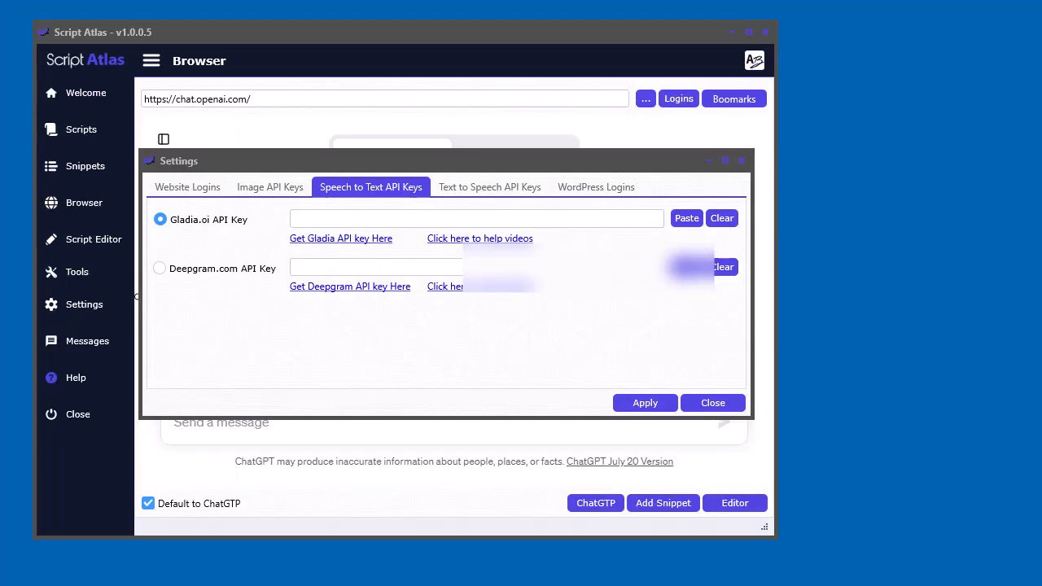
pyautogui.click(687, 219)
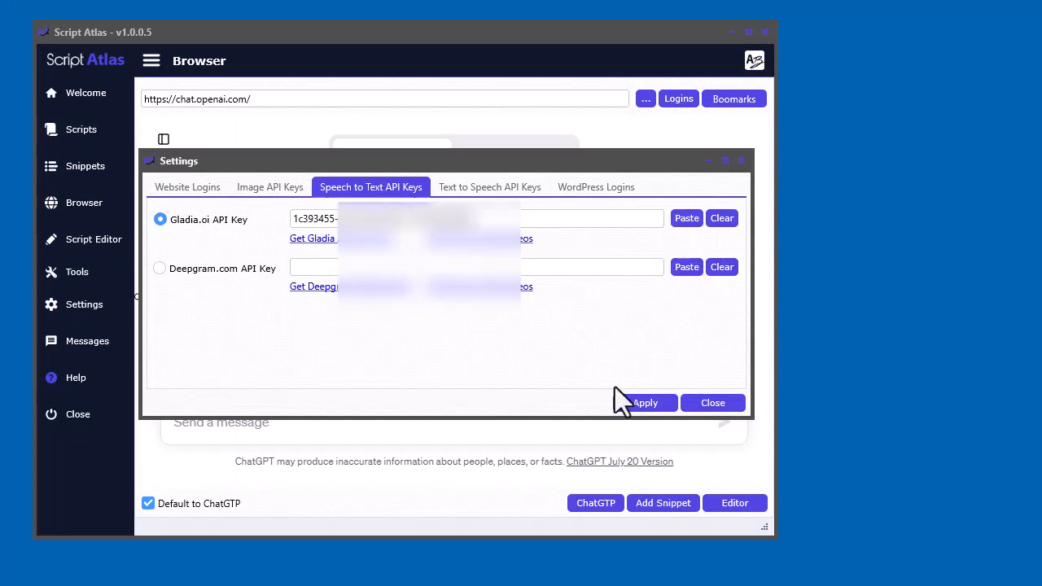
pyautogui.moveTo(547, 417)
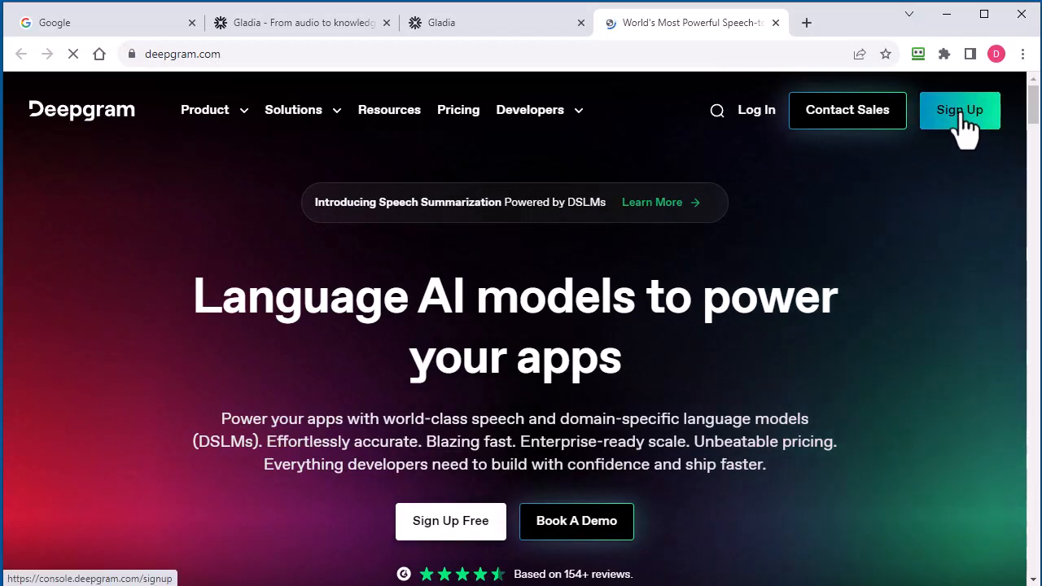
# Log in to an existing Deepgram account and reach the console dashboard.
pyautogui.click(960, 110)
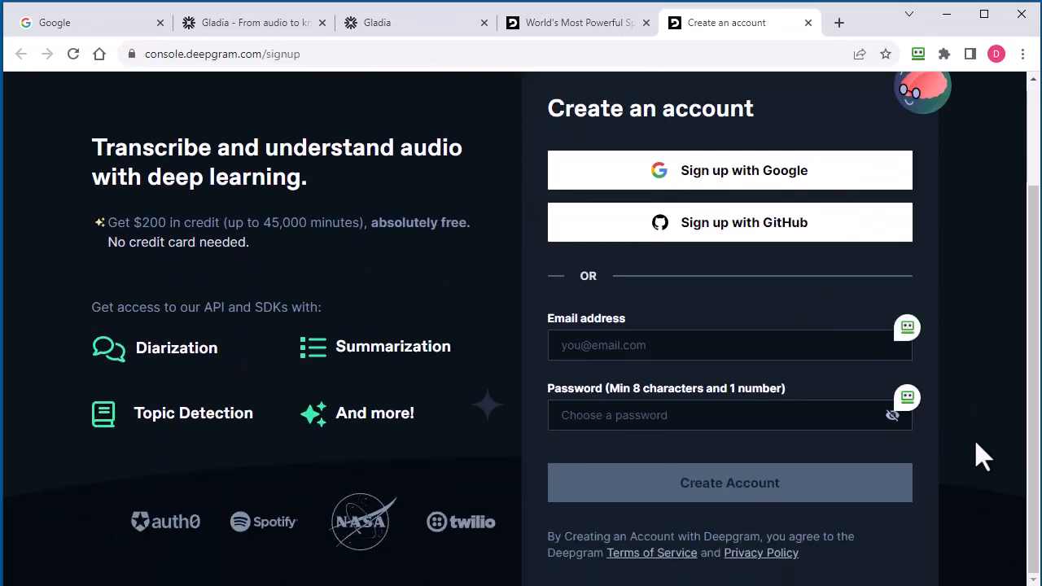
pyautogui.moveTo(748, 469)
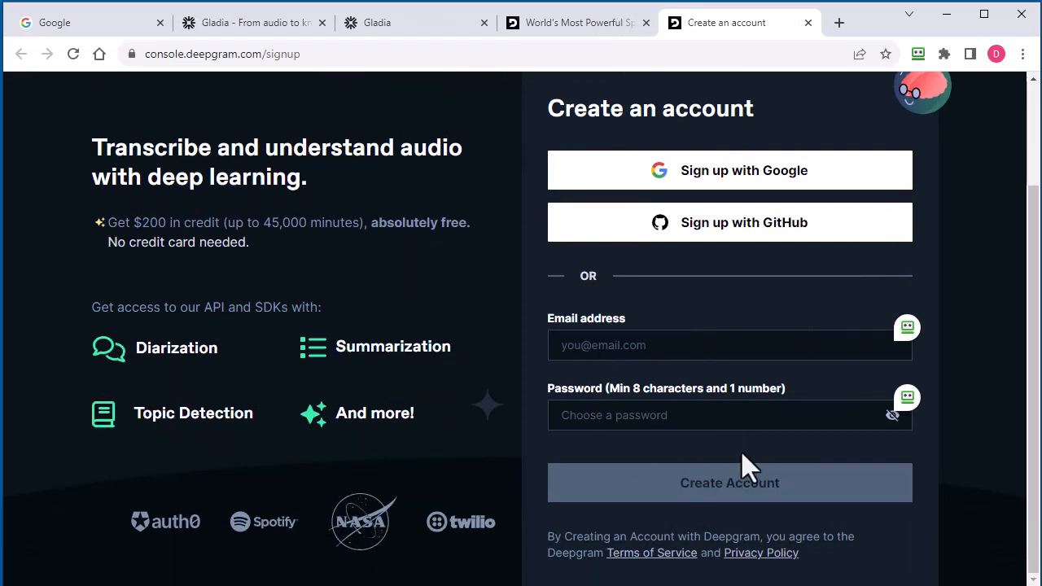
pyautogui.moveTo(635, 453)
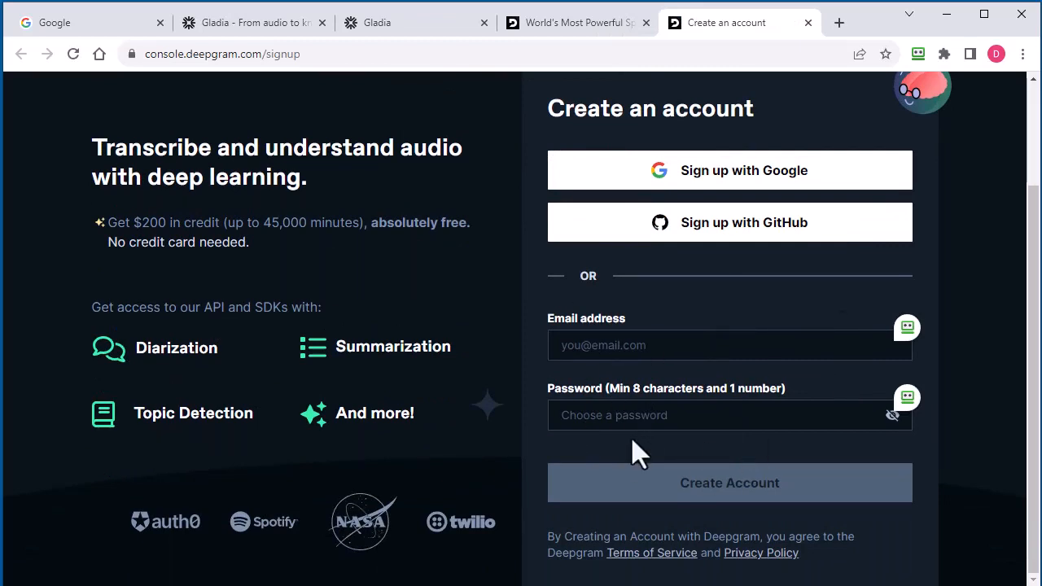
pyautogui.moveTo(668, 382)
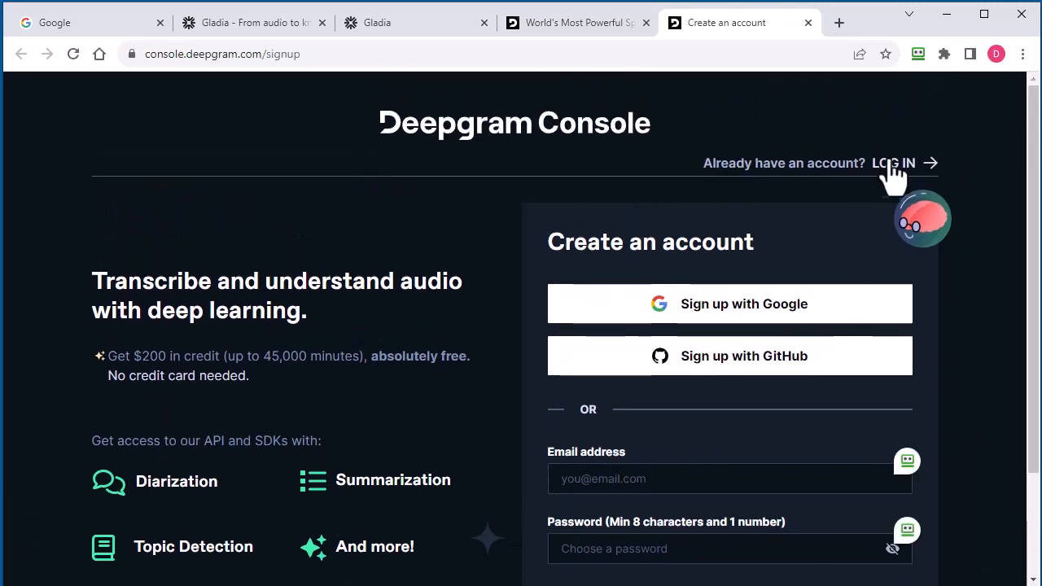
pyautogui.click(892, 163)
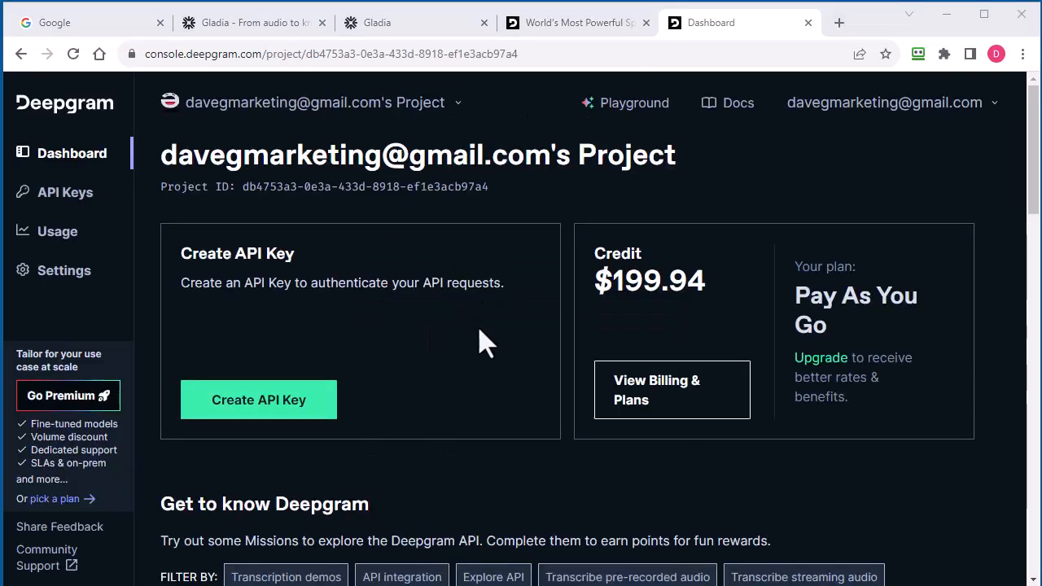
pyautogui.moveTo(724, 293)
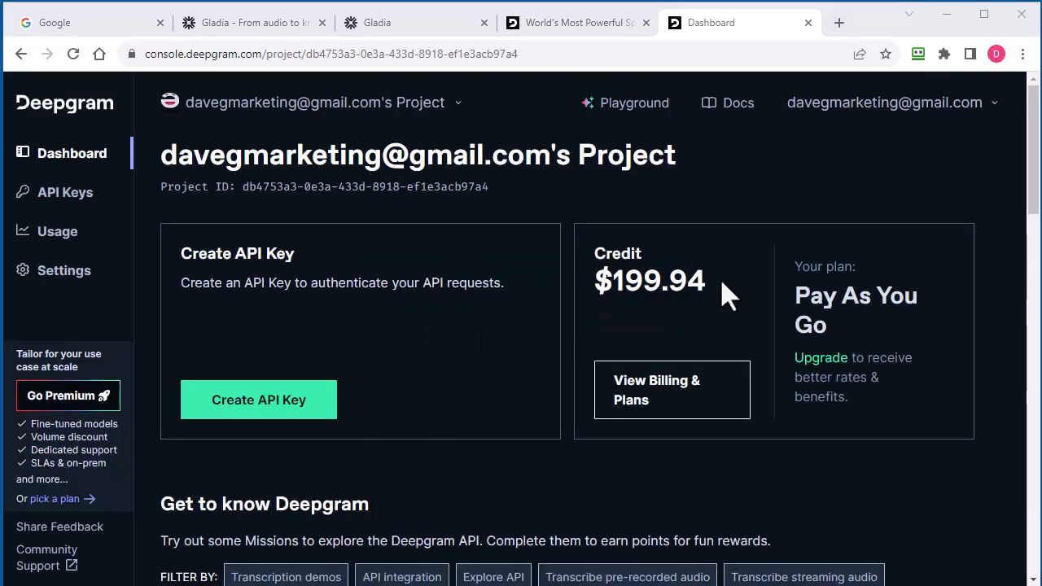
pyautogui.moveTo(724, 308)
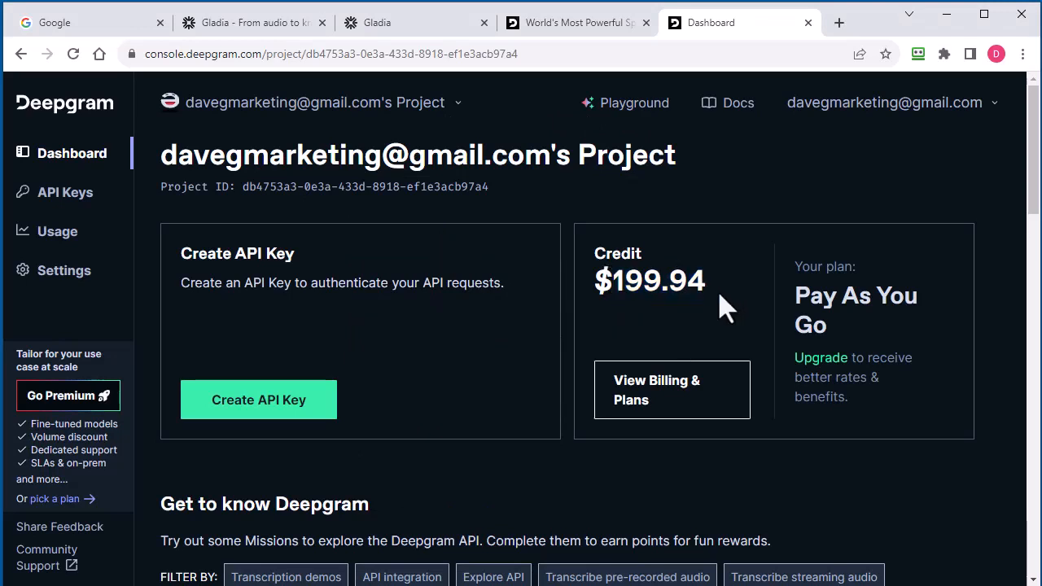
pyautogui.moveTo(733, 293)
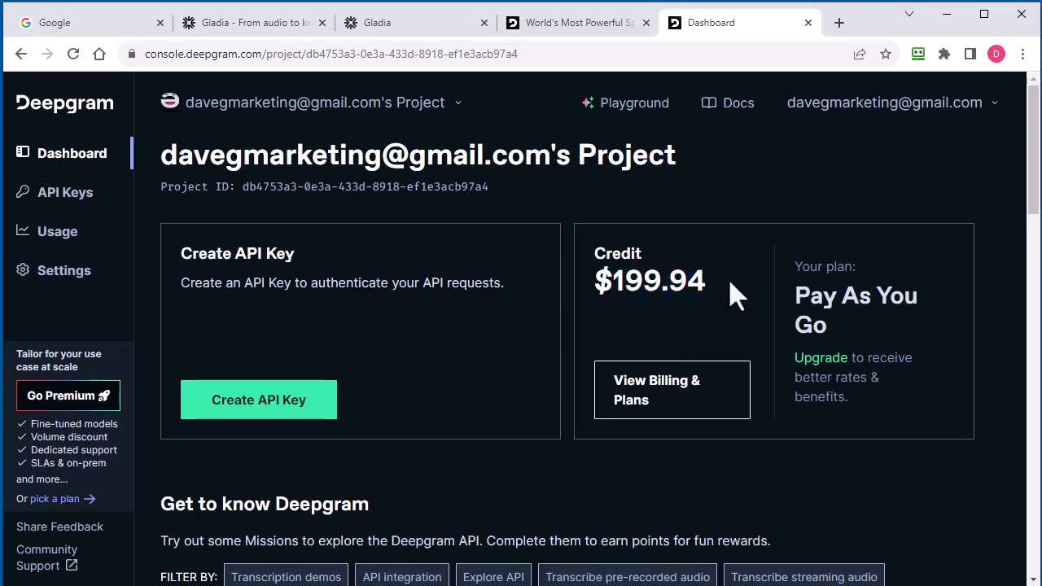
pyautogui.moveTo(459, 312)
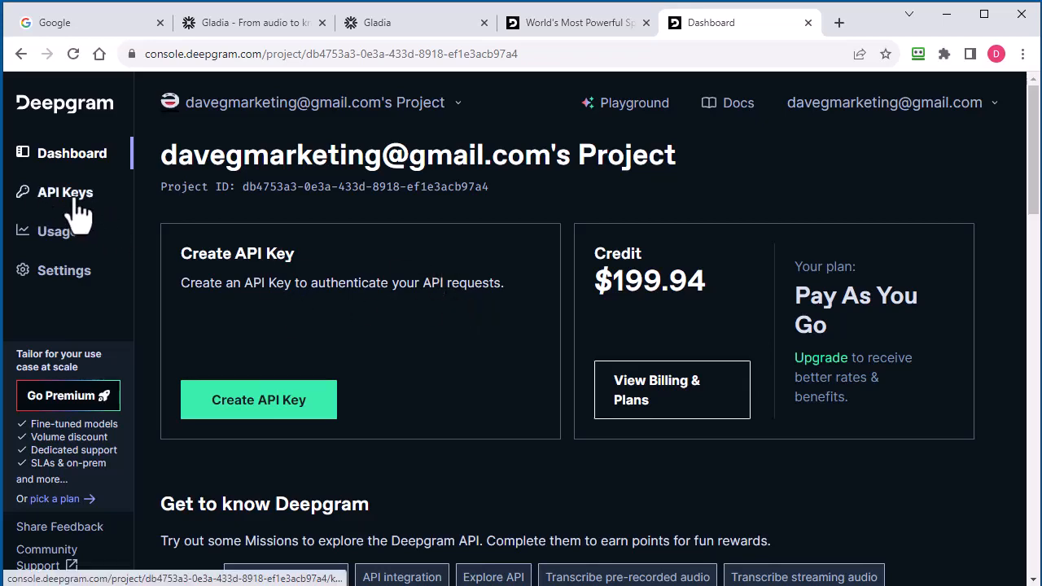
# Create an owner-level, never-expiring Deepgram API key named 'script atlas'.
pyautogui.click(66, 192)
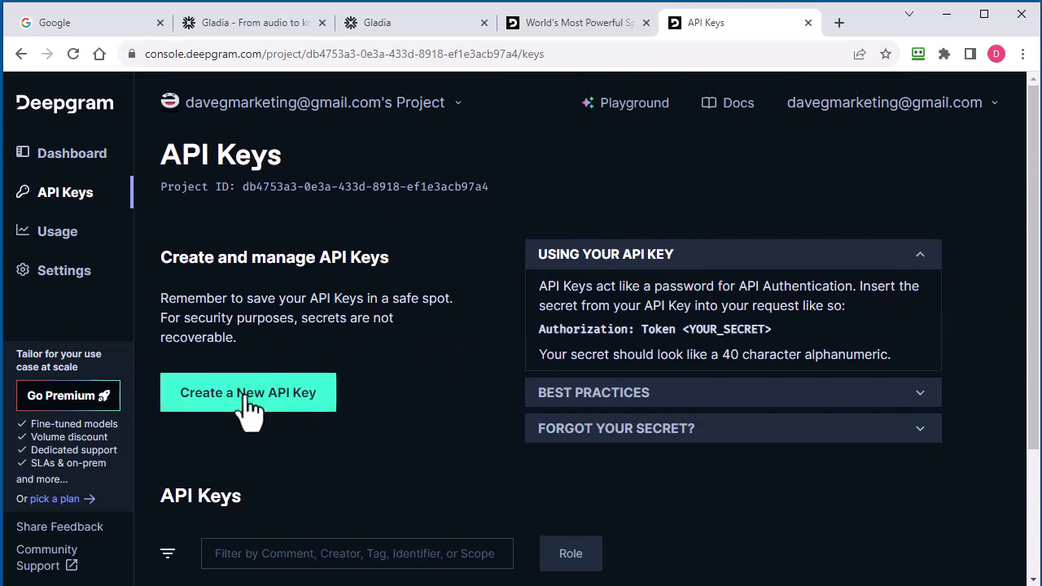
pyautogui.click(247, 393)
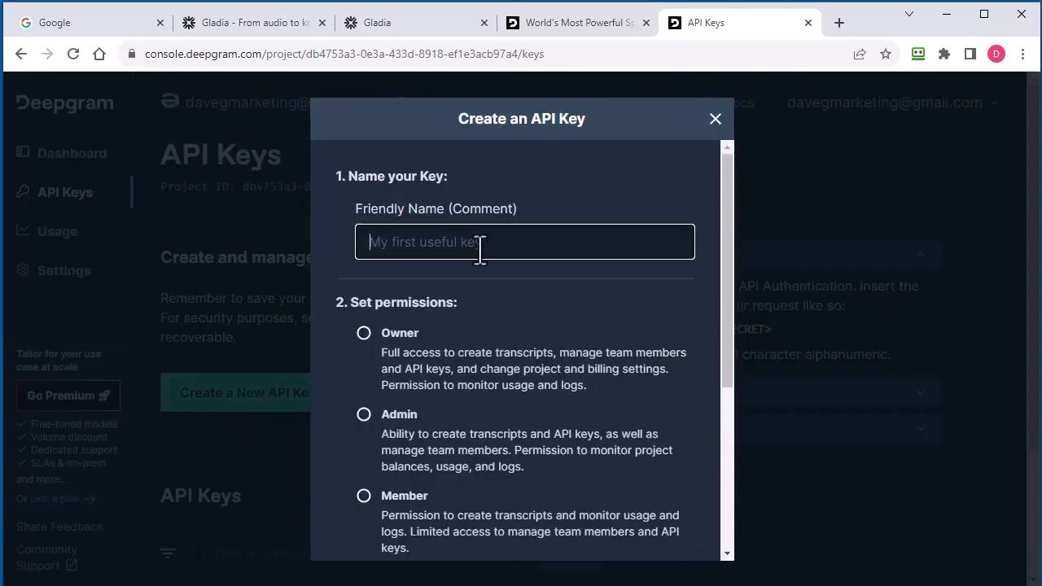
pyautogui.write('script atl')
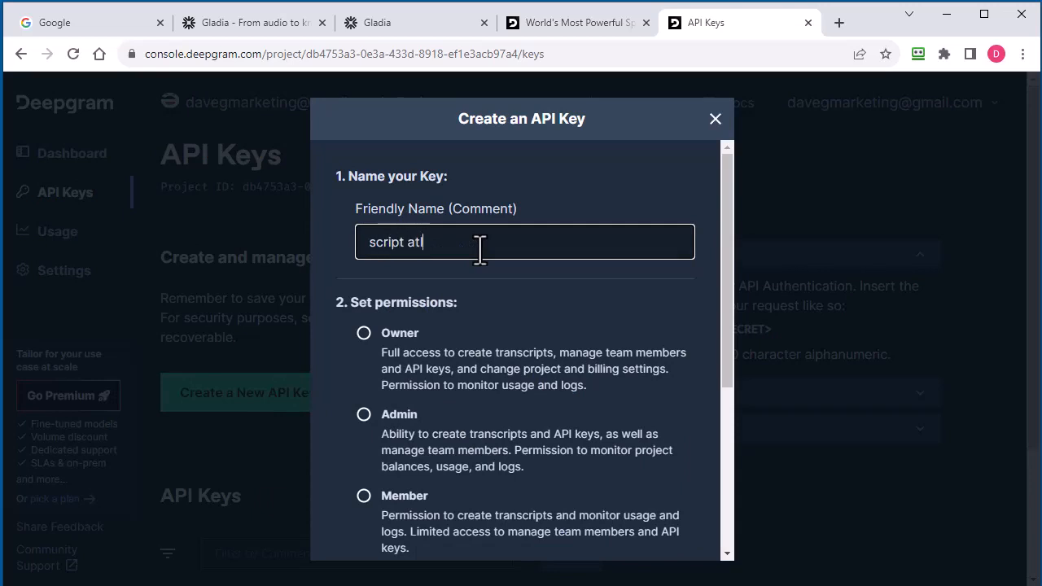
pyautogui.write('las')
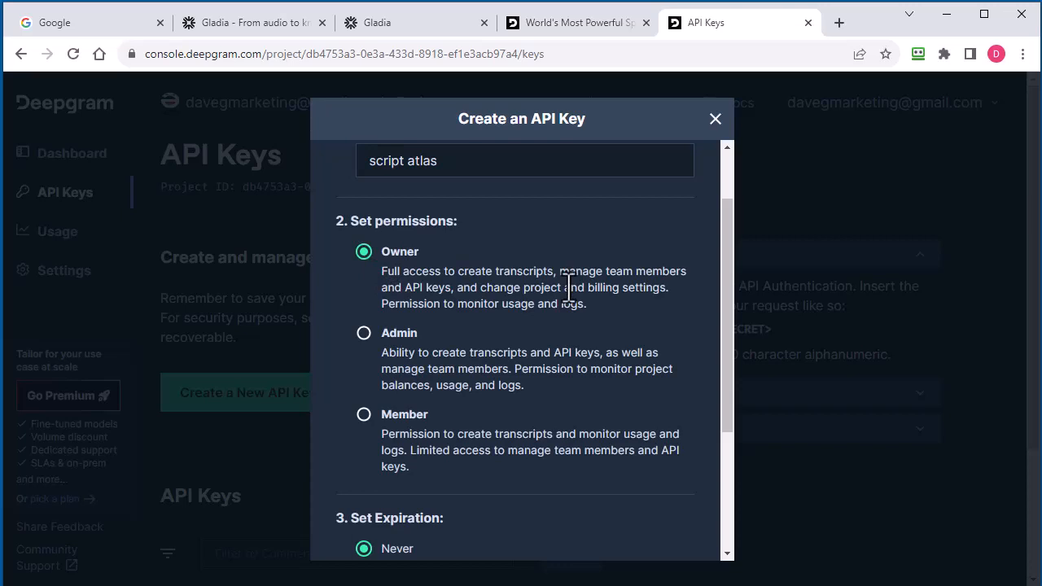
pyautogui.scroll(-3)
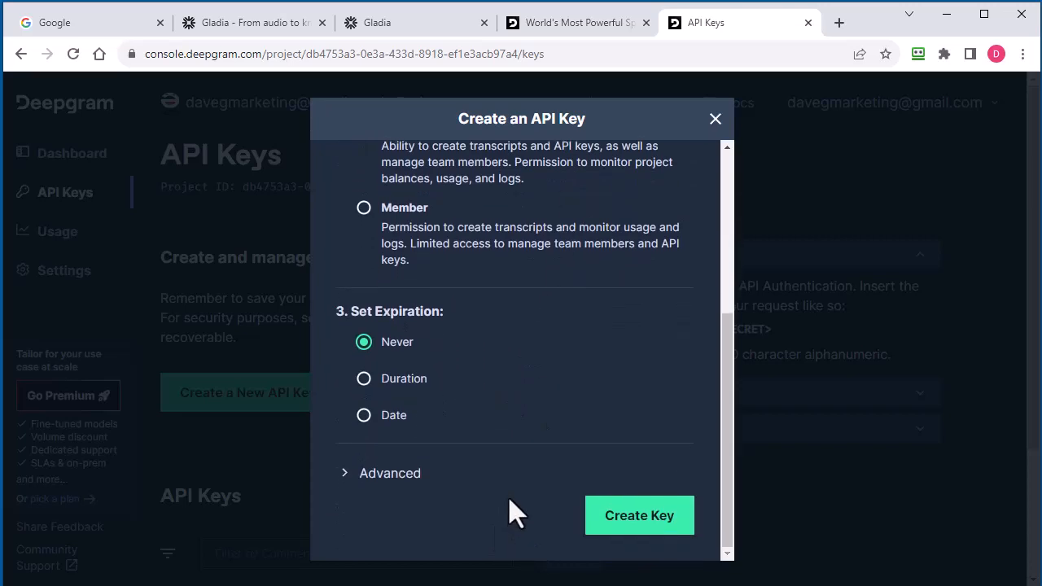
pyautogui.click(639, 514)
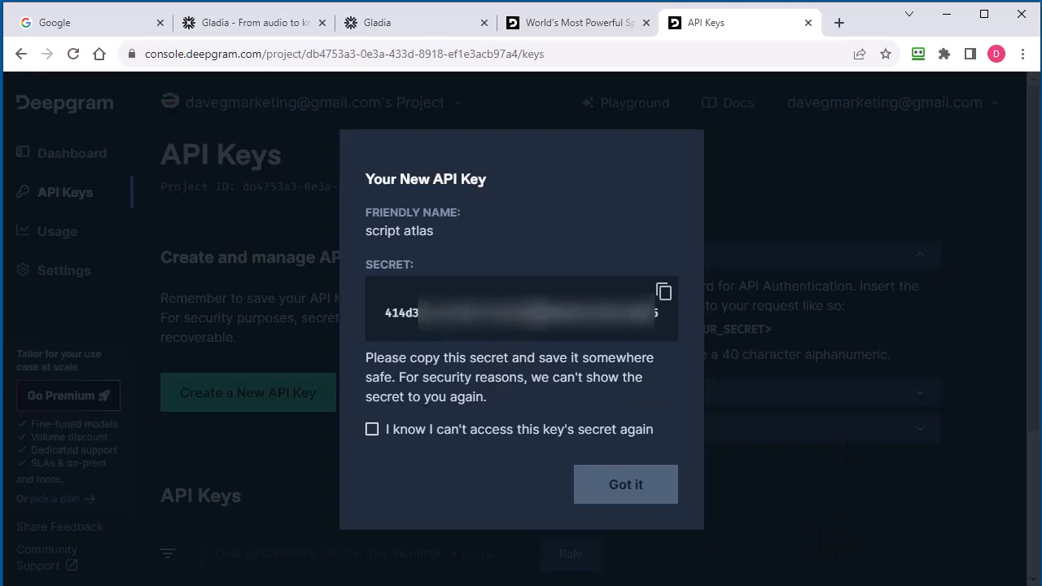
# Acknowledge the one-time secret notice and copy the new key's secret to the clipboard.
pyautogui.click(665, 291)
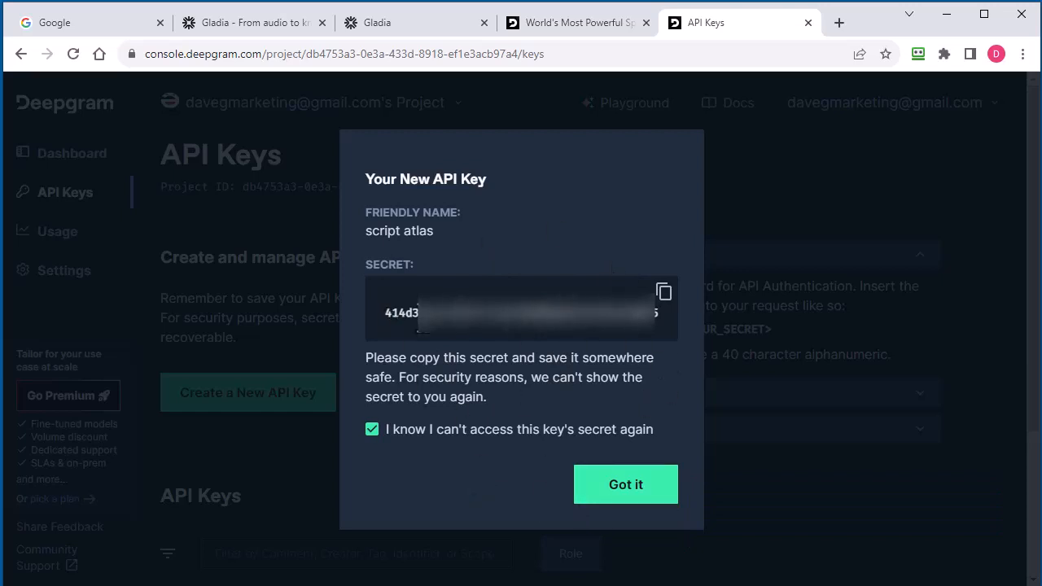
pyautogui.moveTo(480, 505)
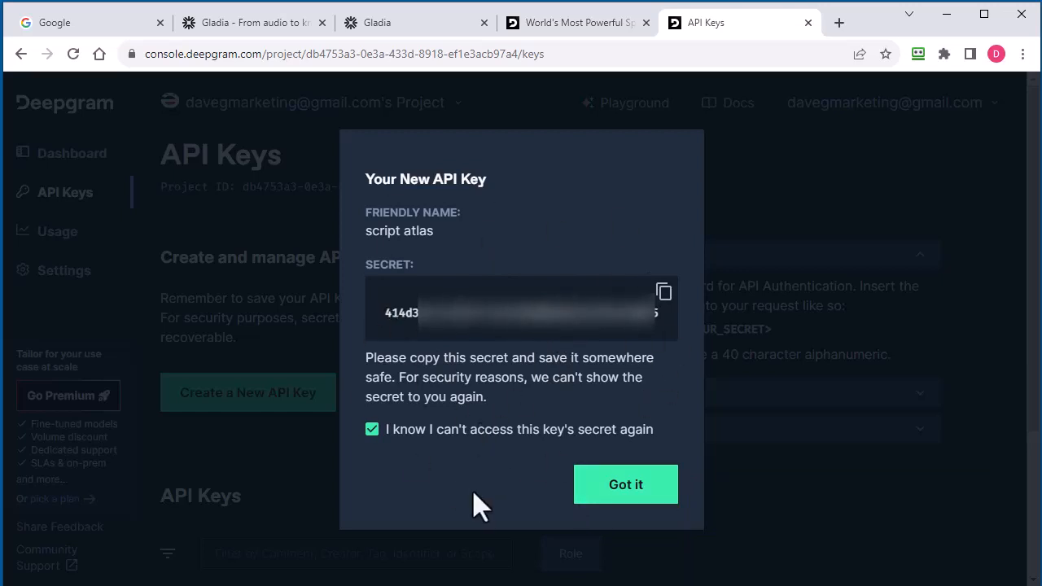
pyautogui.moveTo(448, 491)
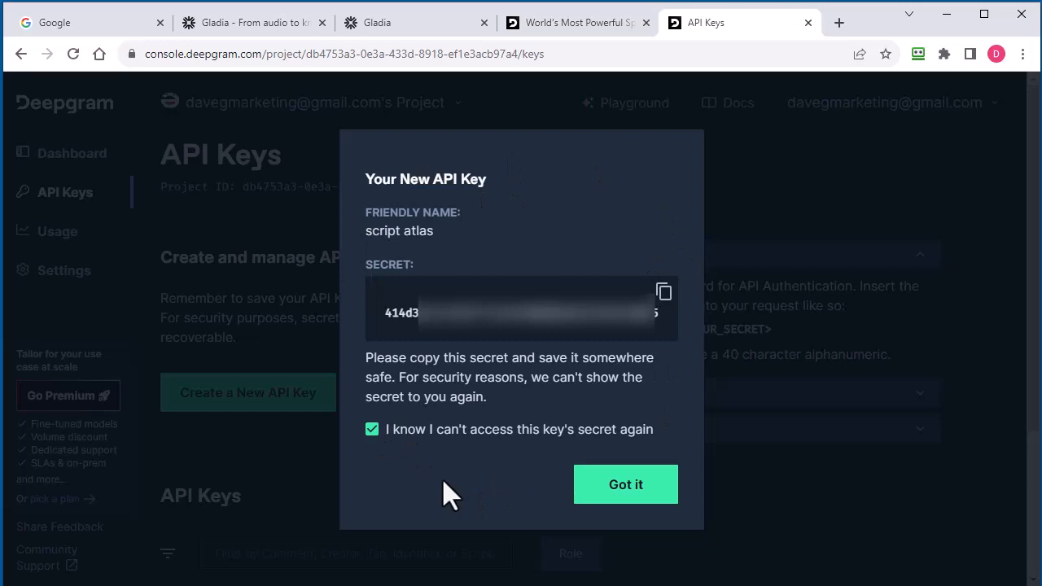
pyautogui.click(663, 292)
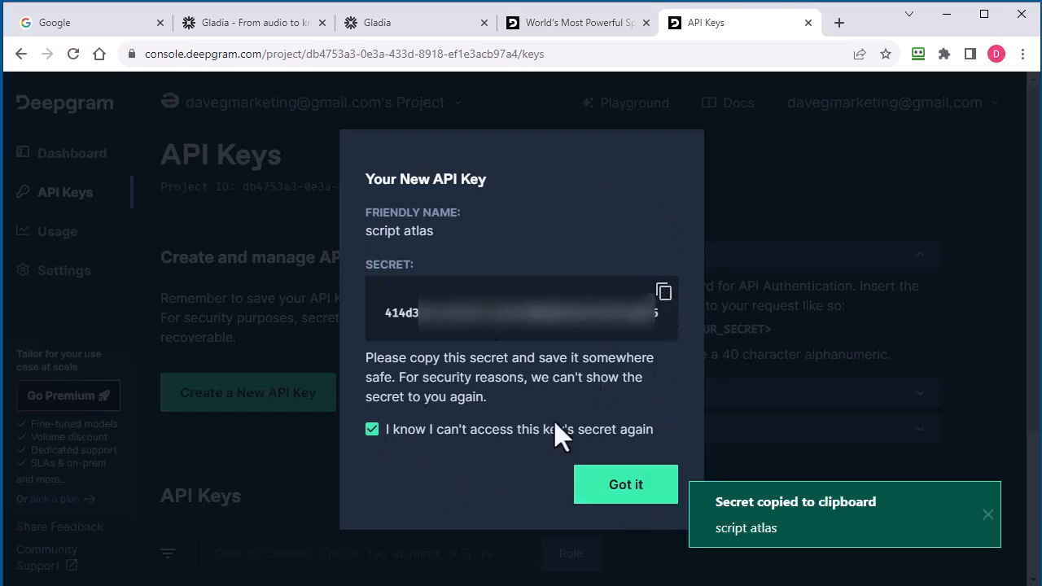
pyautogui.click(625, 485)
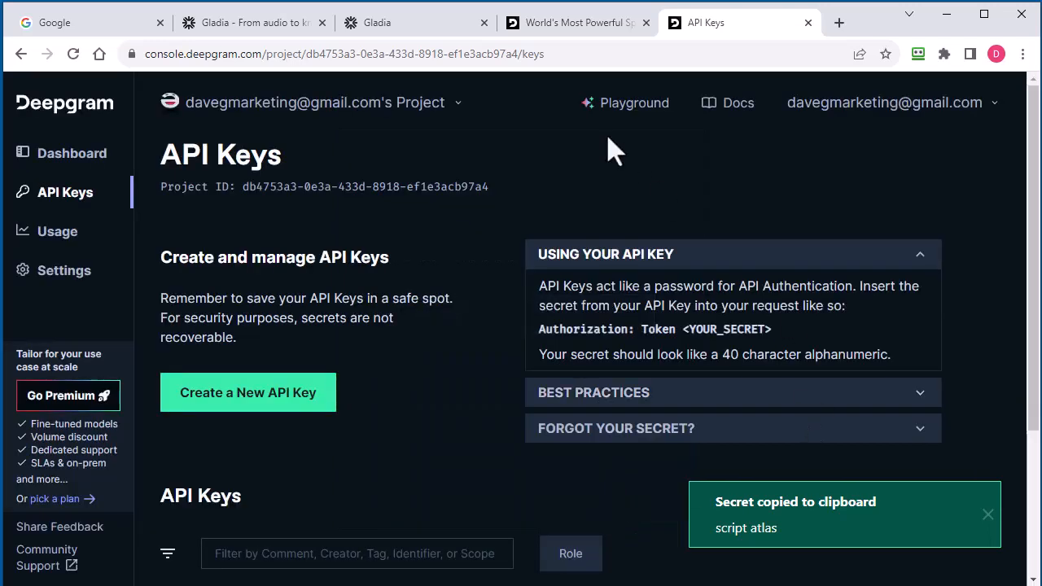
# Store the Deepgram key alongside the Gladia key and close the settings window.
pyautogui.scroll(-3)
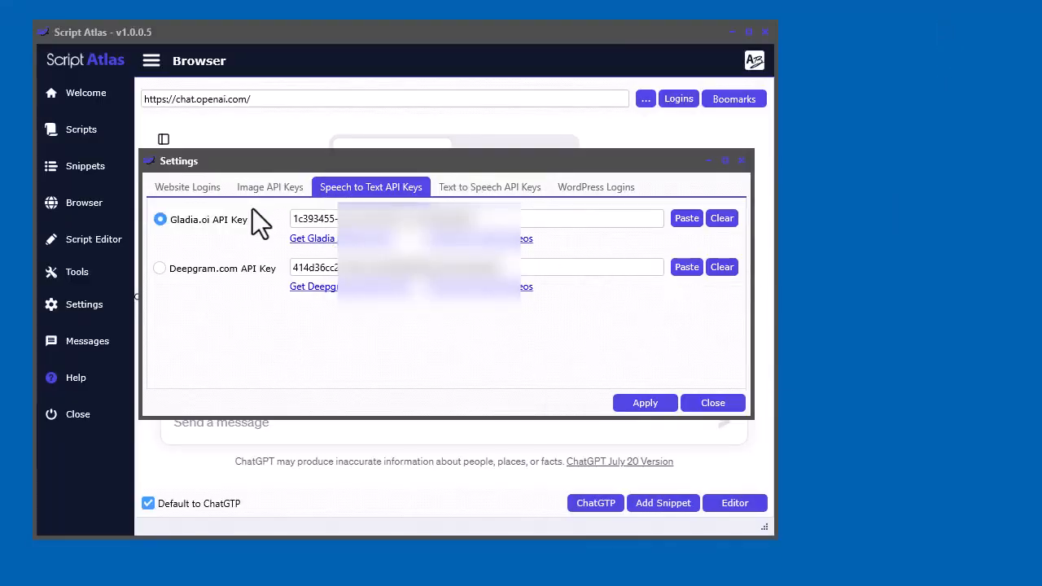
pyautogui.moveTo(317, 397)
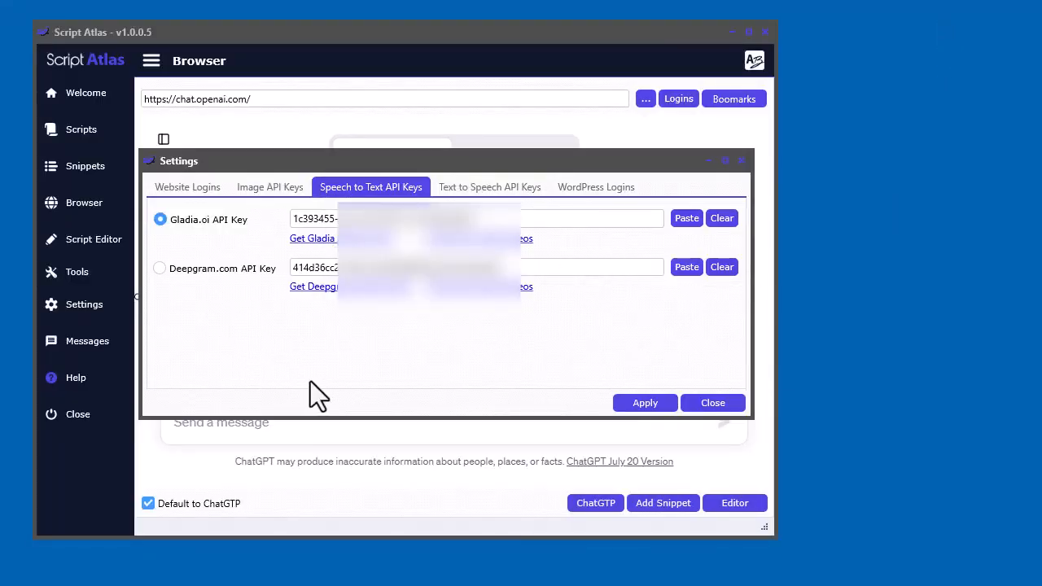
pyautogui.click(712, 402)
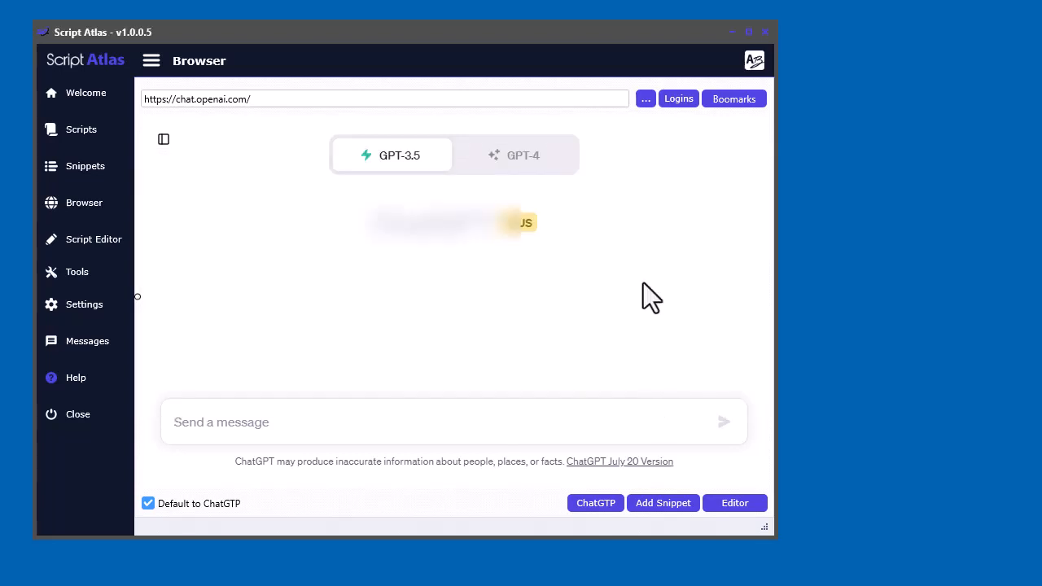
pyautogui.moveTo(76, 270)
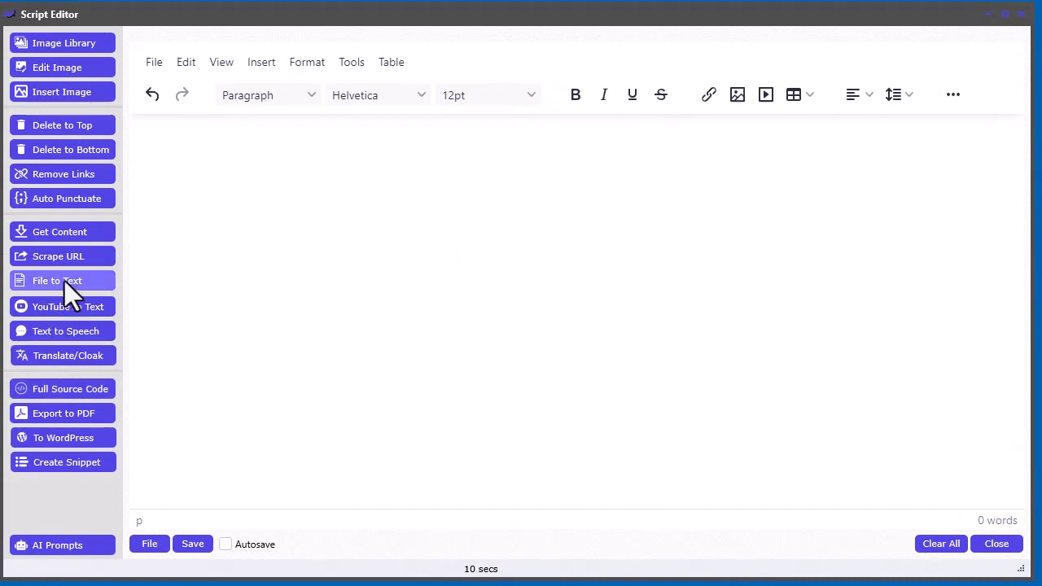
# Transcribe dave.wav into the Script Editor via File to Text.
pyautogui.click(57, 280)
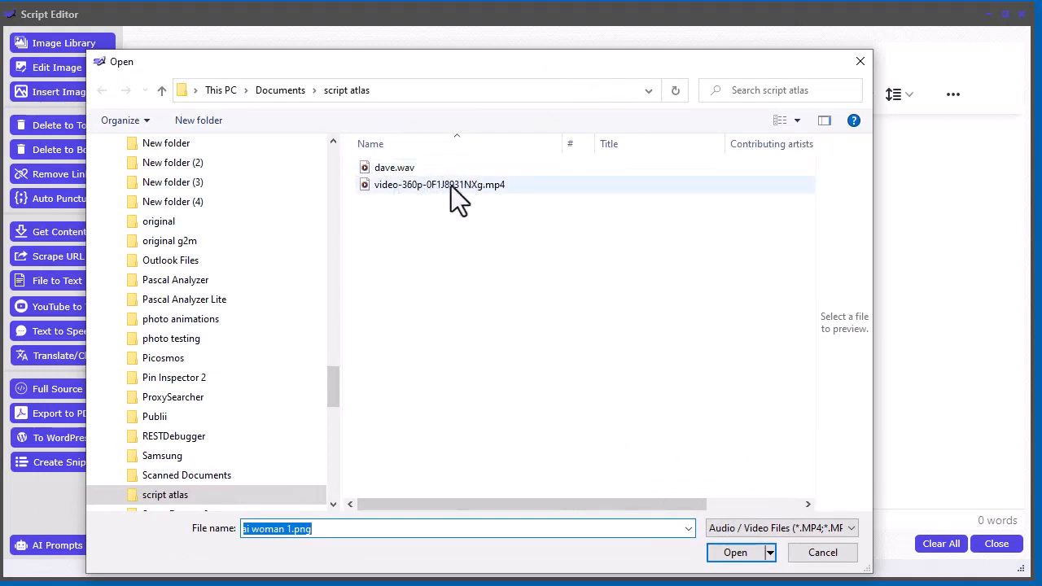
pyautogui.moveTo(460, 187)
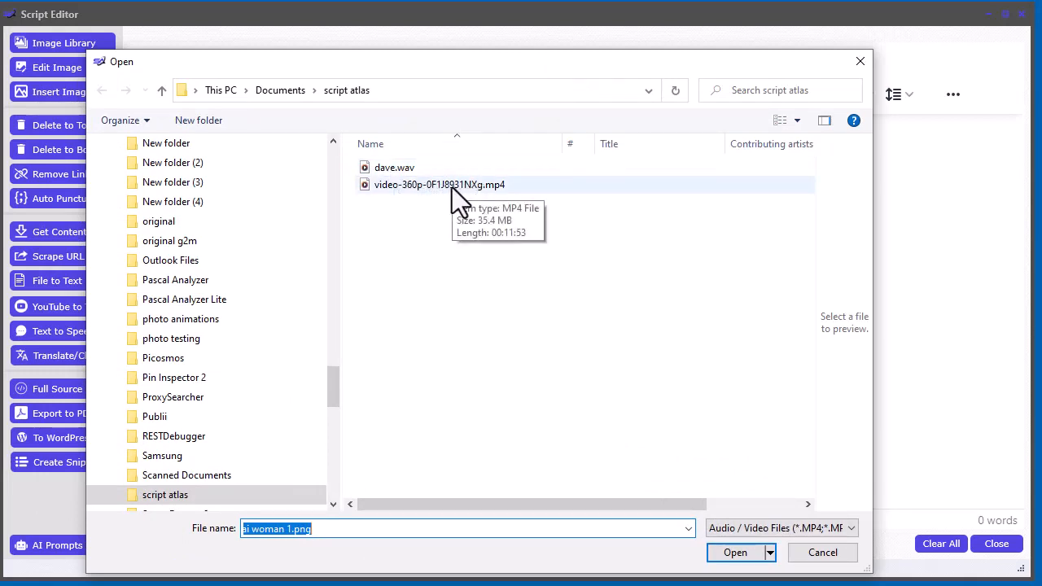
pyautogui.click(394, 166)
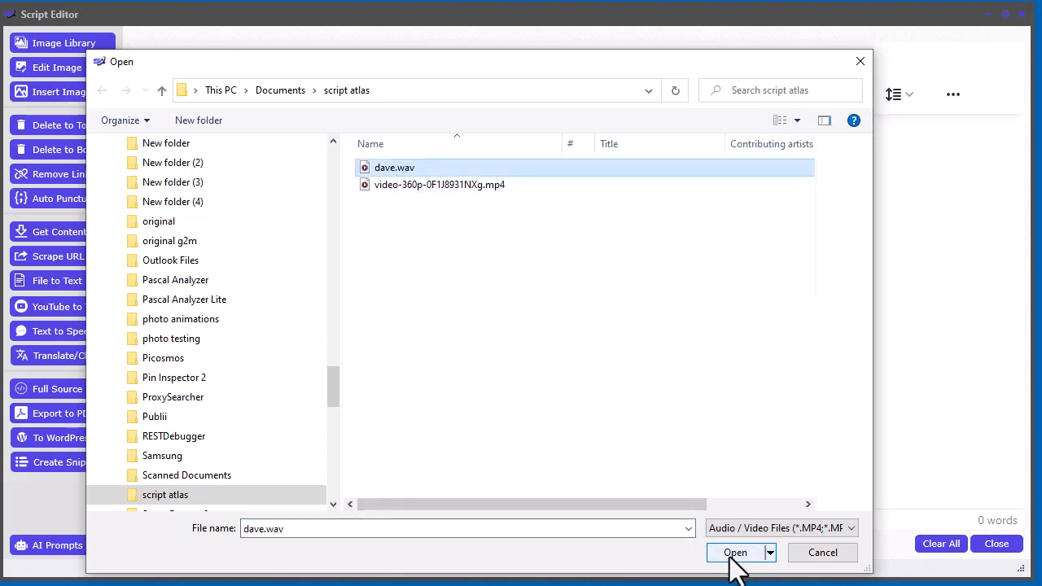
pyautogui.click(736, 552)
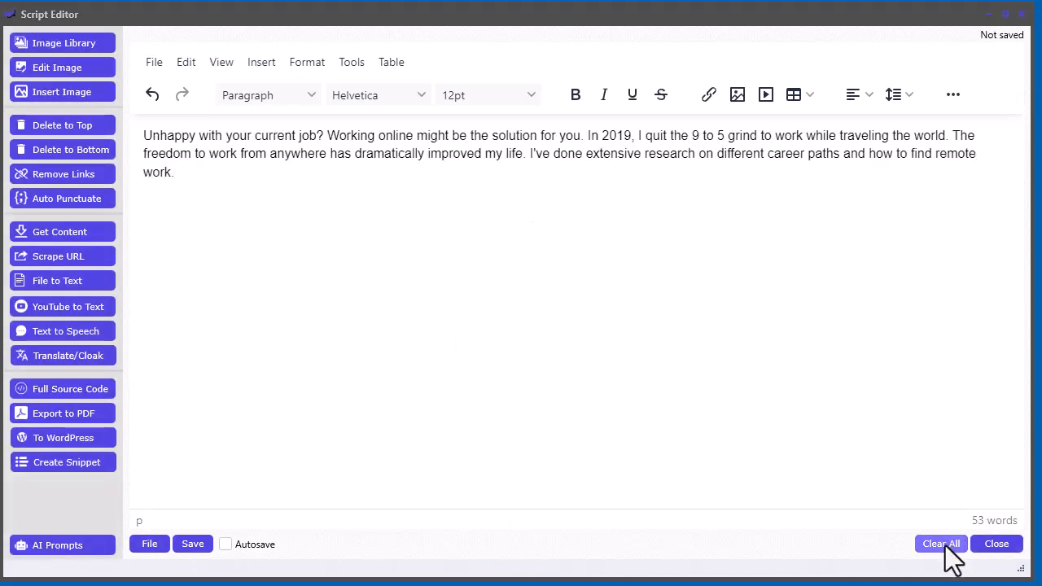
# Clear the dave.wav text and load the 2,573-word YouTube video transcript instead.
pyautogui.click(941, 544)
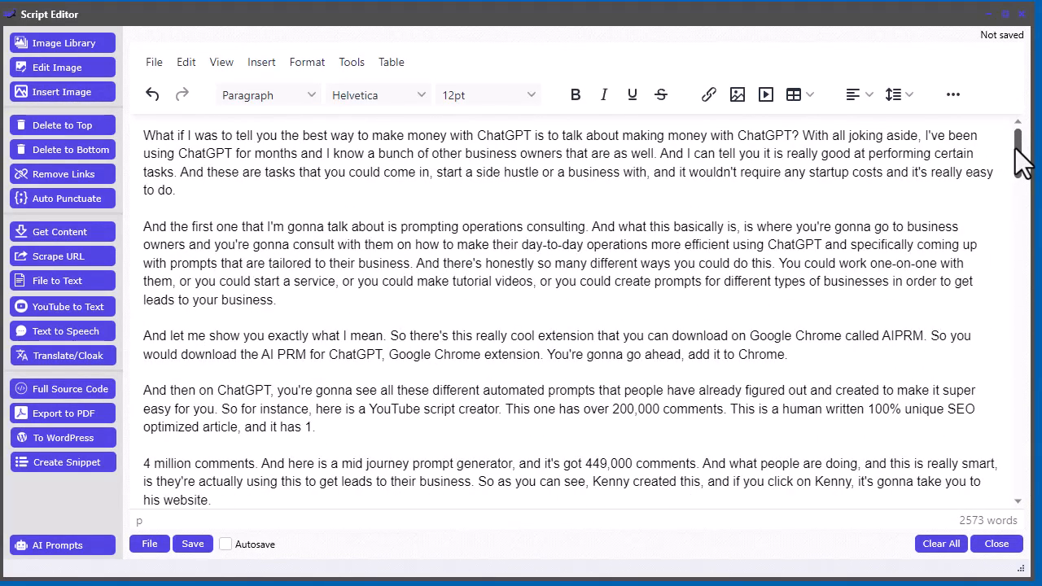
pyautogui.moveTo(1018, 171)
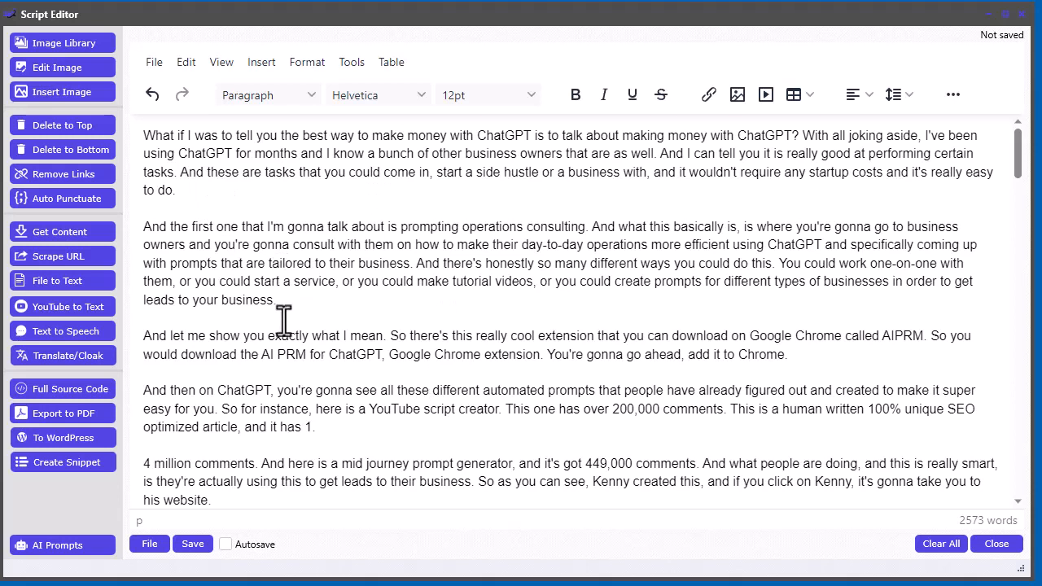
pyautogui.moveTo(227, 159)
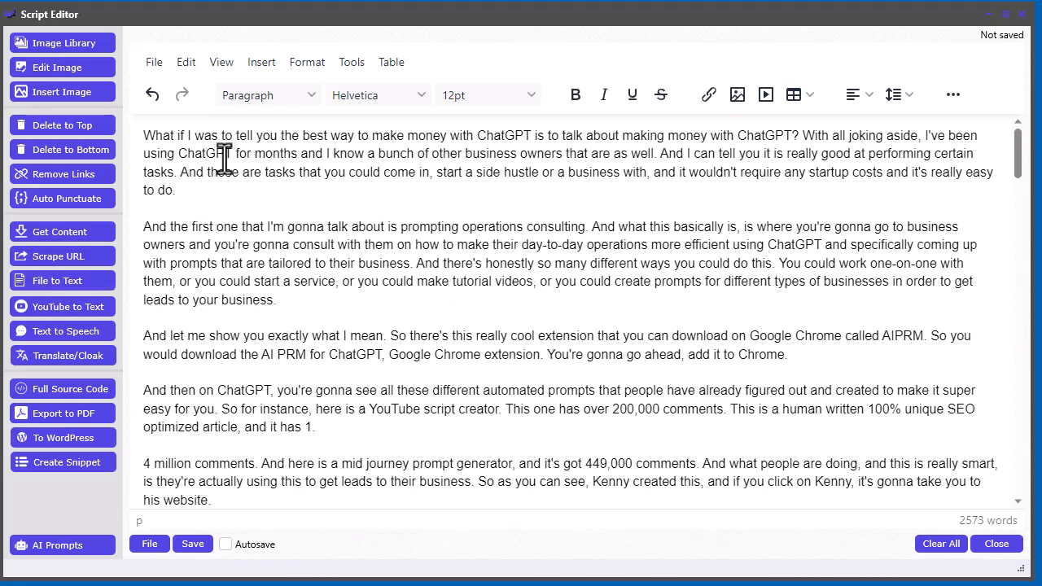
pyautogui.moveTo(299, 312)
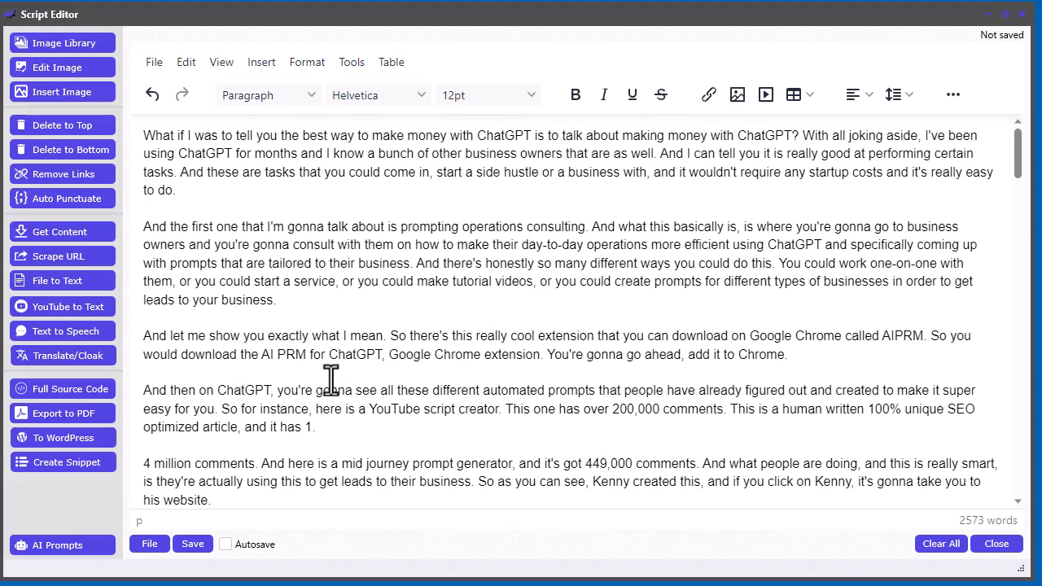
pyautogui.moveTo(61, 306)
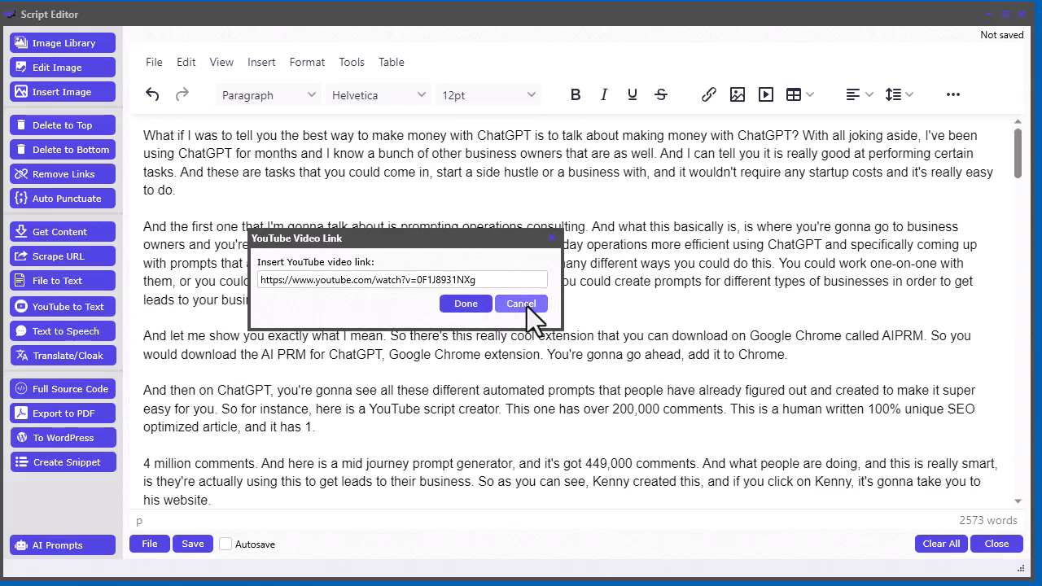
pyautogui.click(521, 303)
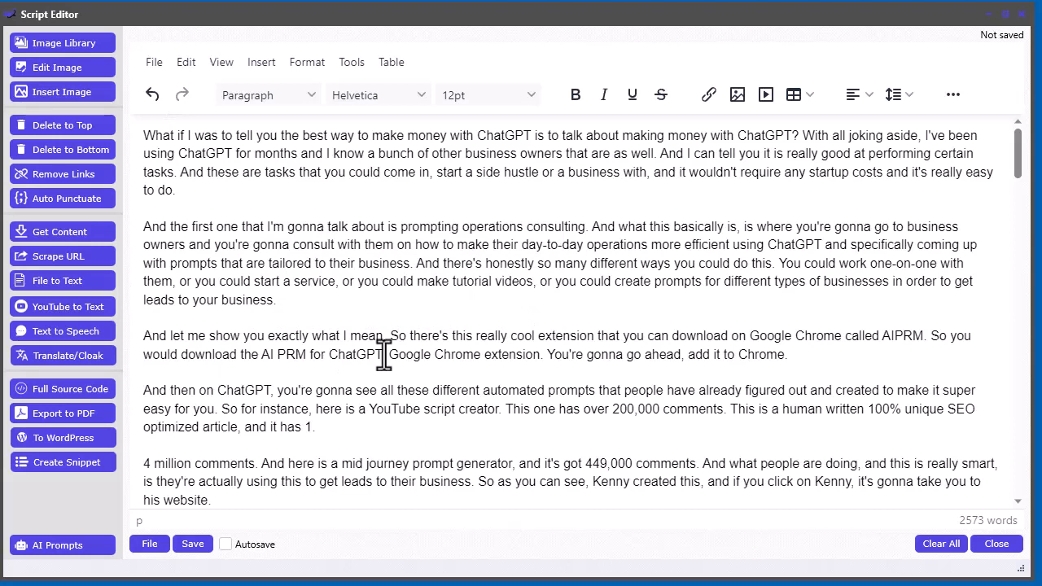
pyautogui.moveTo(350, 226)
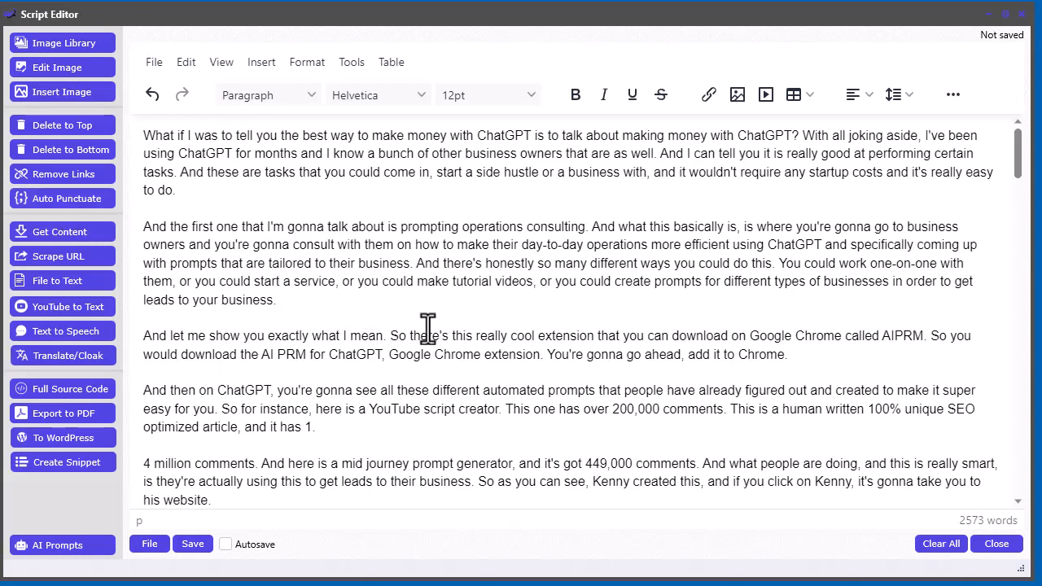
pyautogui.moveTo(466, 335)
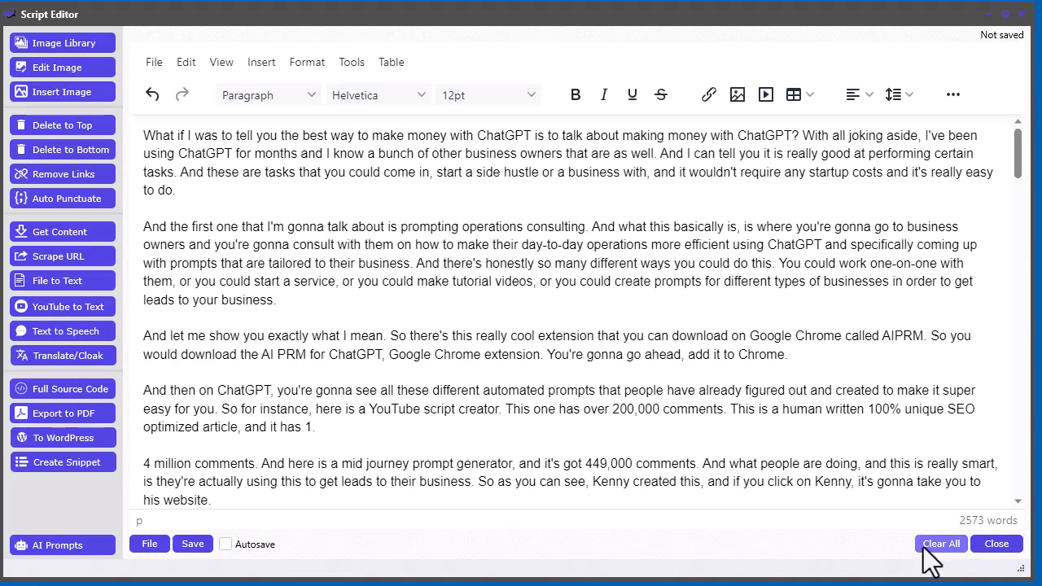
# Clear the 2,573-word transcript and apply Deepgram.com as the speech-to-text service in Settings.
pyautogui.click(941, 544)
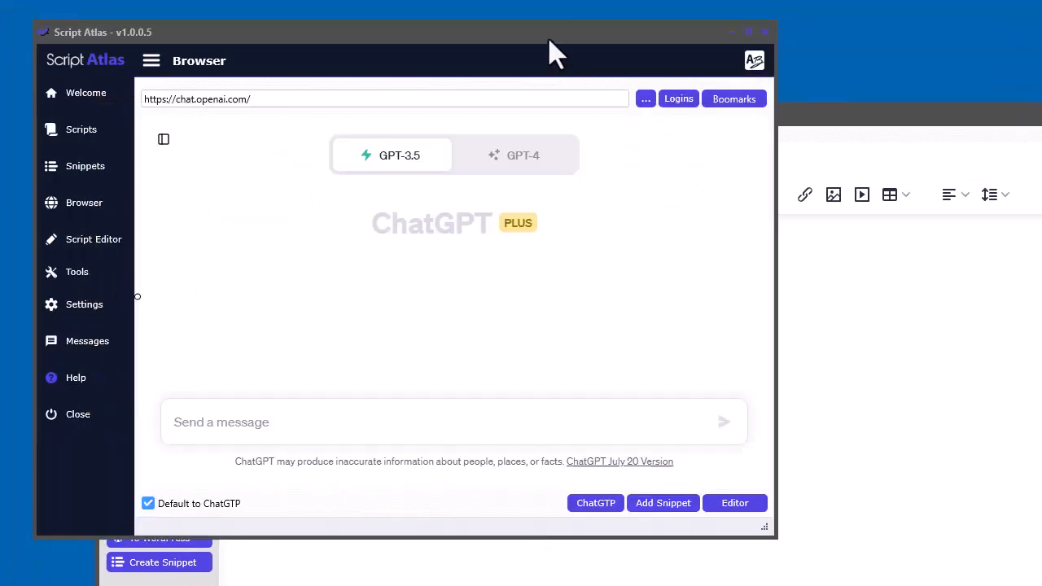
pyautogui.click(85, 304)
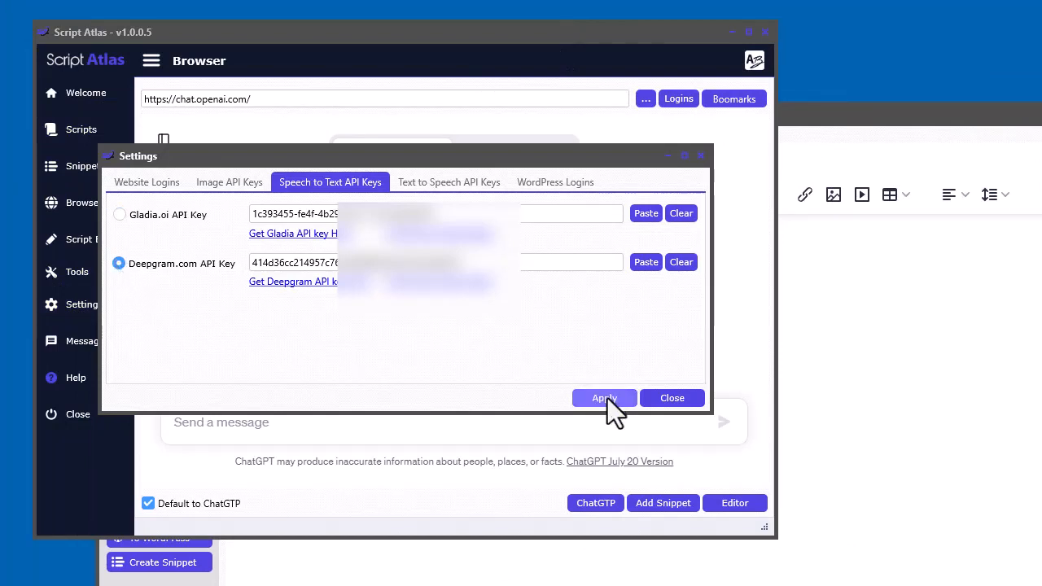
pyautogui.click(602, 397)
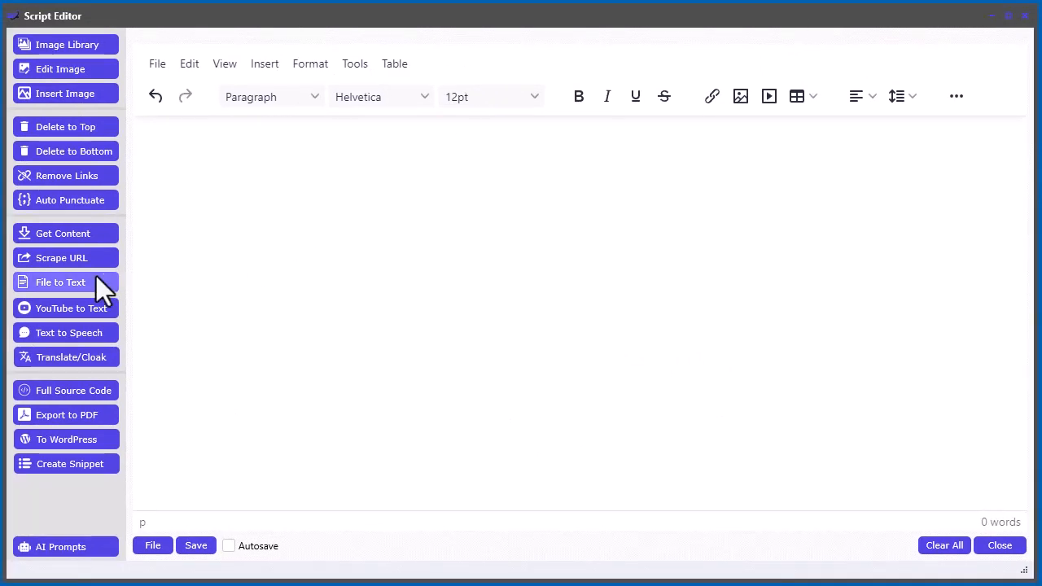
pyautogui.click(61, 282)
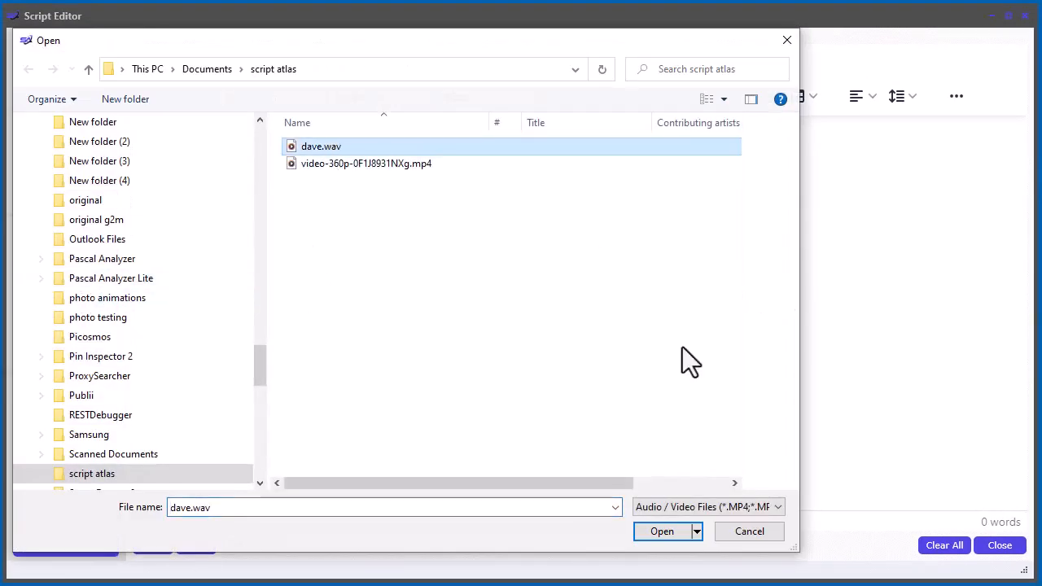
pyautogui.click(661, 531)
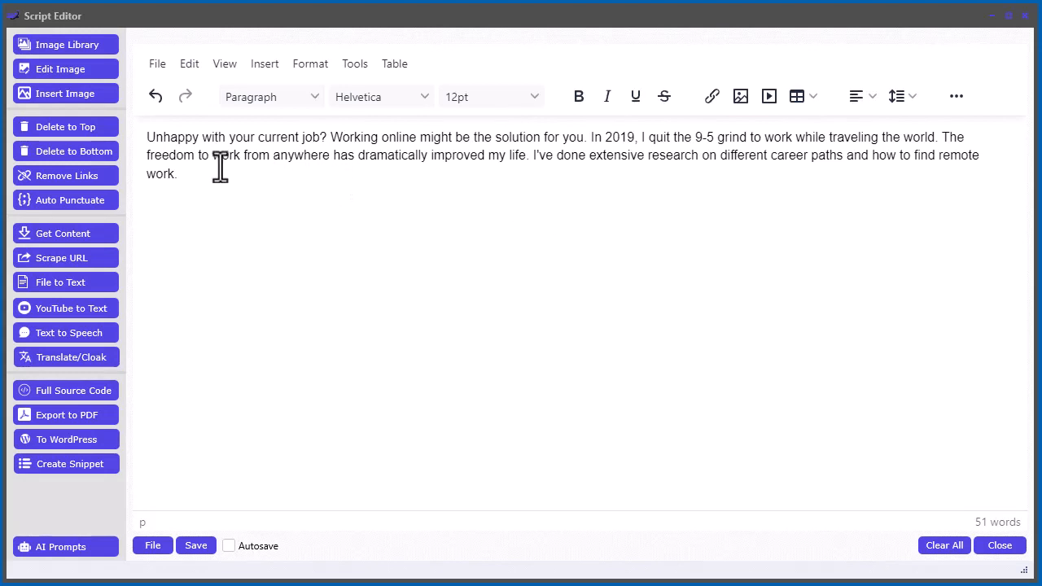
pyautogui.moveTo(944, 544)
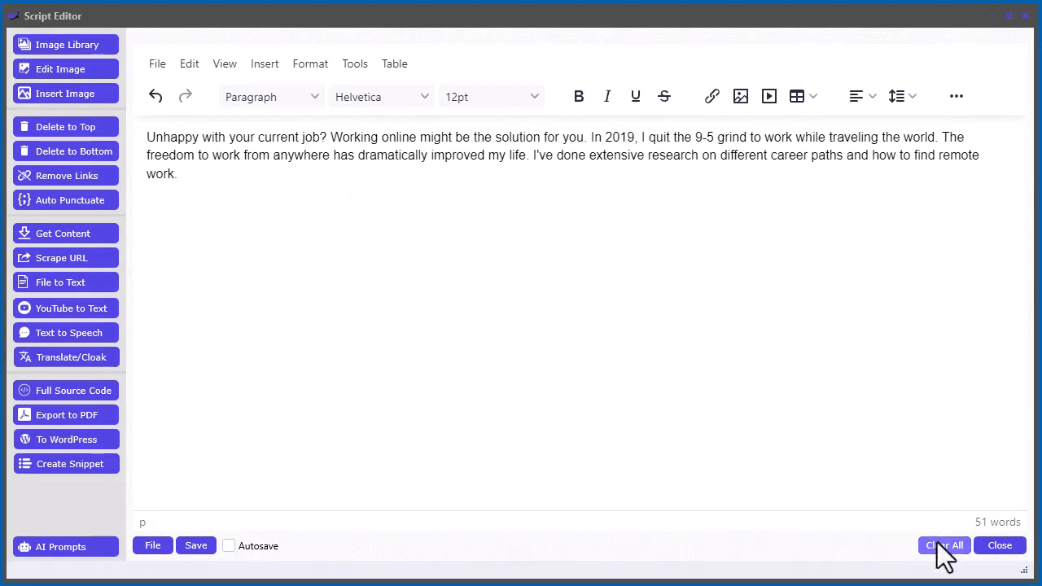
pyautogui.moveTo(350, 243)
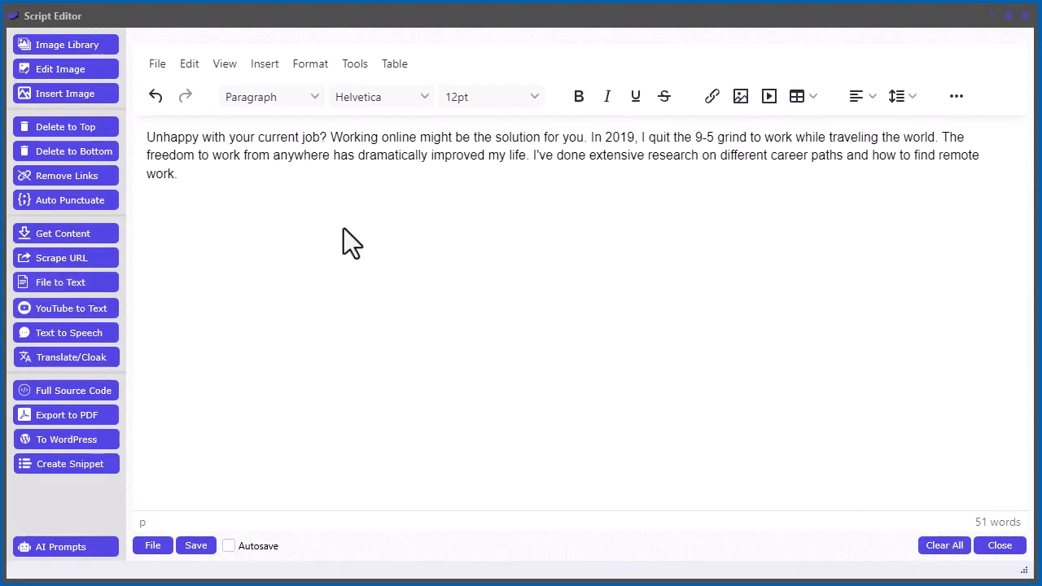
pyautogui.moveTo(934, 438)
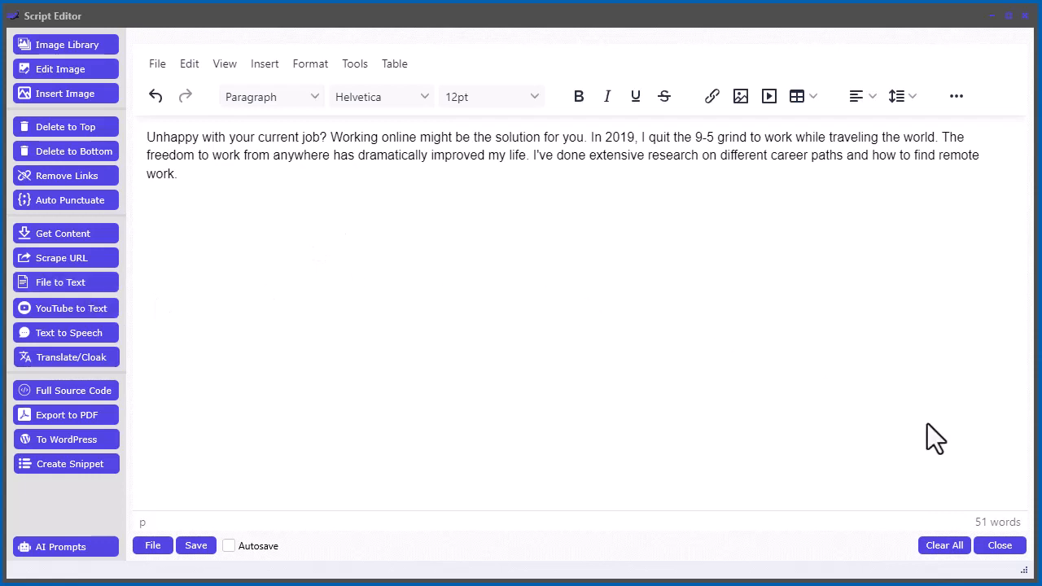
pyautogui.moveTo(722, 320)
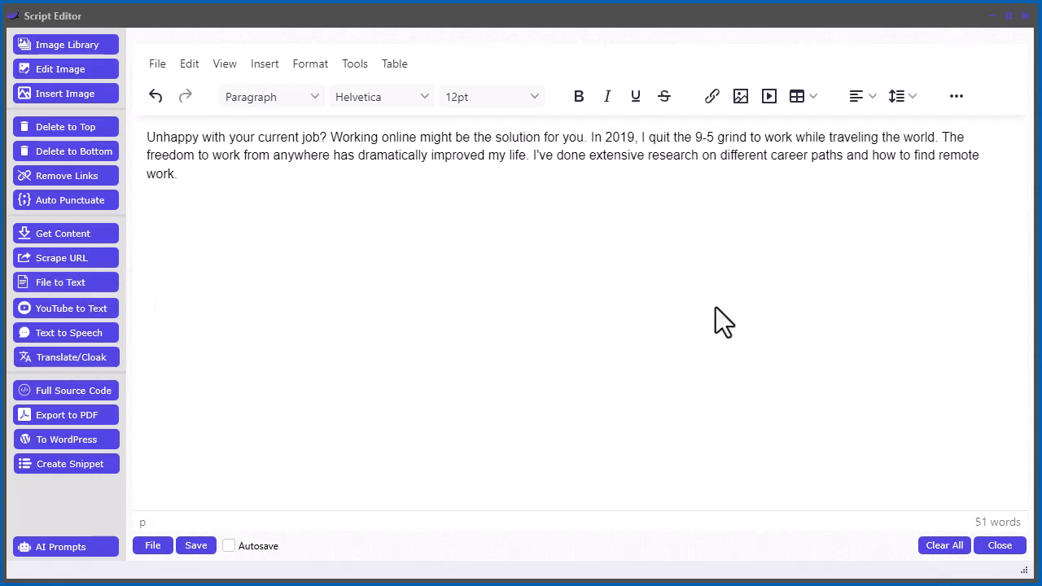
pyautogui.moveTo(471, 248)
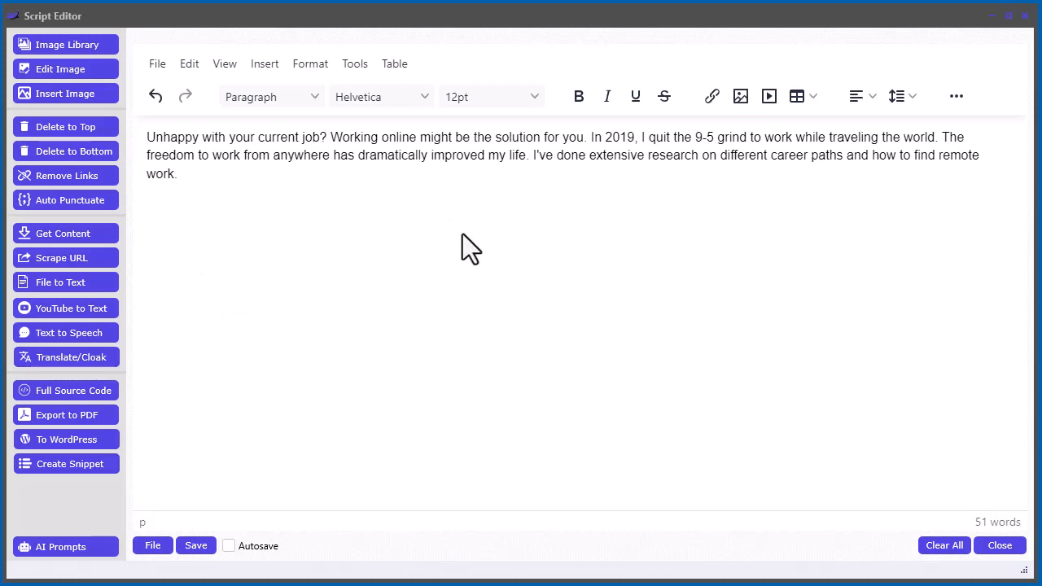
# Wipe the editor and pull in the prefilled YouTube video's transcript via YouTube to Text.
pyautogui.click(945, 544)
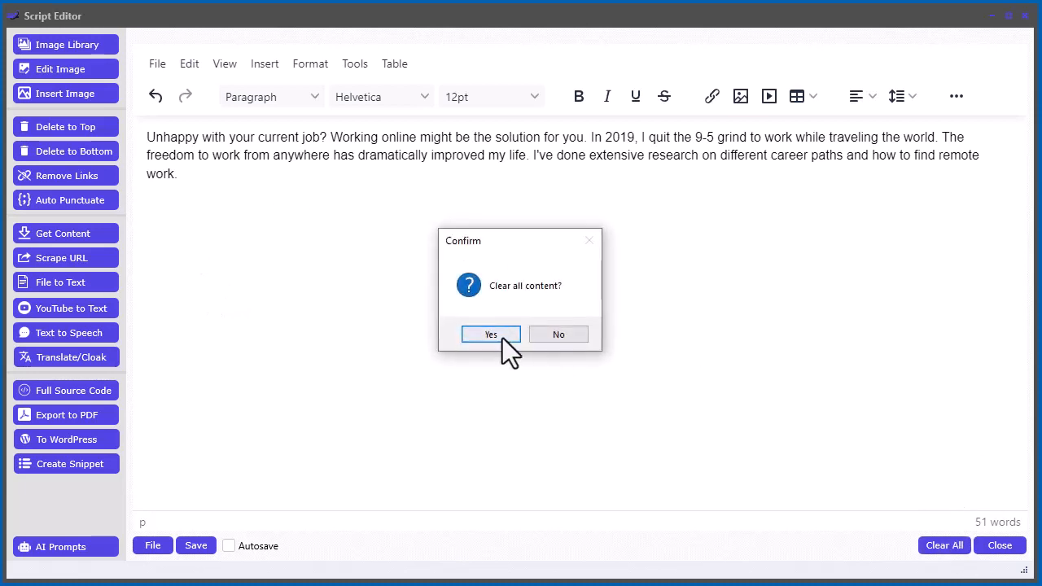
pyautogui.click(490, 333)
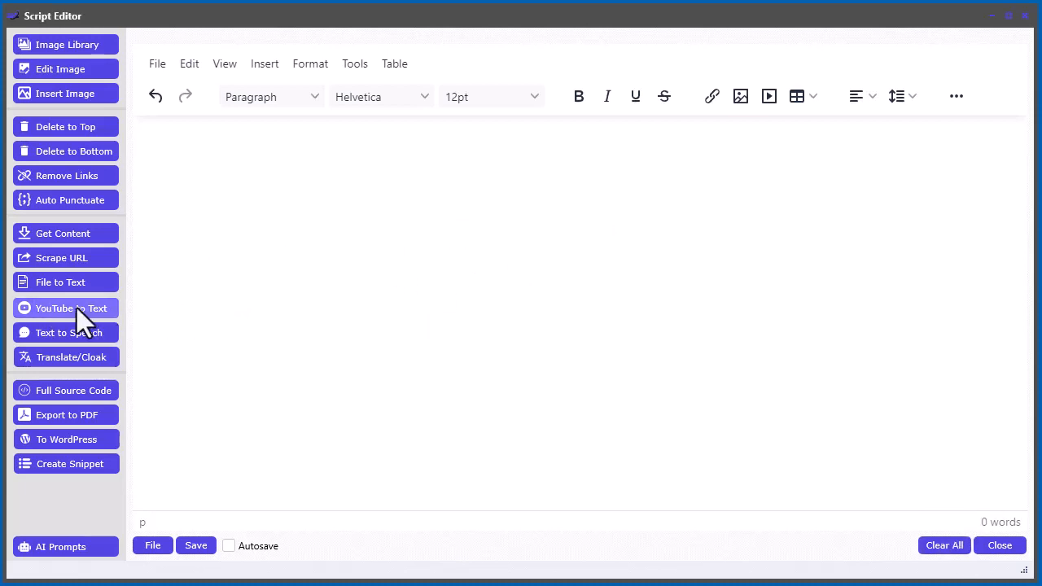
pyautogui.click(74, 308)
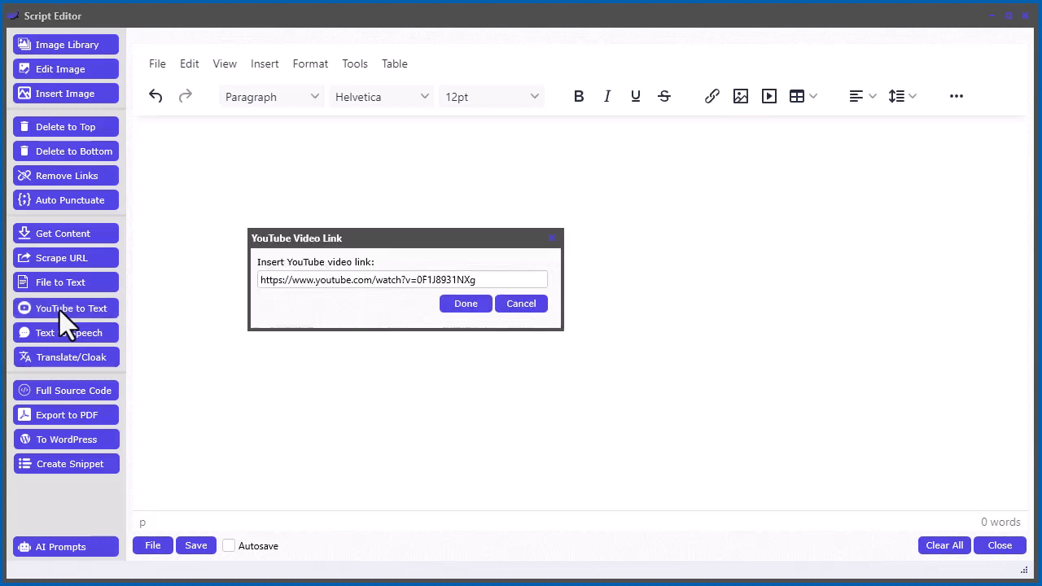
pyautogui.tripleClick(401, 280)
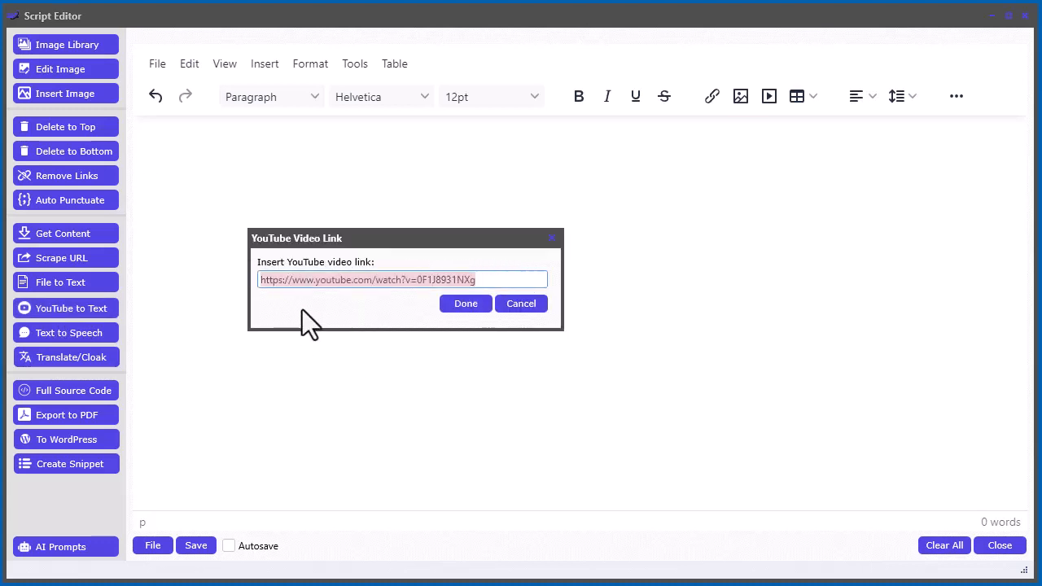
pyautogui.click(466, 303)
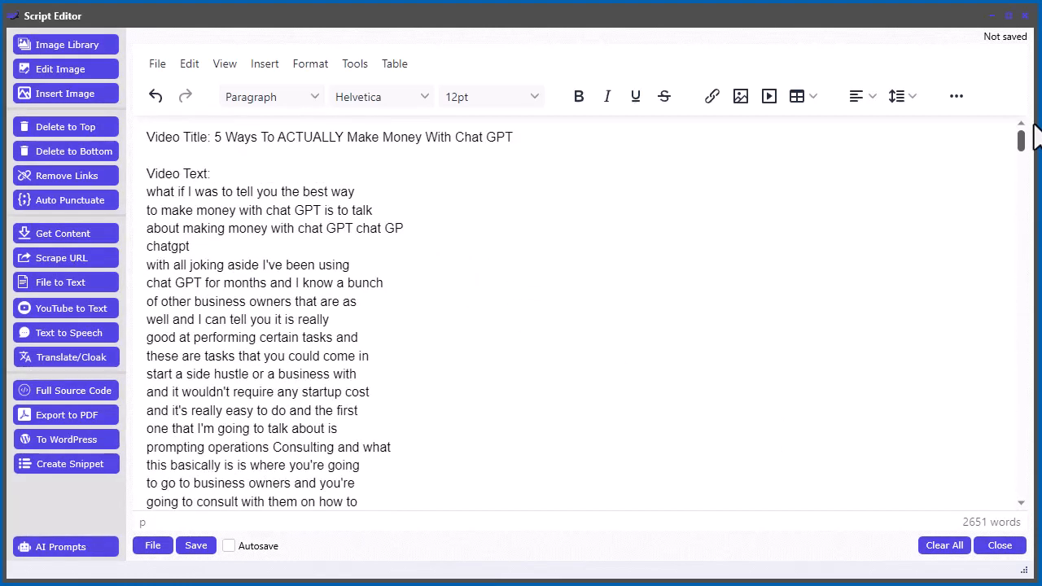
# Remove the Video Title and Video Text header lines, leaving 2,638 words.
pyautogui.doubleClick(177, 173)
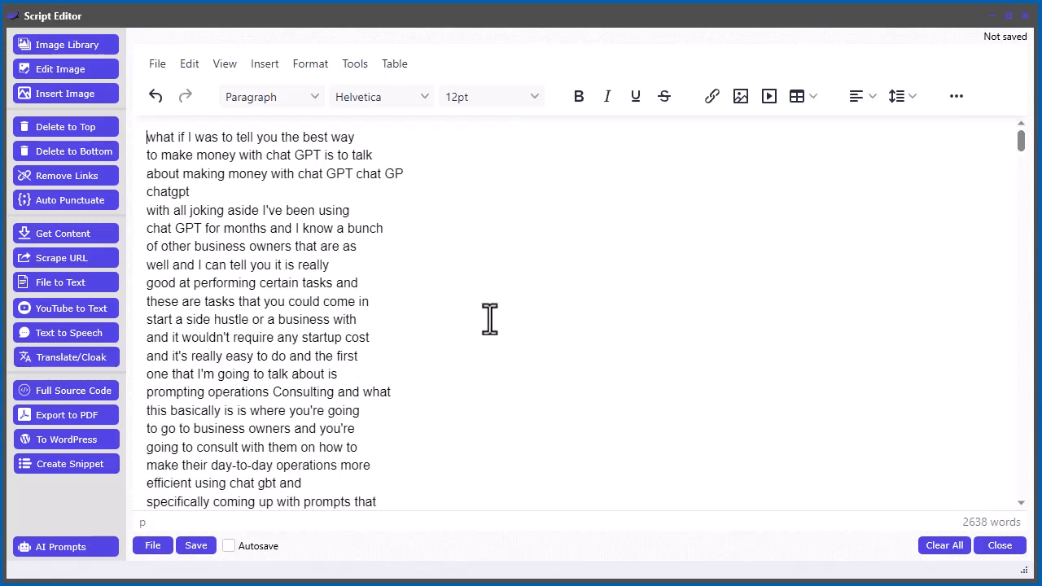
pyautogui.scroll(-3)
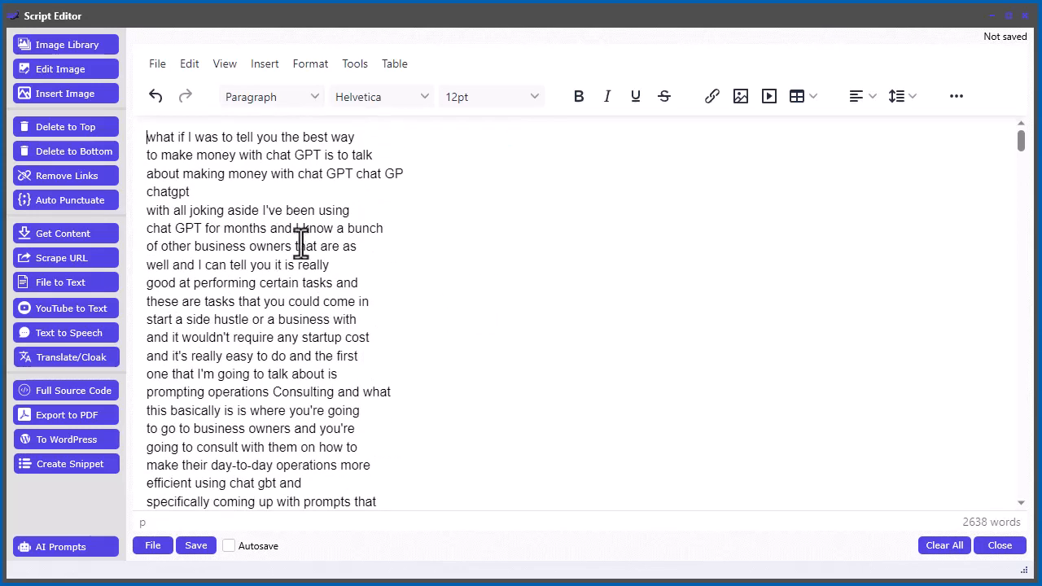
# Auto Punctuate the raw transcript into full sentences and paragraphs, reaching 2,639 words.
pyautogui.click(65, 199)
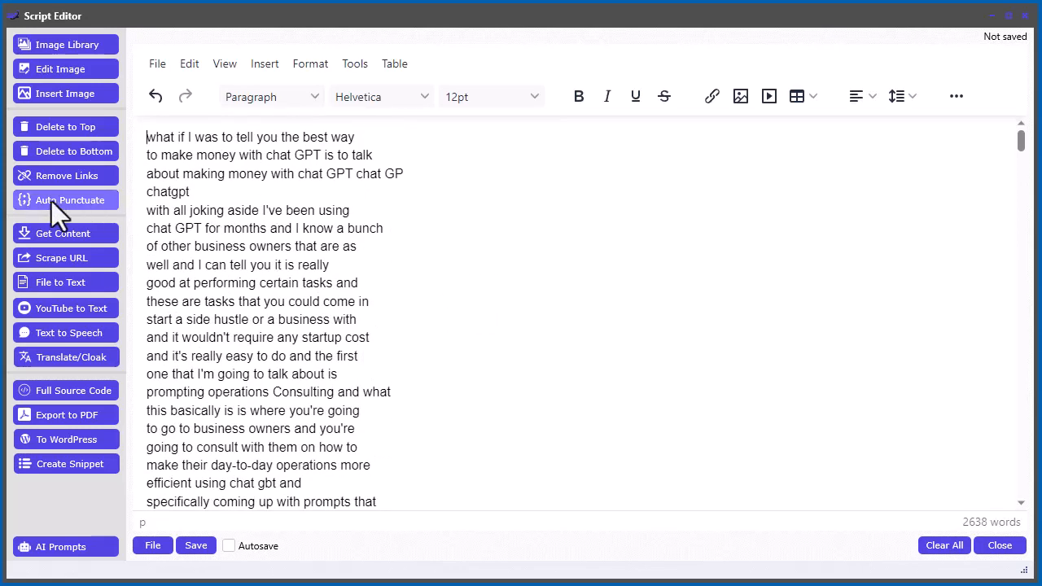
pyautogui.click(65, 199)
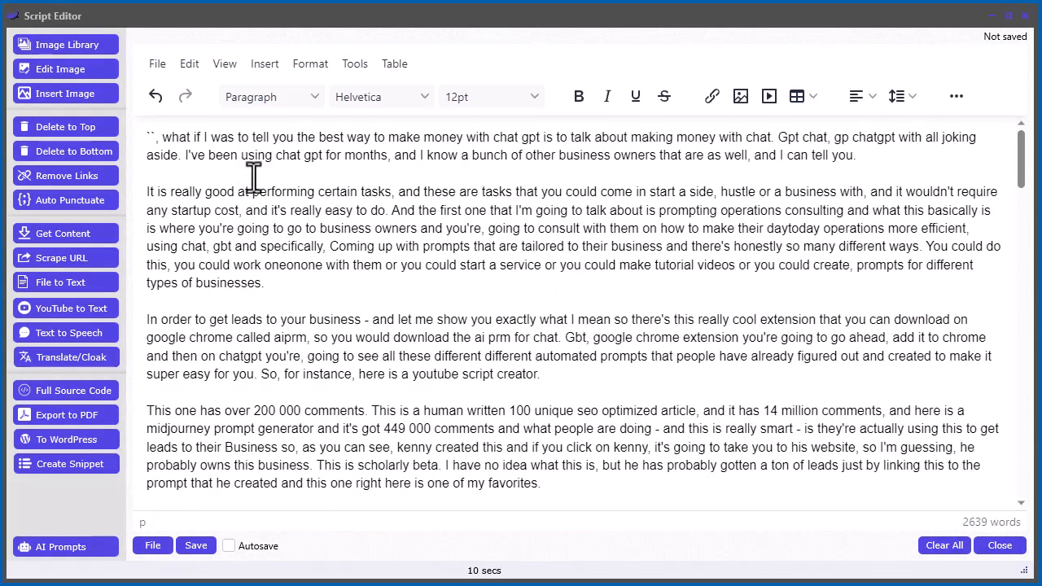
pyautogui.scroll(-3)
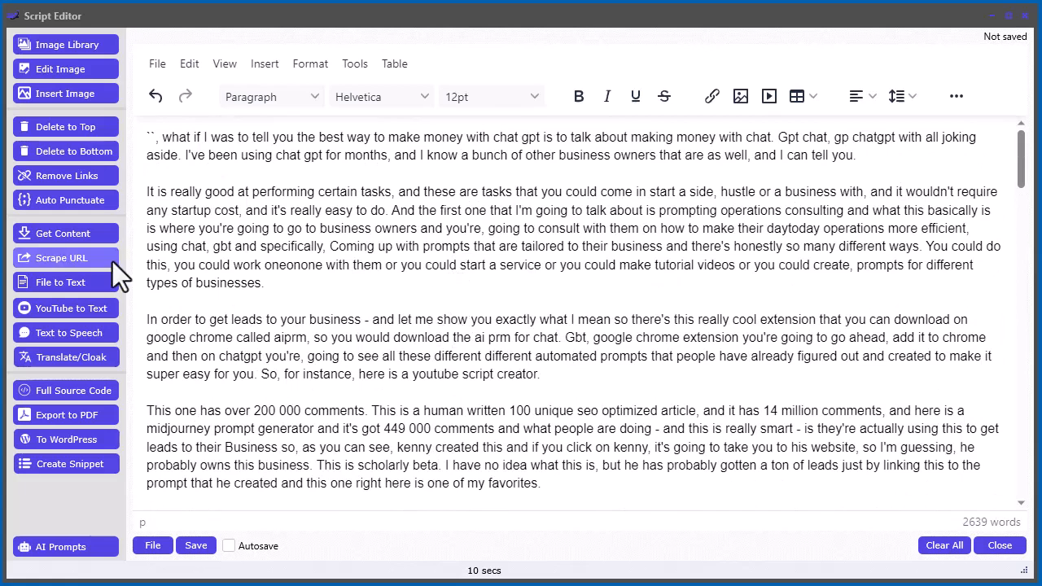
pyautogui.moveTo(752, 277)
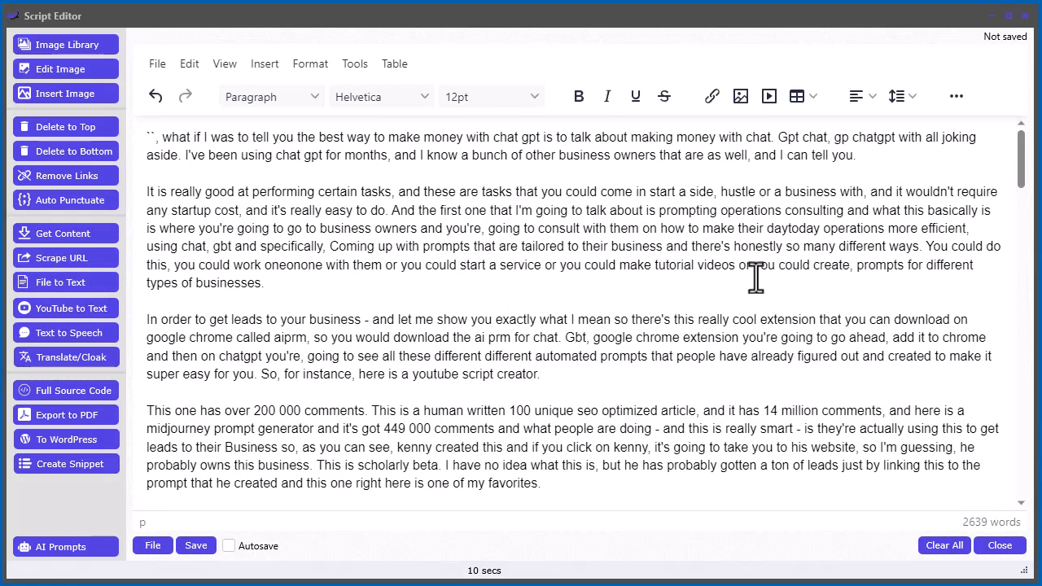
pyautogui.moveTo(878, 377)
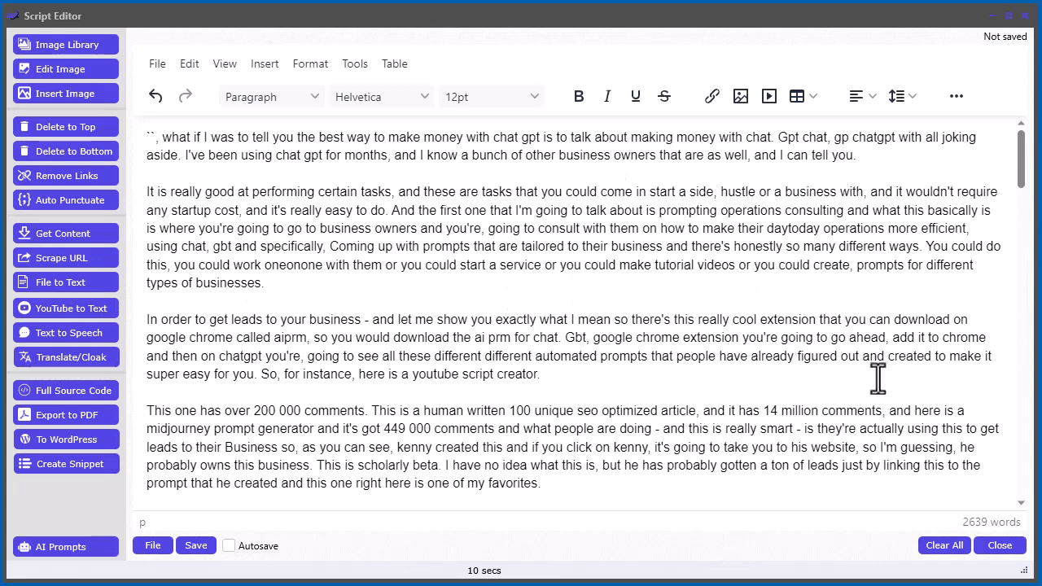
pyautogui.moveTo(742, 336)
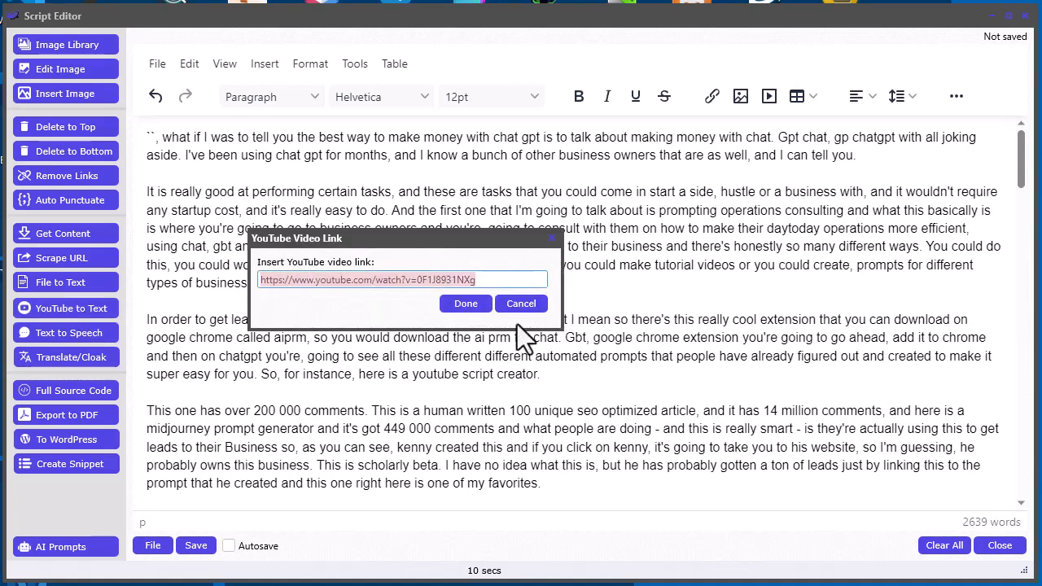
pyautogui.click(521, 303)
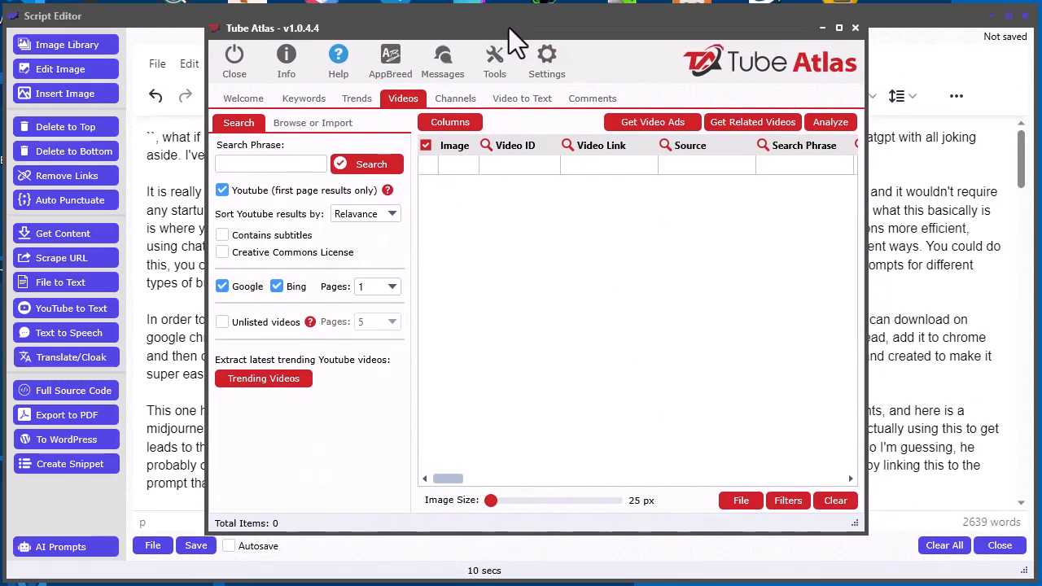
pyautogui.click(495, 62)
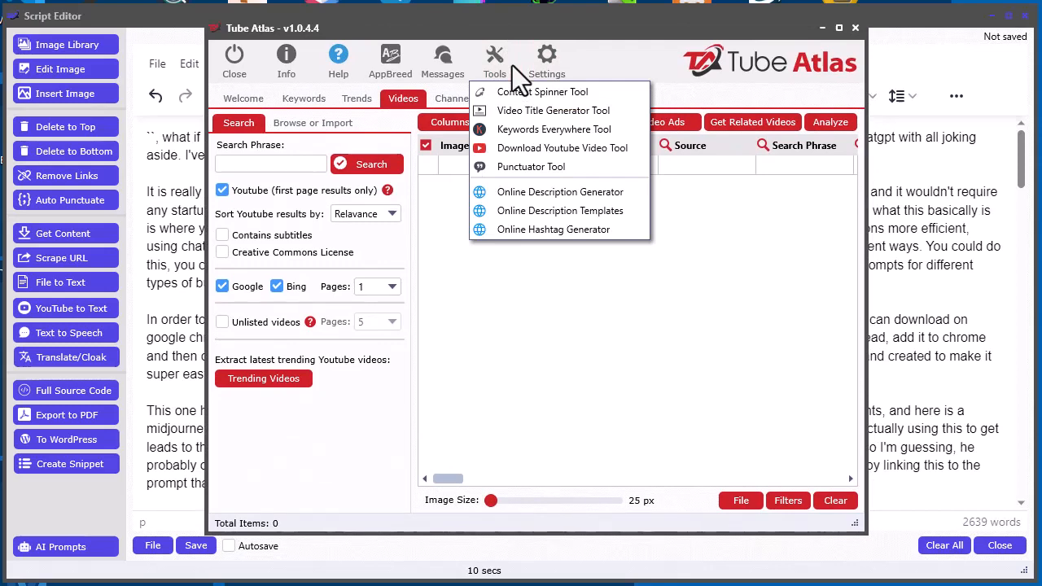
pyautogui.click(562, 146)
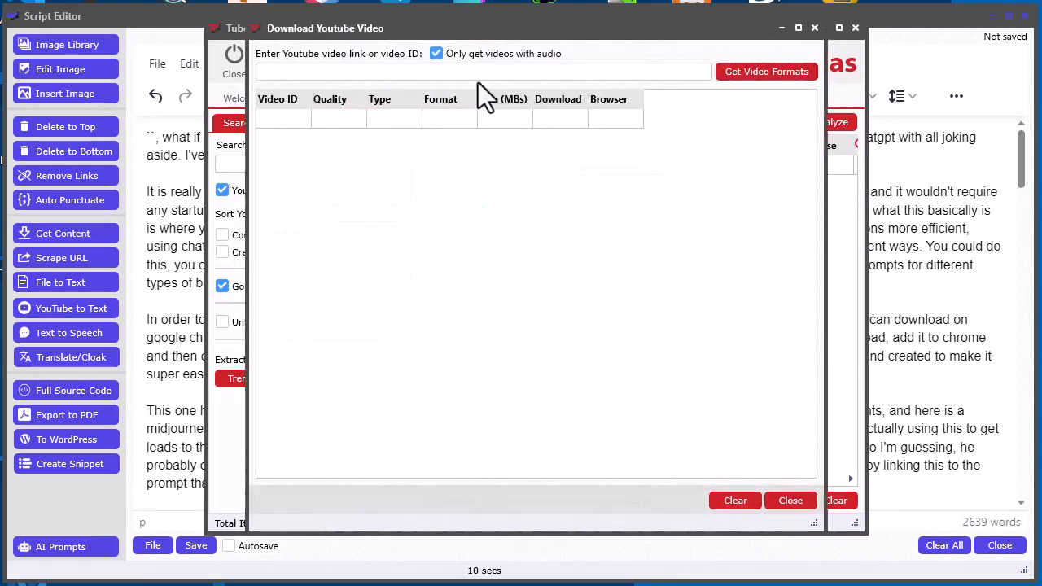
pyautogui.write('https://www.youtube.com/watch?v=0F1J8931NXg')
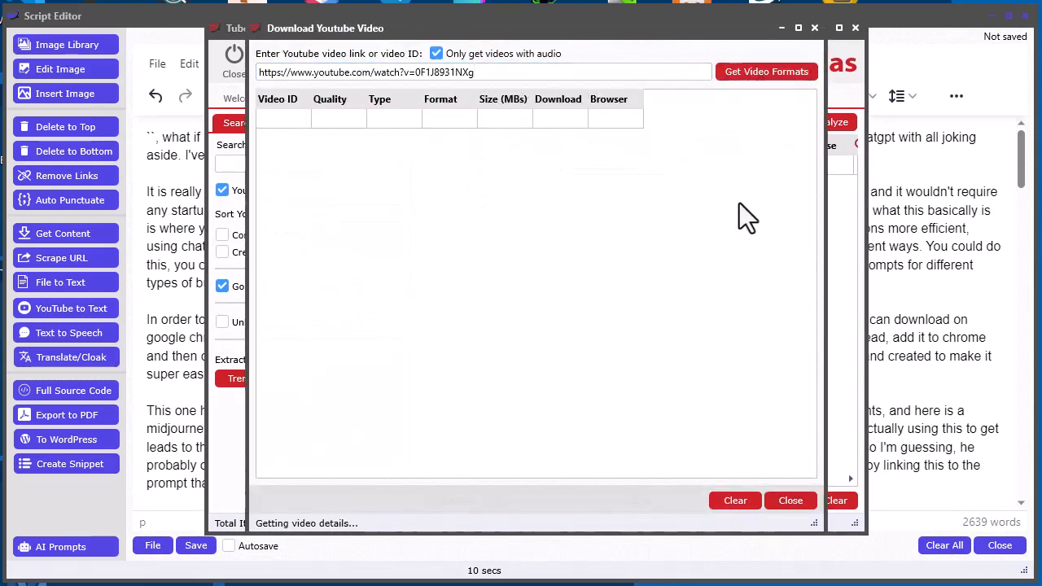
pyautogui.click(765, 71)
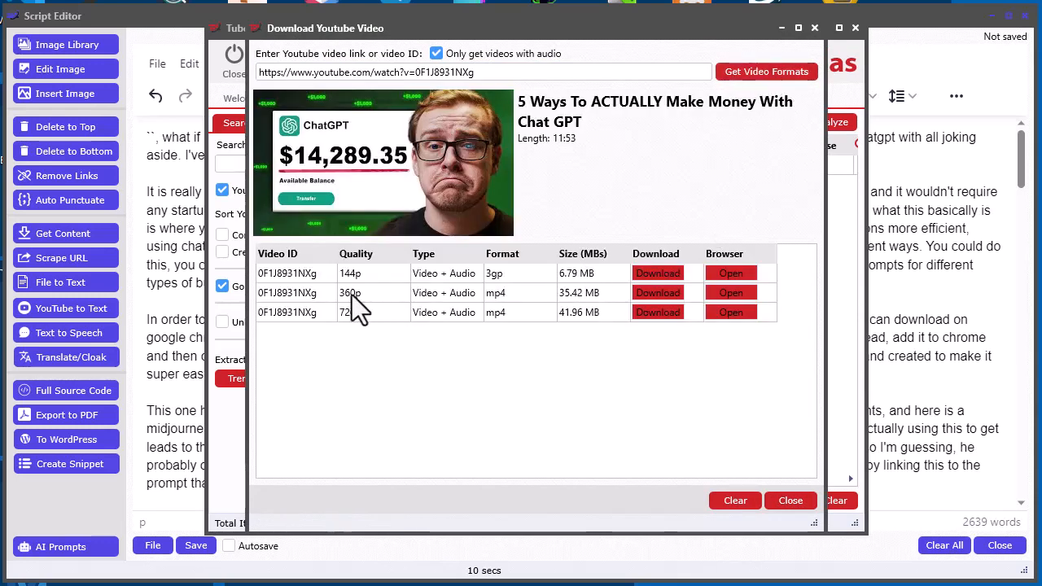
pyautogui.moveTo(602, 309)
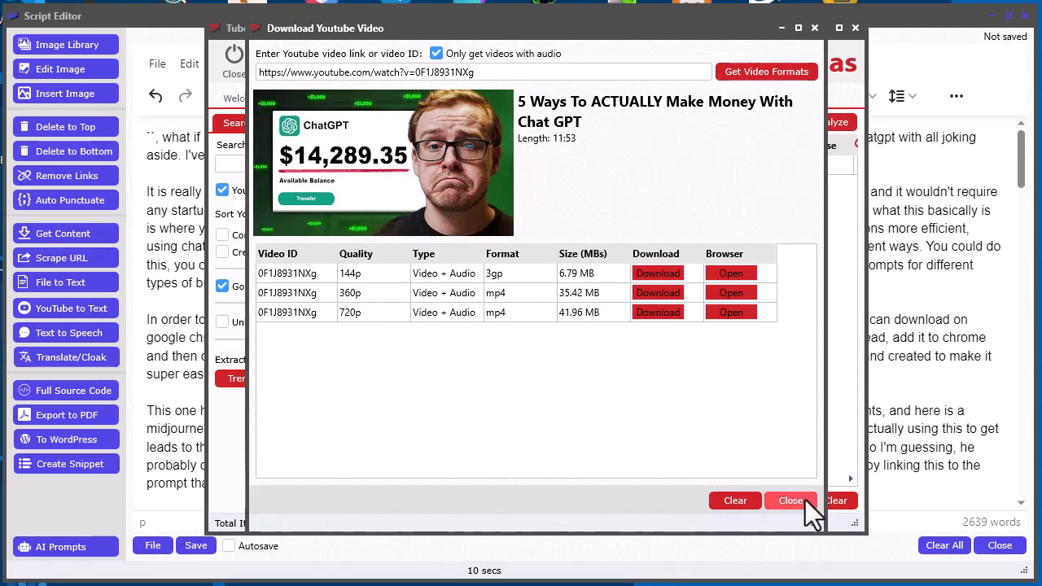
pyautogui.click(790, 500)
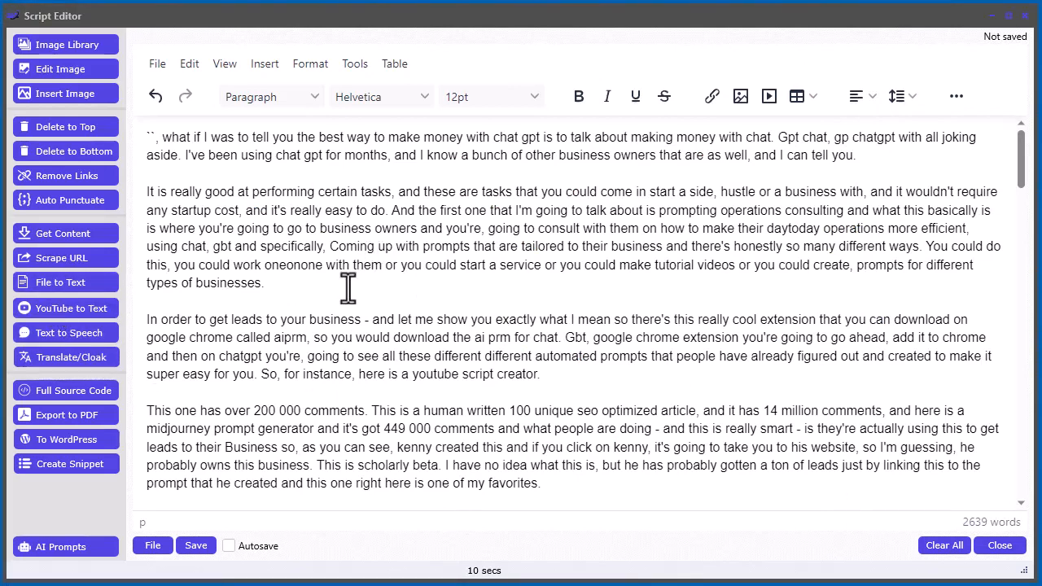
pyautogui.moveTo(485, 342)
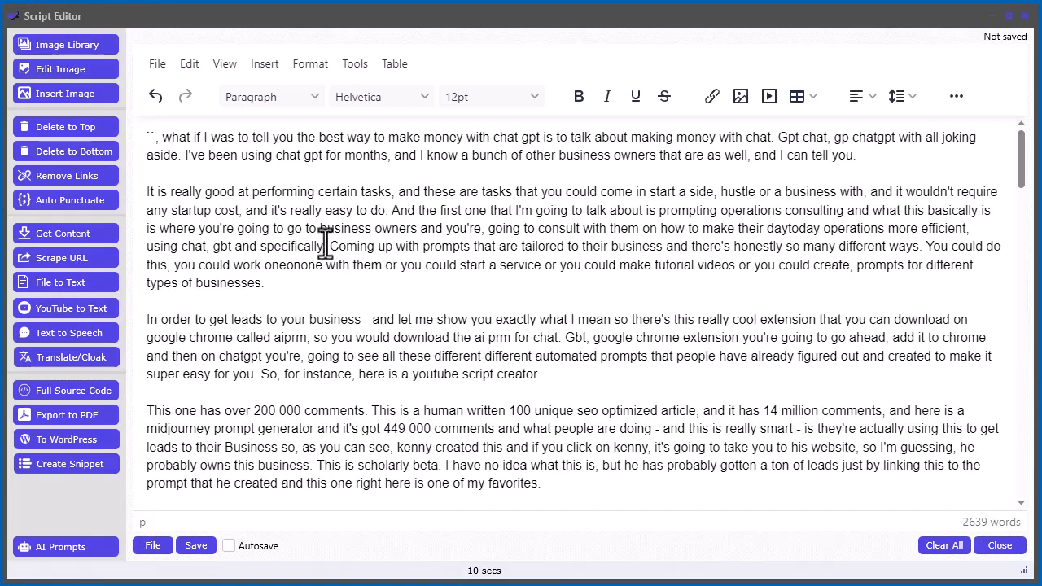
pyautogui.scroll(-3)
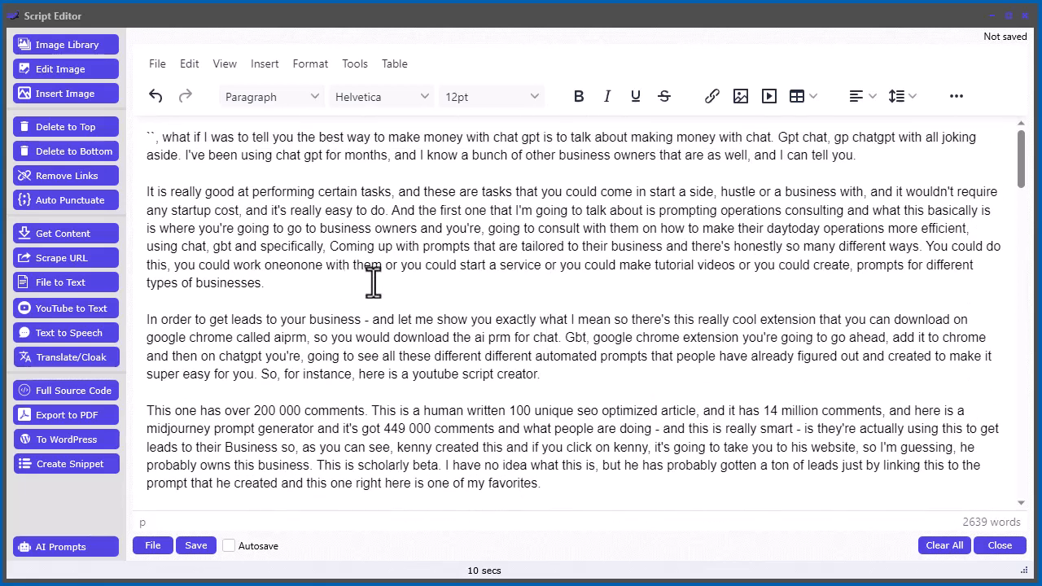
pyautogui.moveTo(529, 296)
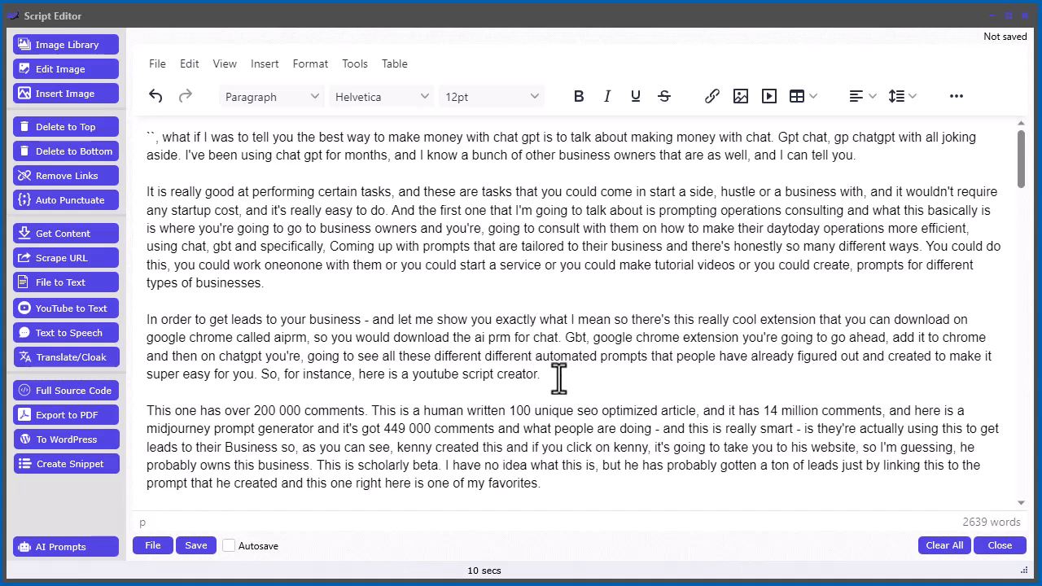
pyautogui.moveTo(550, 293)
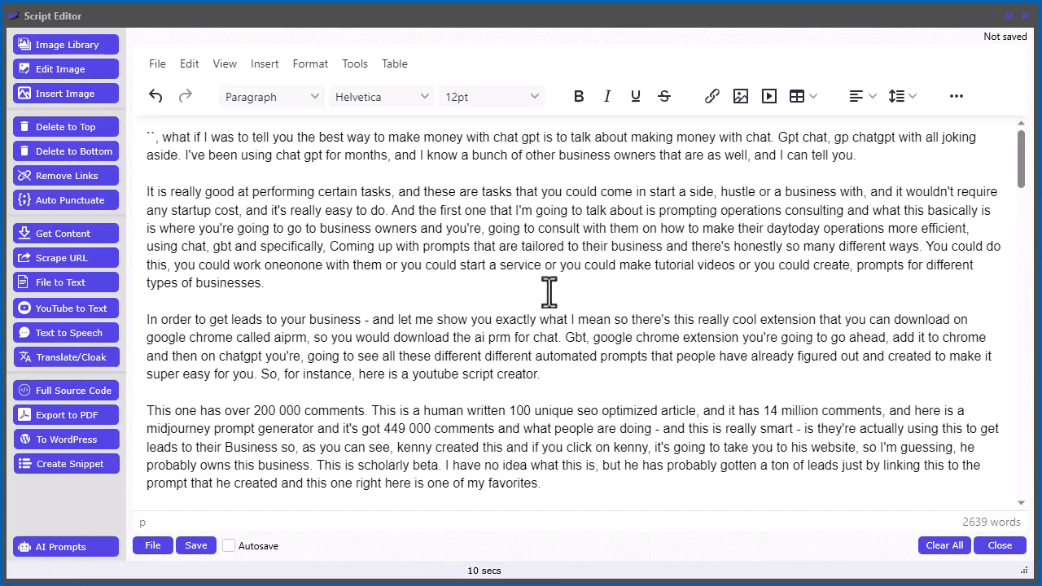